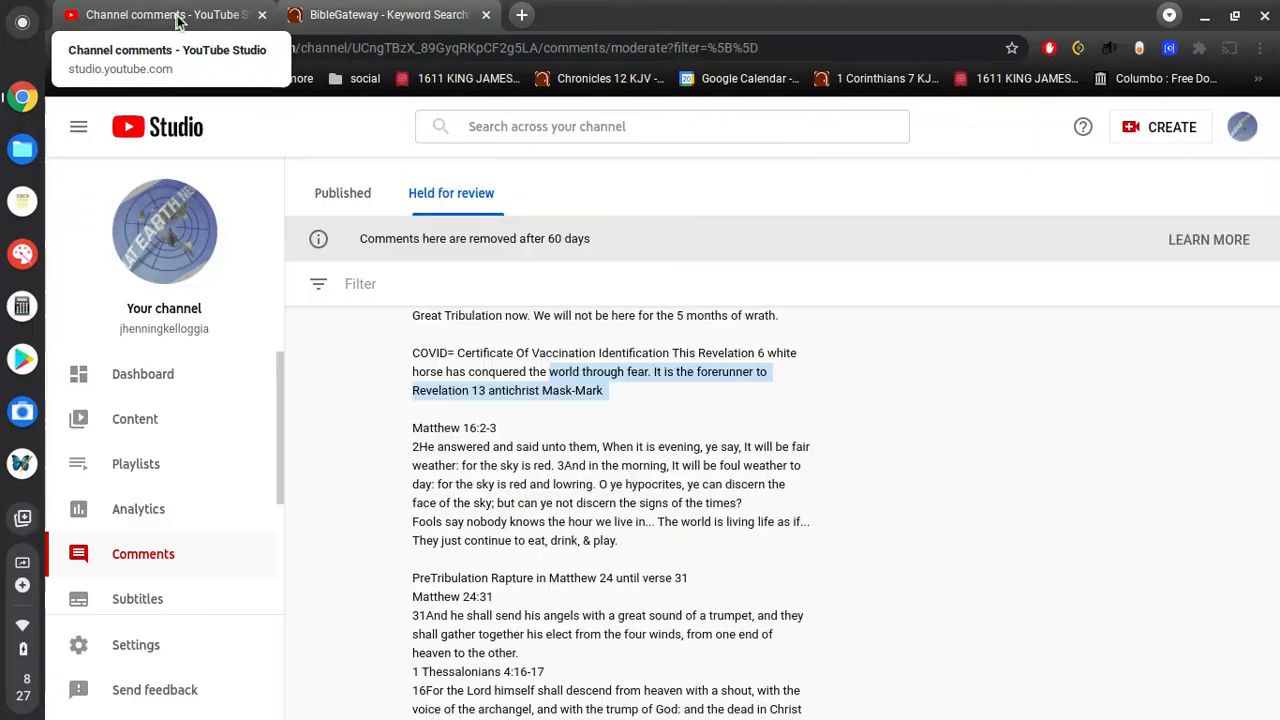
mouse_move(624, 480)
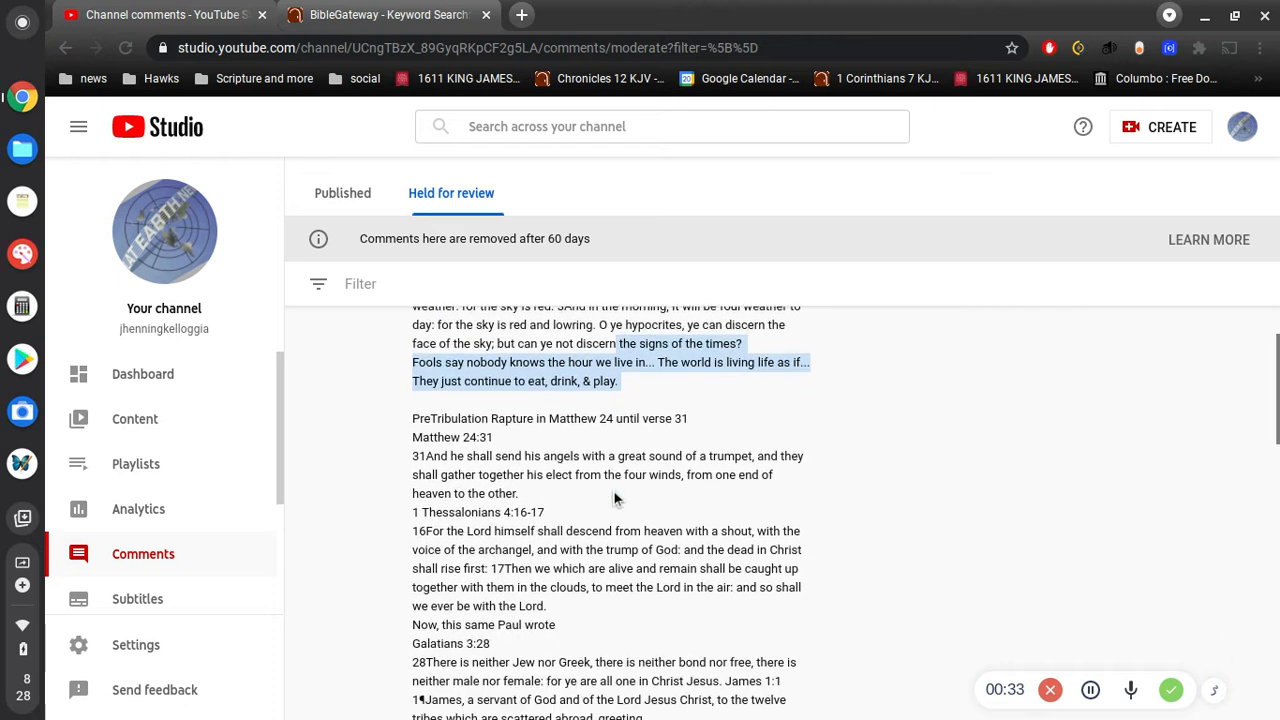
Read down the long held comment, highlighting the Matthew 24:31 verse along the way
scroll(down, 3)
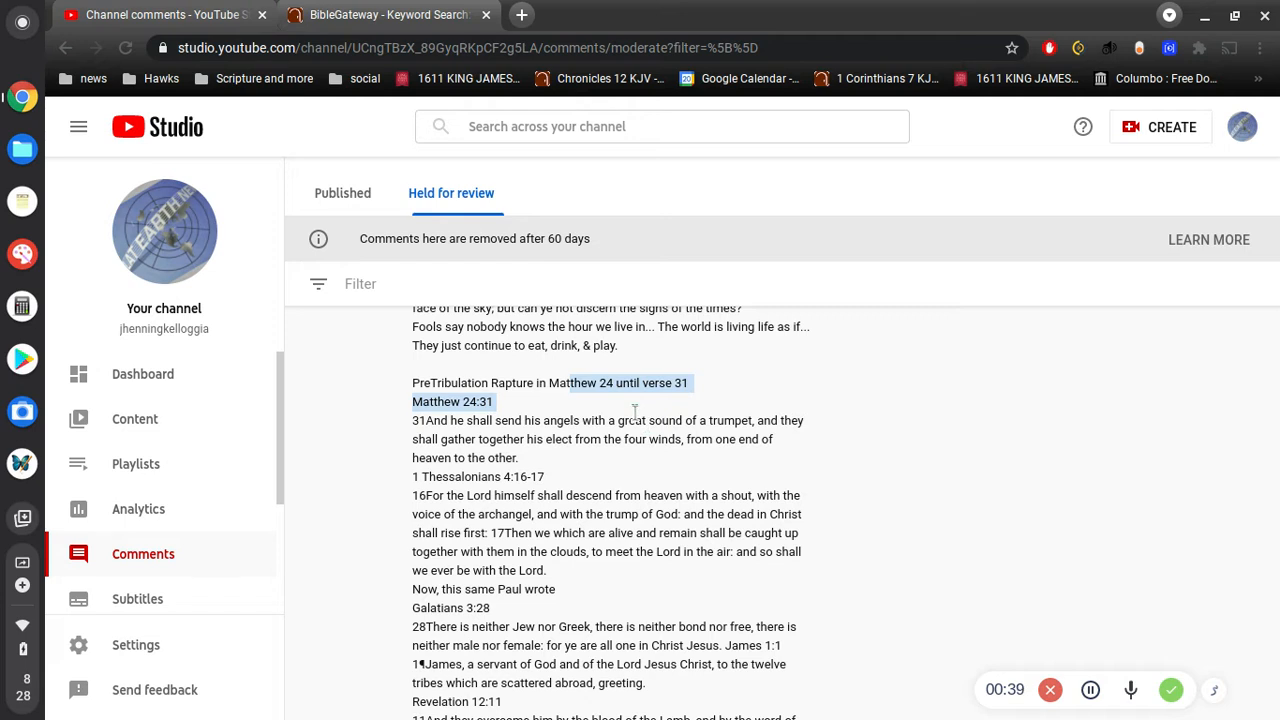
mouse_move(636, 418)
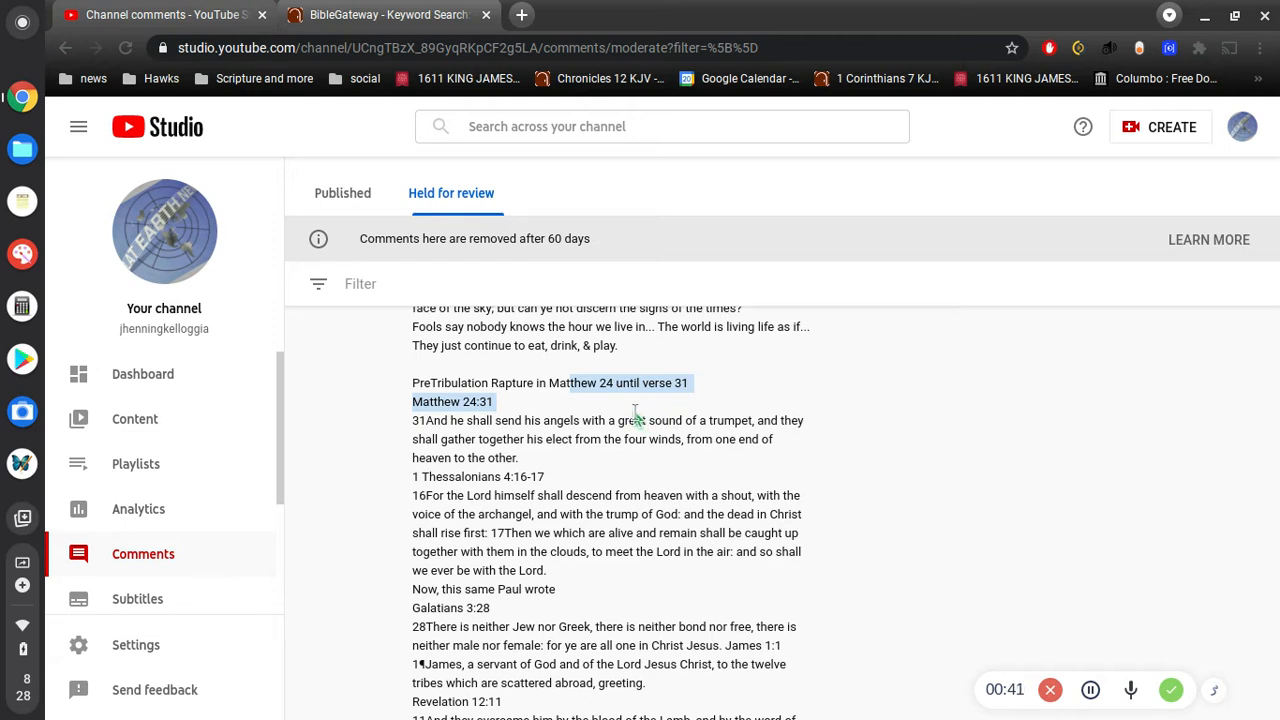
scroll(down, 3)
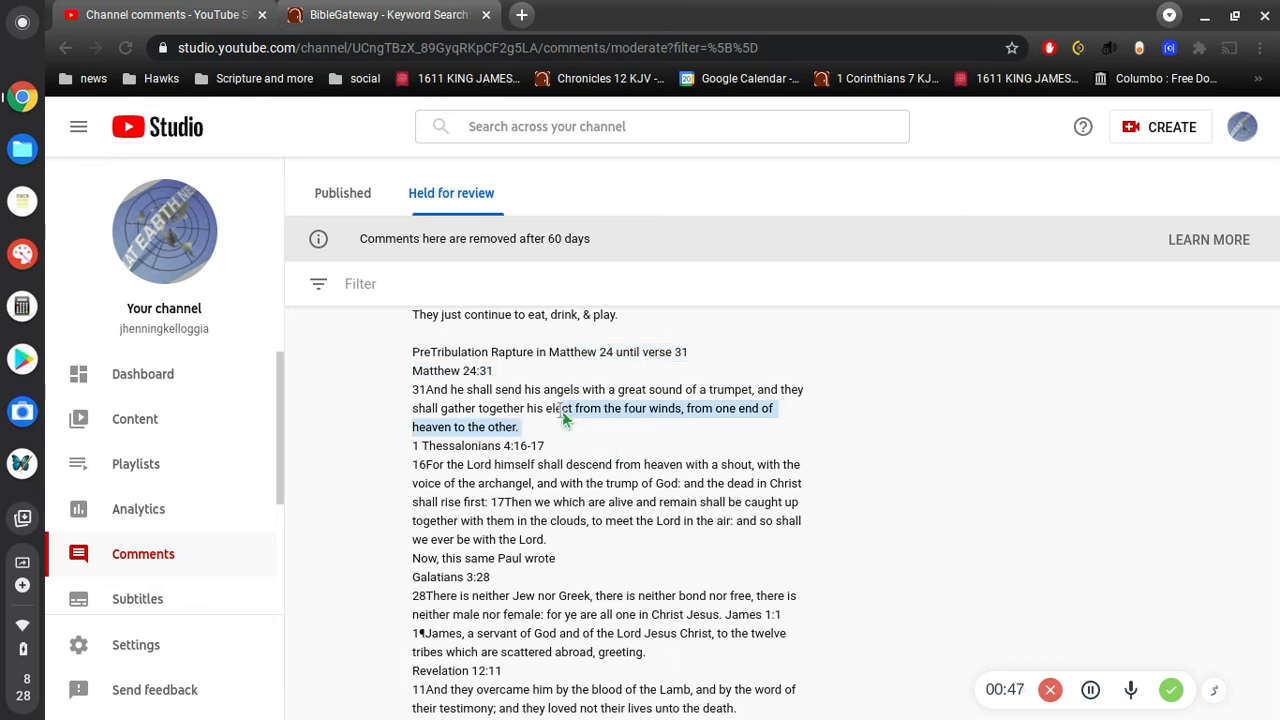
drag(564, 420, 412, 388)
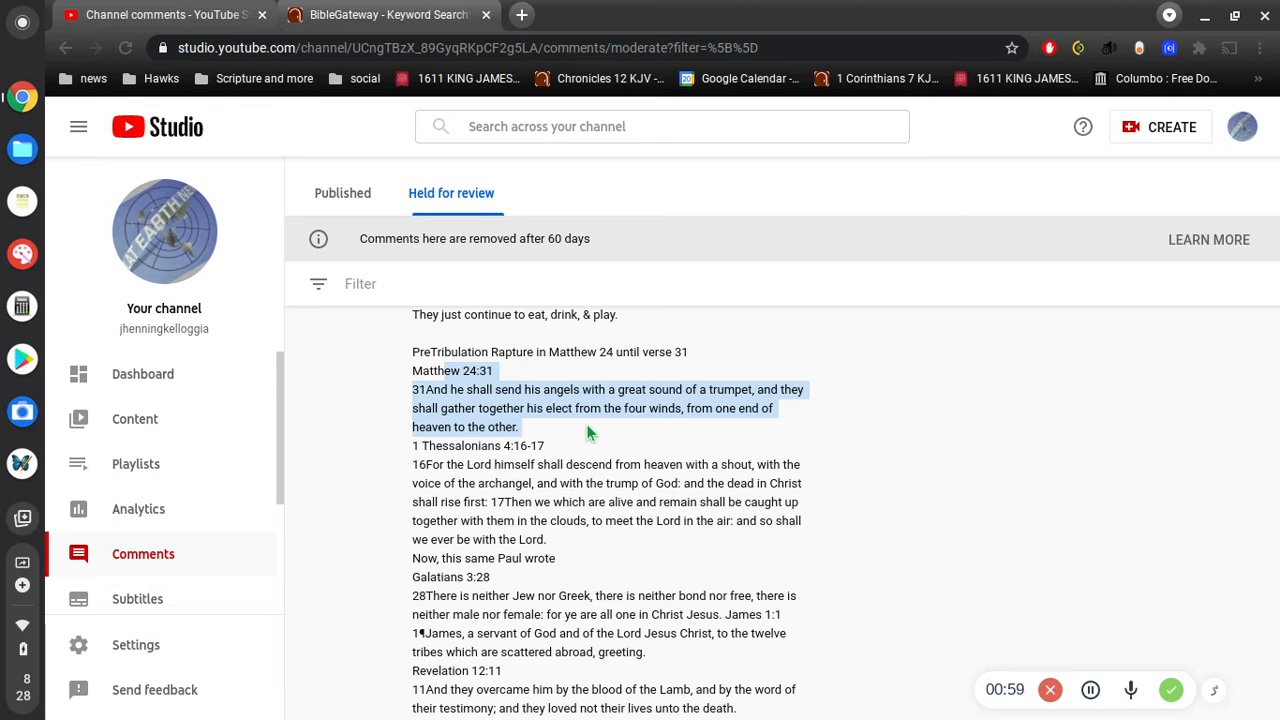
scroll(down, 3)
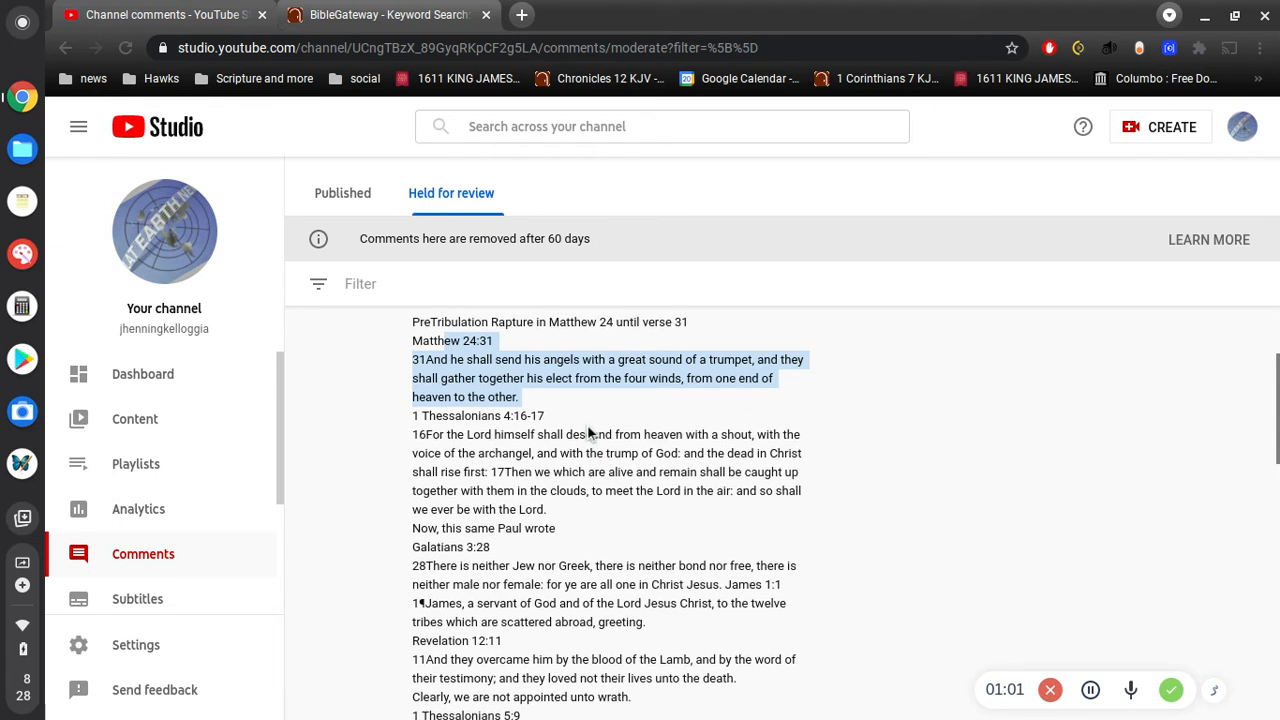
scroll(down, 3)
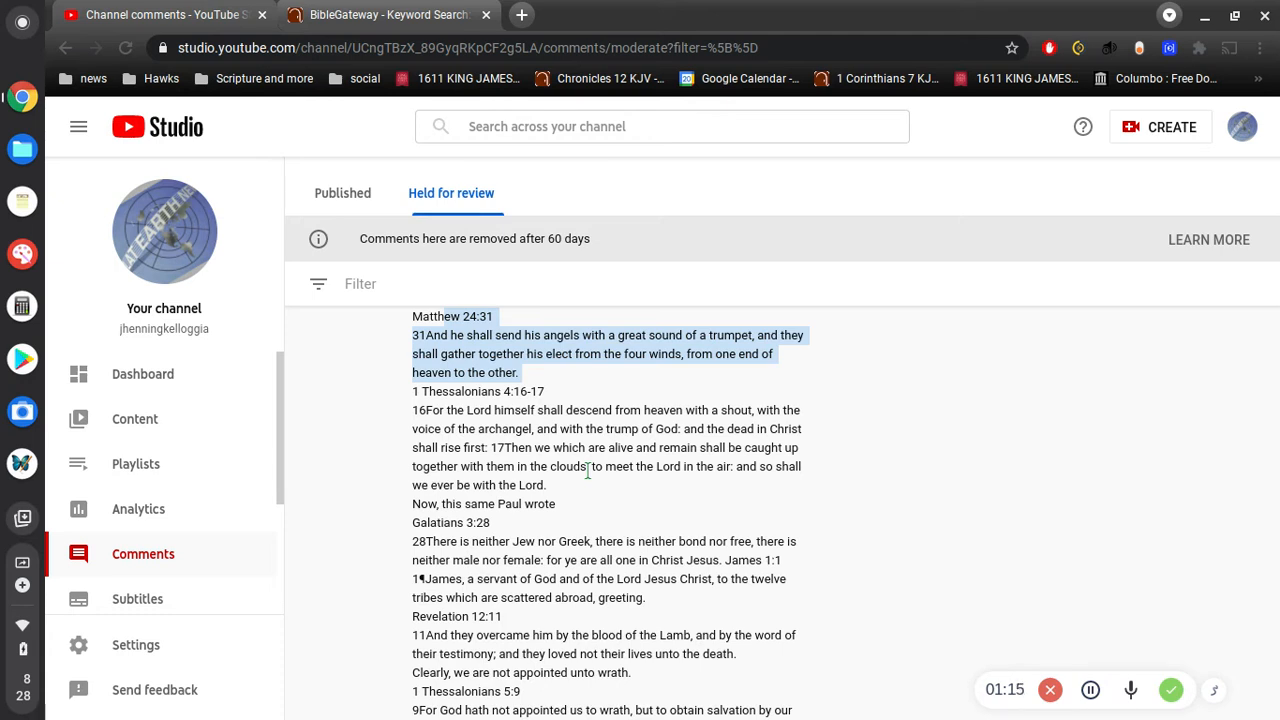
mouse_move(624, 532)
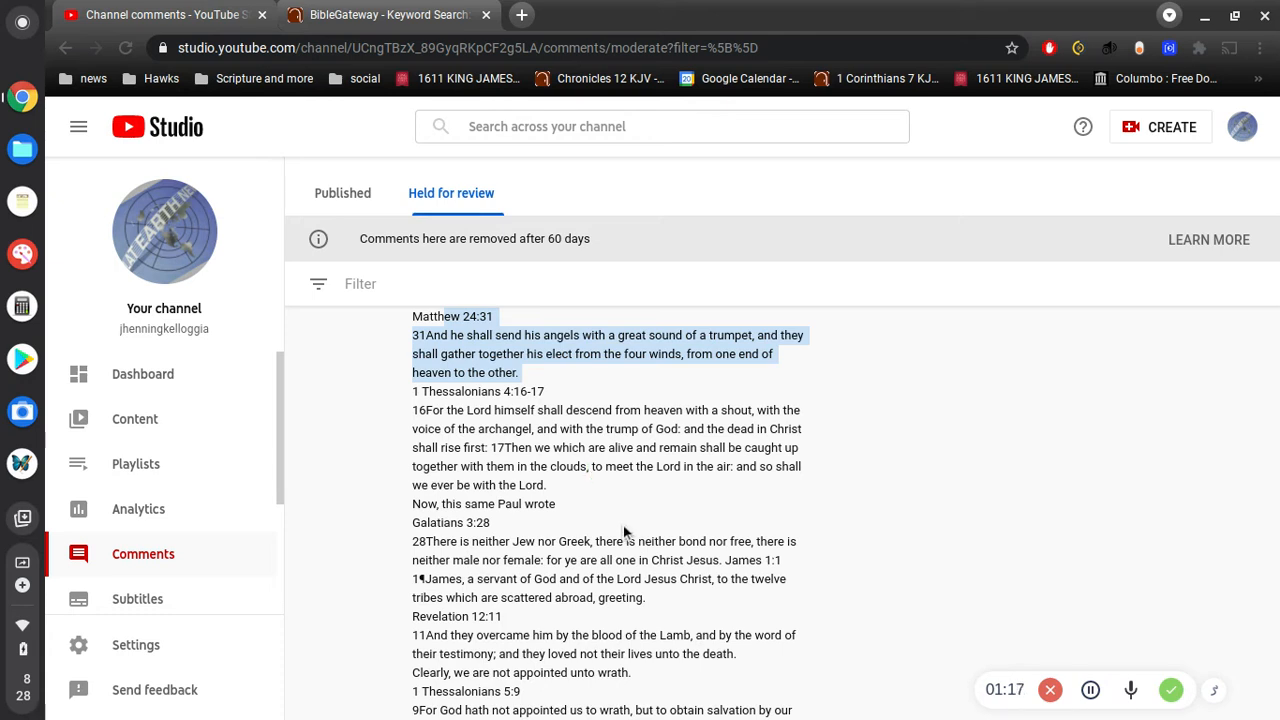
Continue down the comment and highlight the Great Tribulation sentences while reading
scroll(down, 3)
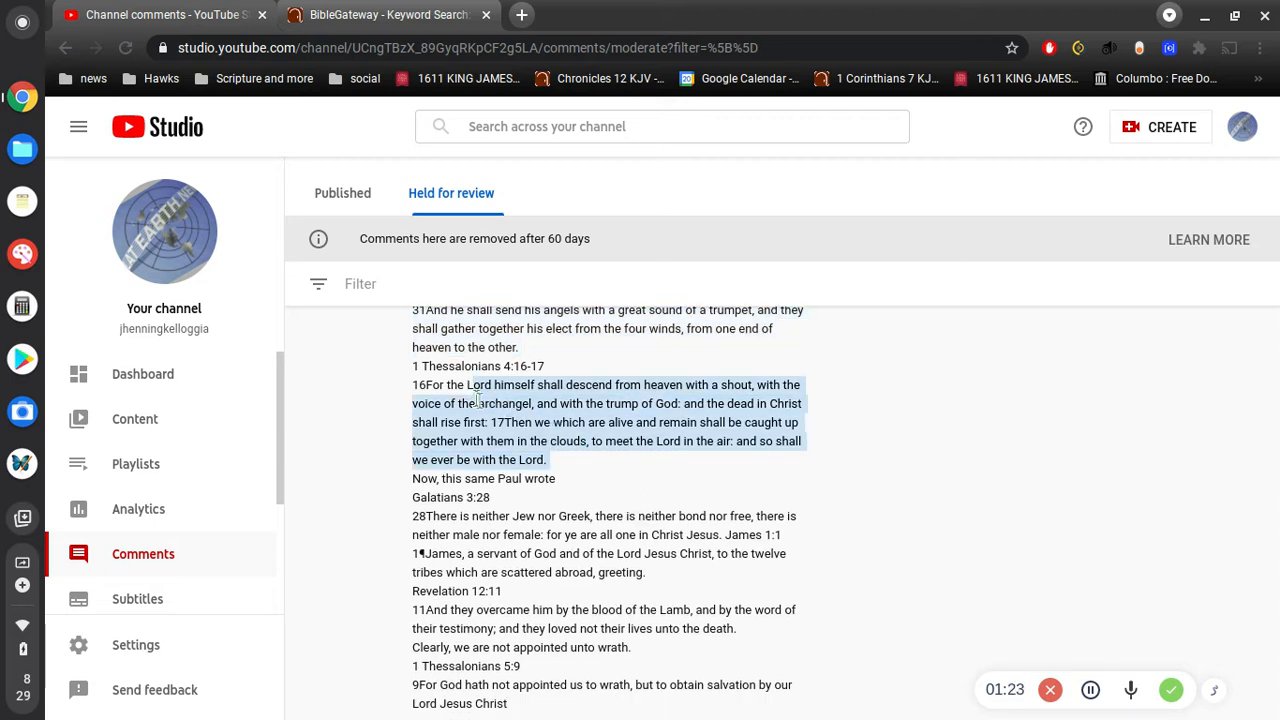
scroll(down, 3)
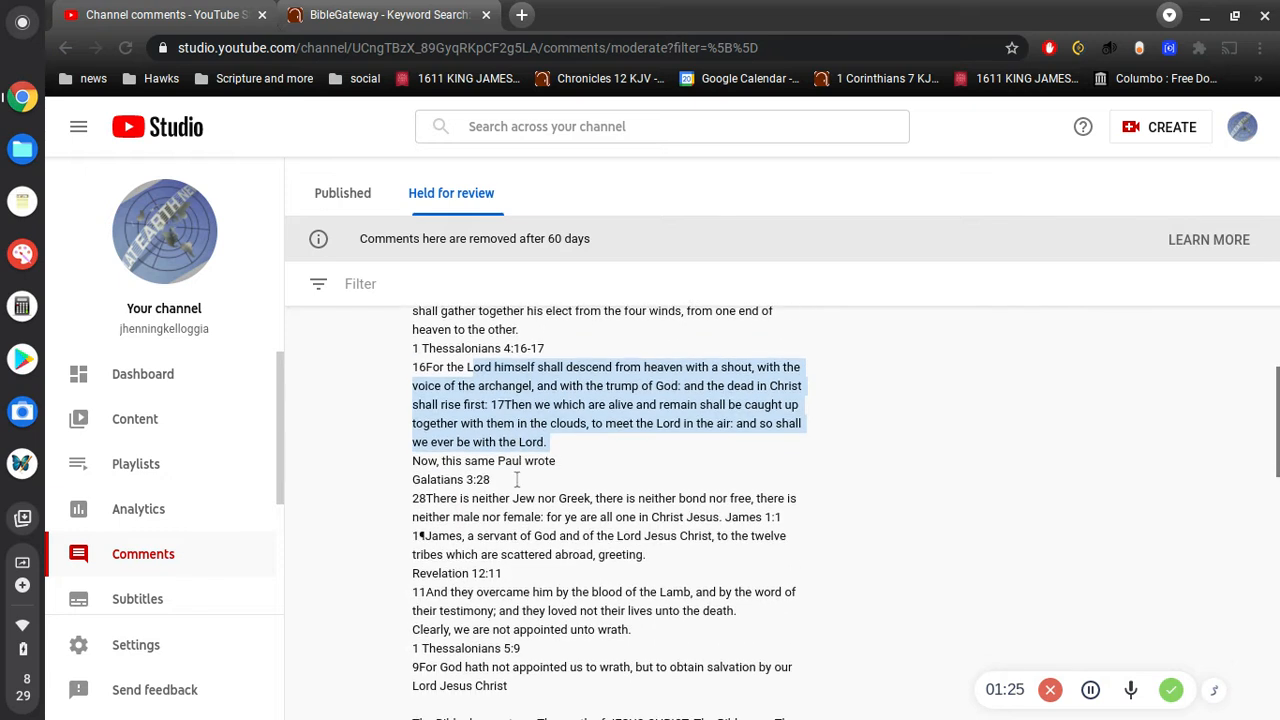
scroll(down, 3)
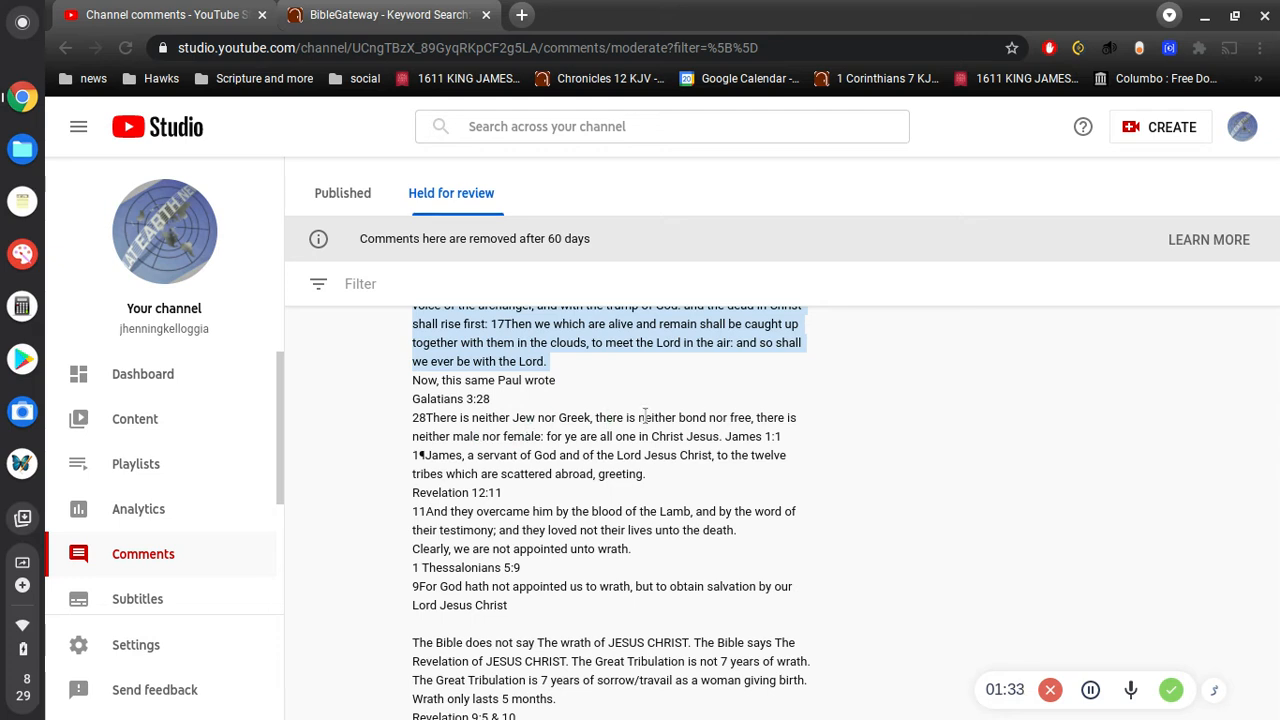
mouse_move(672, 388)
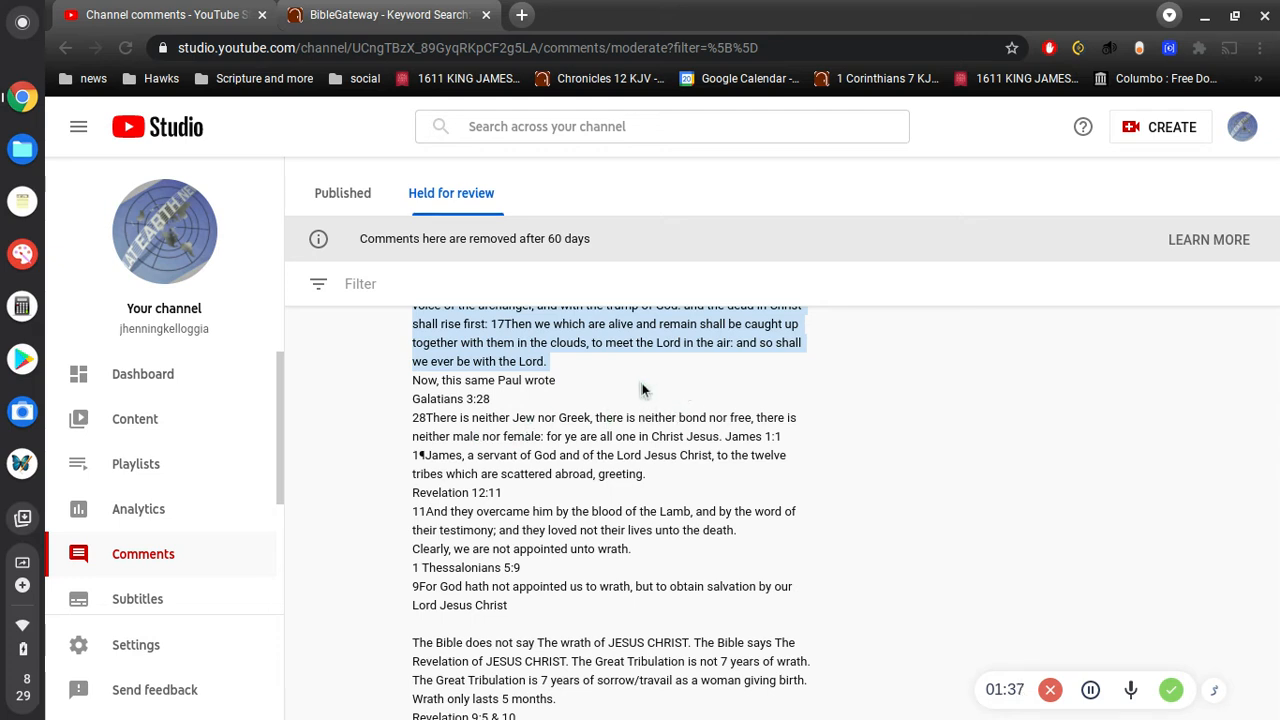
mouse_move(632, 410)
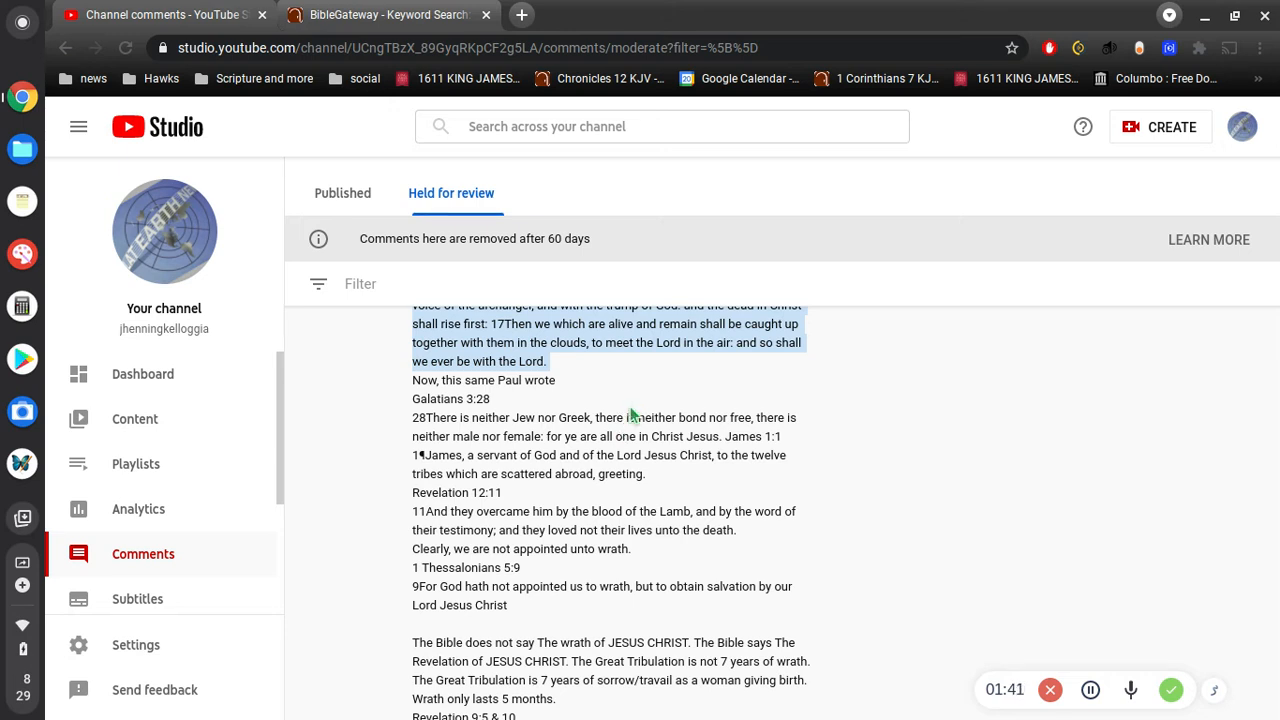
scroll(down, 3)
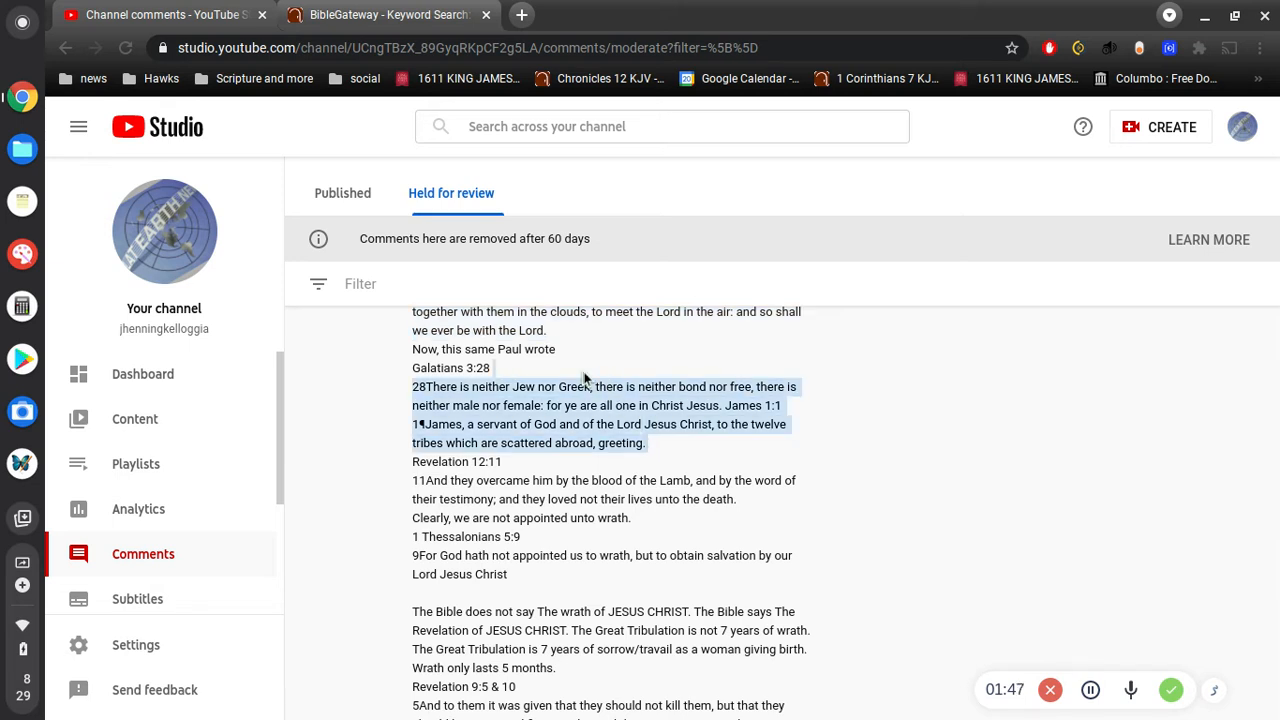
scroll(down, 3)
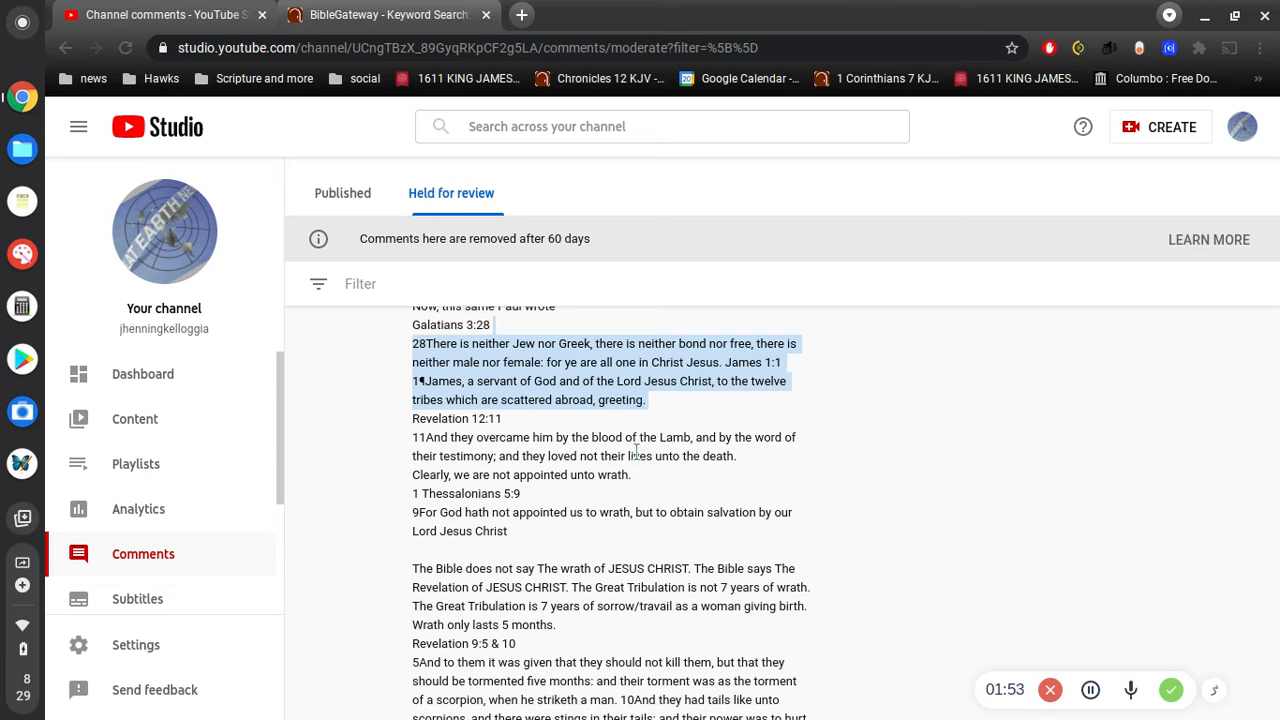
mouse_move(640, 456)
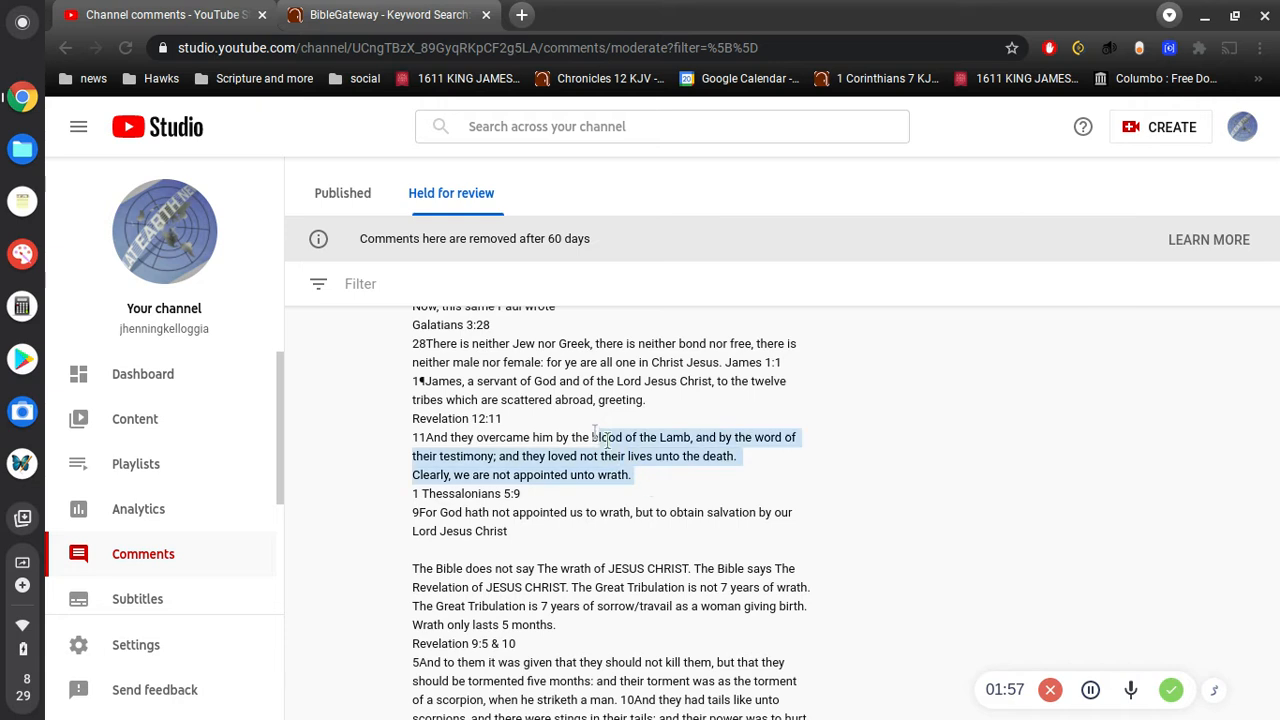
scroll(down, 3)
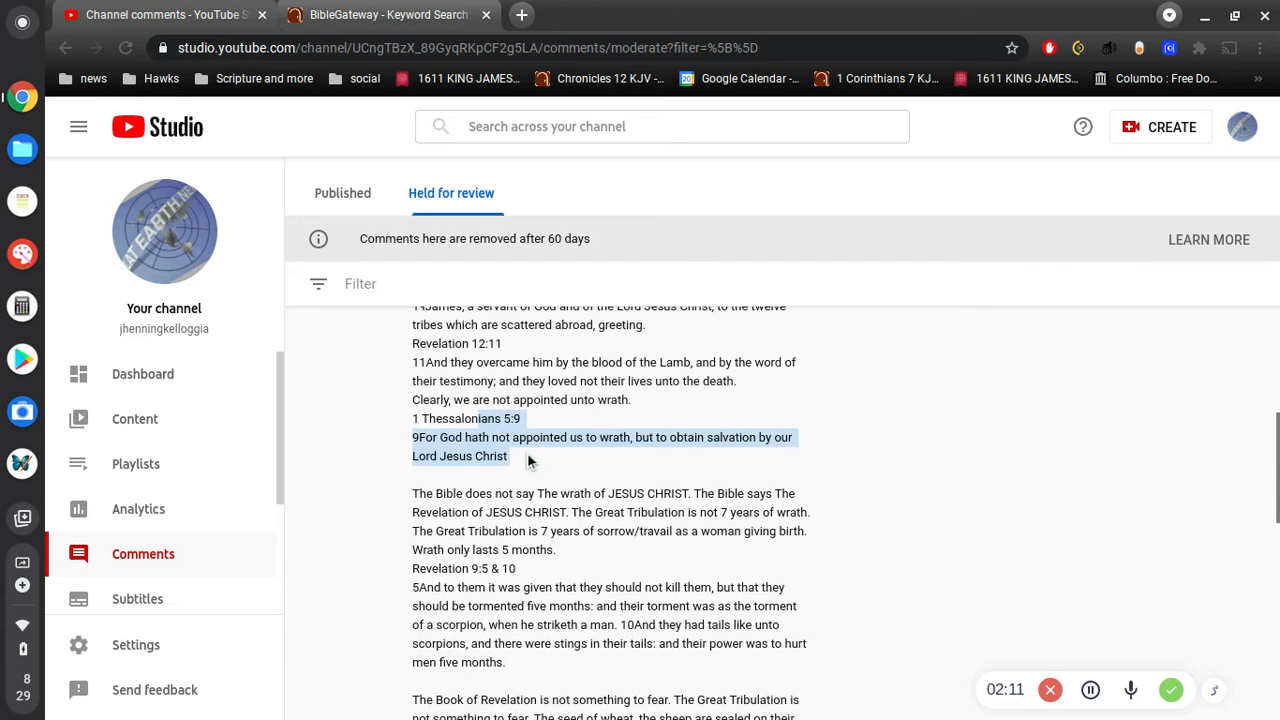
scroll(down, 3)
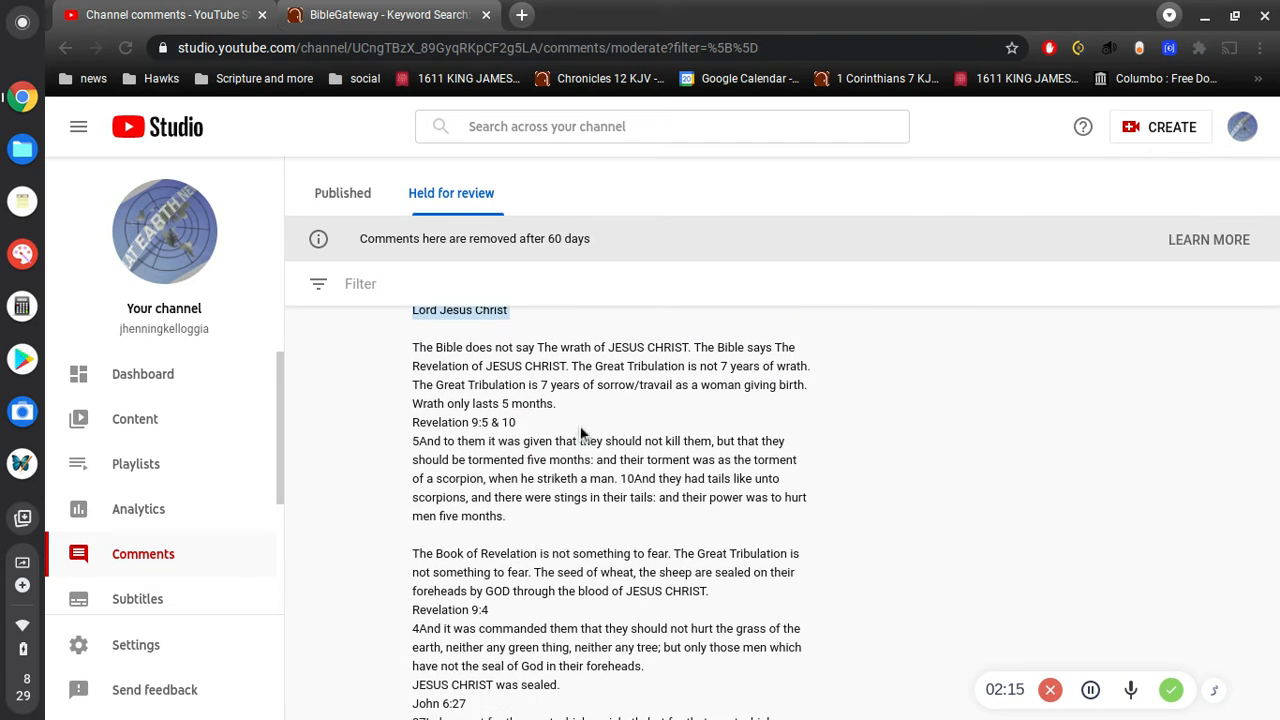
drag(608, 348, 636, 384)
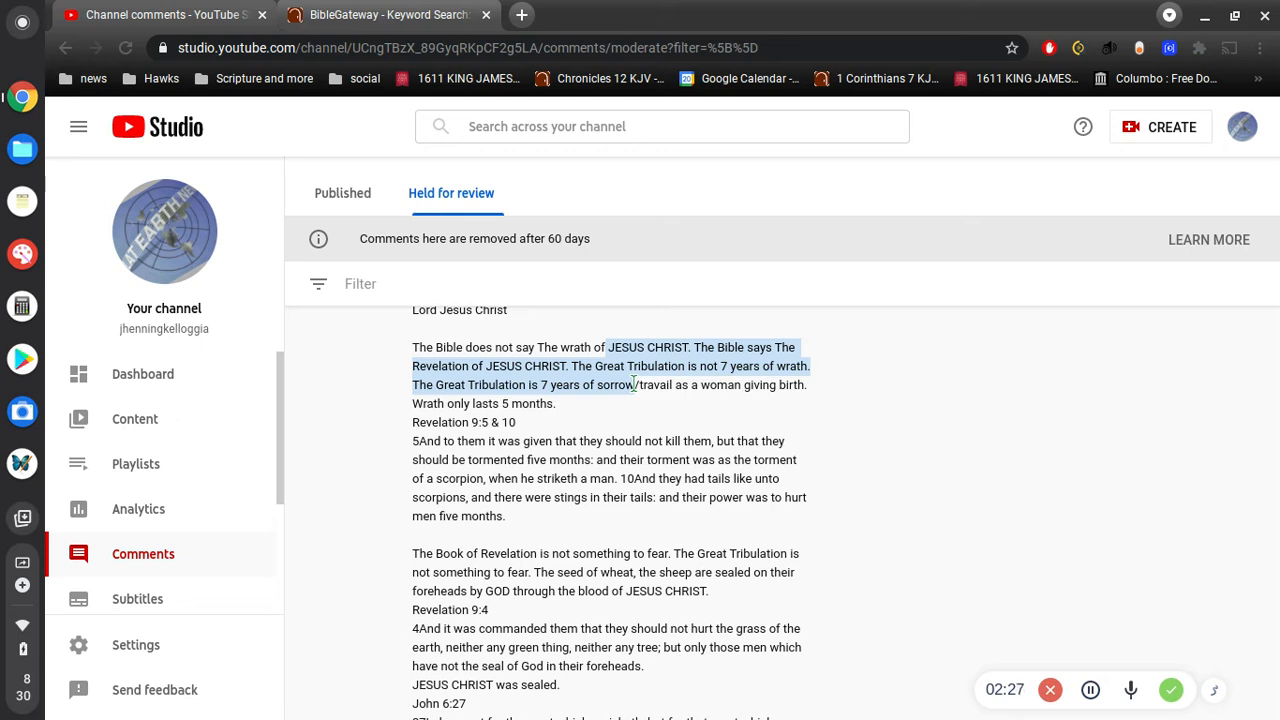
mouse_move(650, 400)
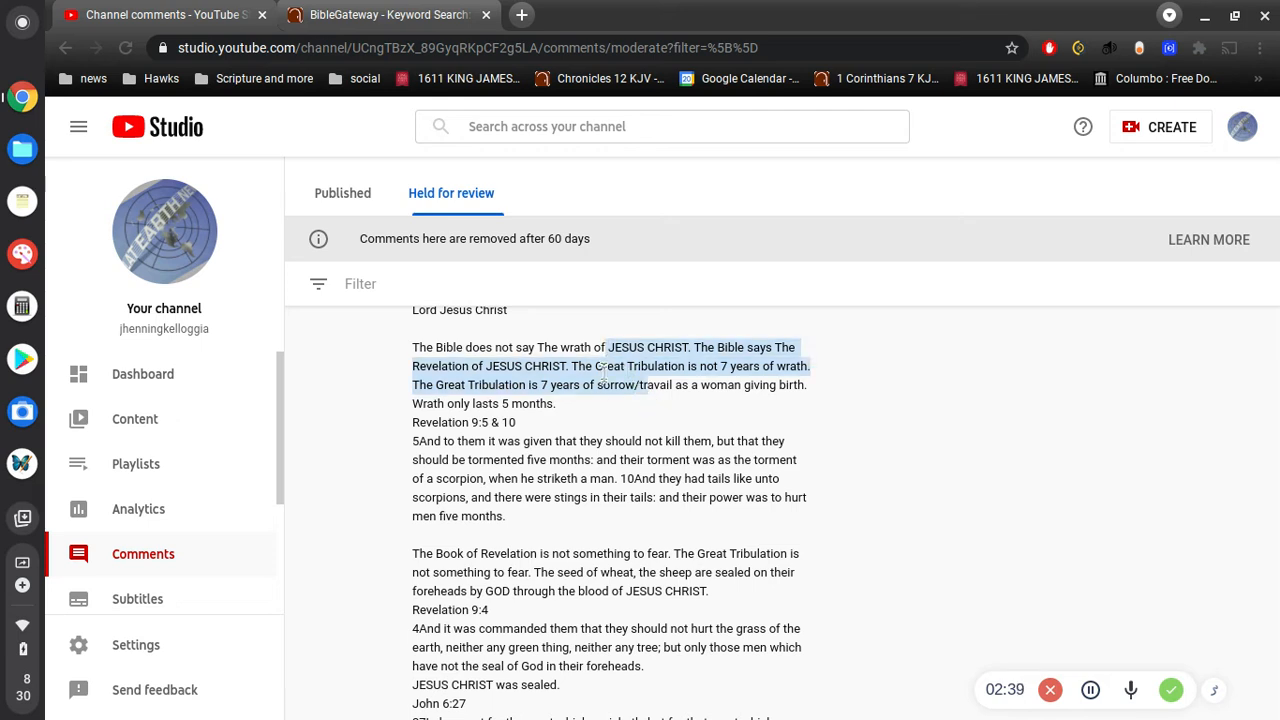
Scroll through the remainder of the long comment while reading it aloud
scroll(down, 3)
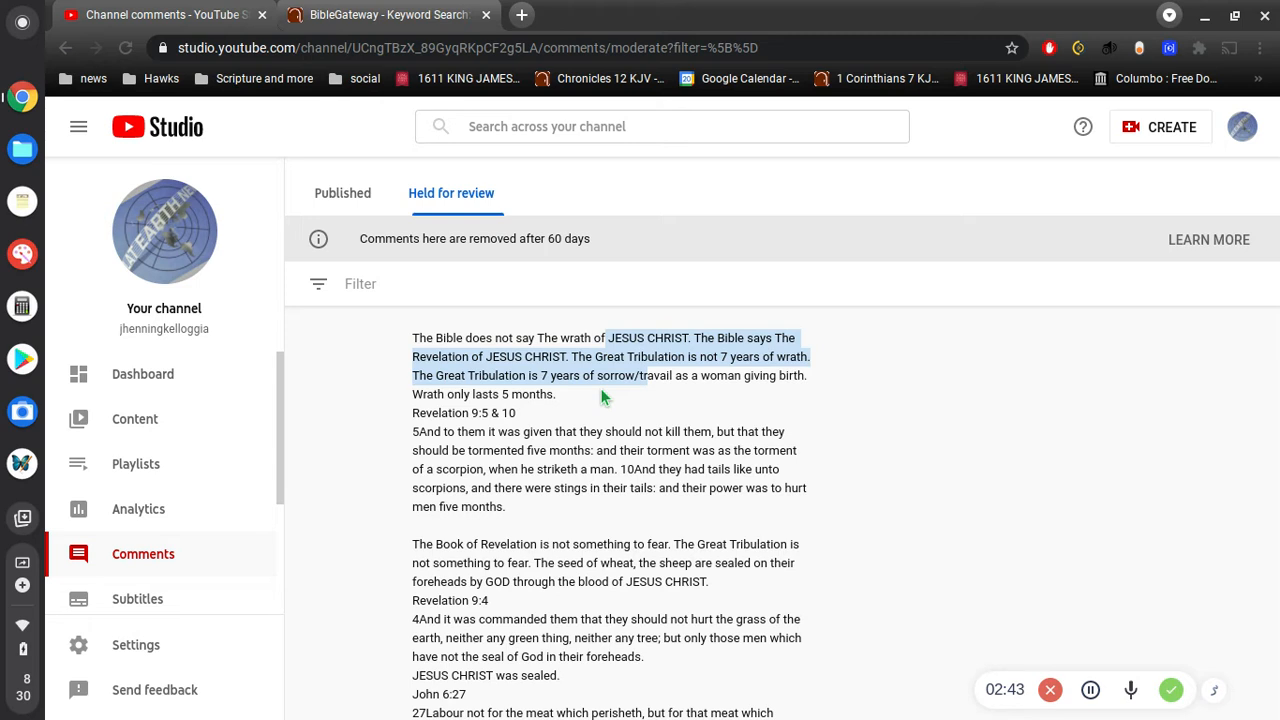
scroll(down, 3)
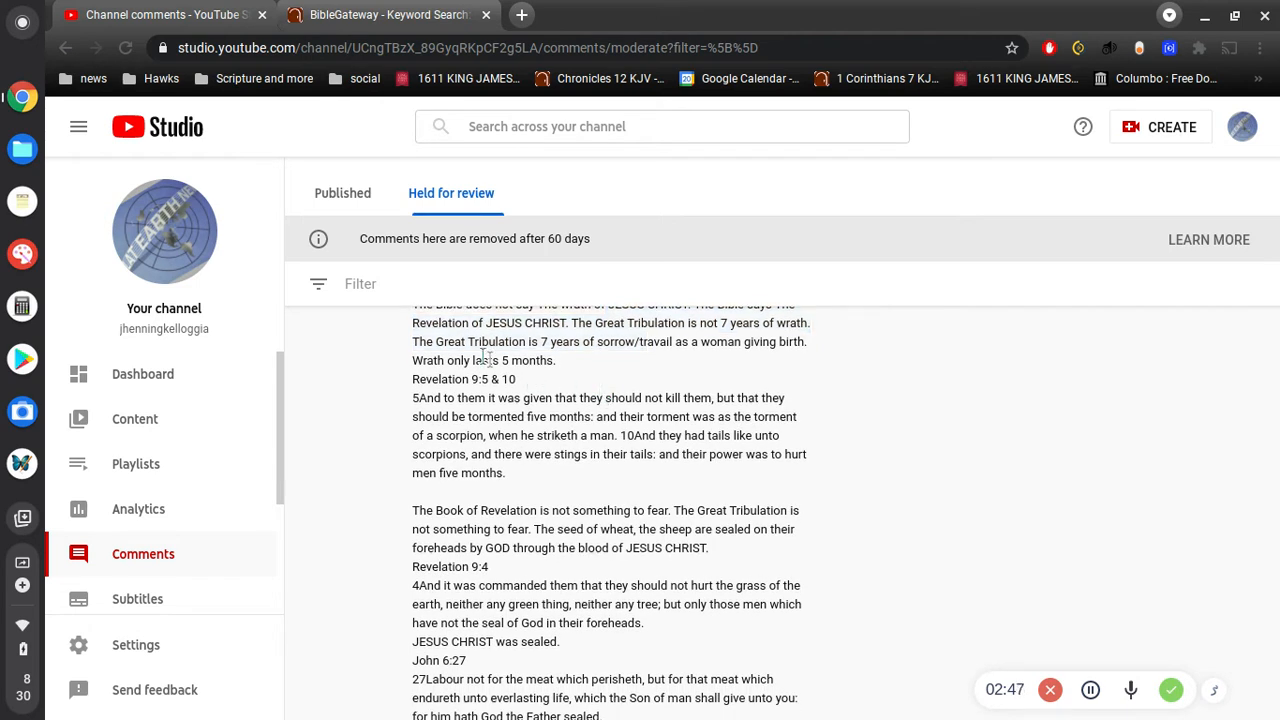
scroll(down, 3)
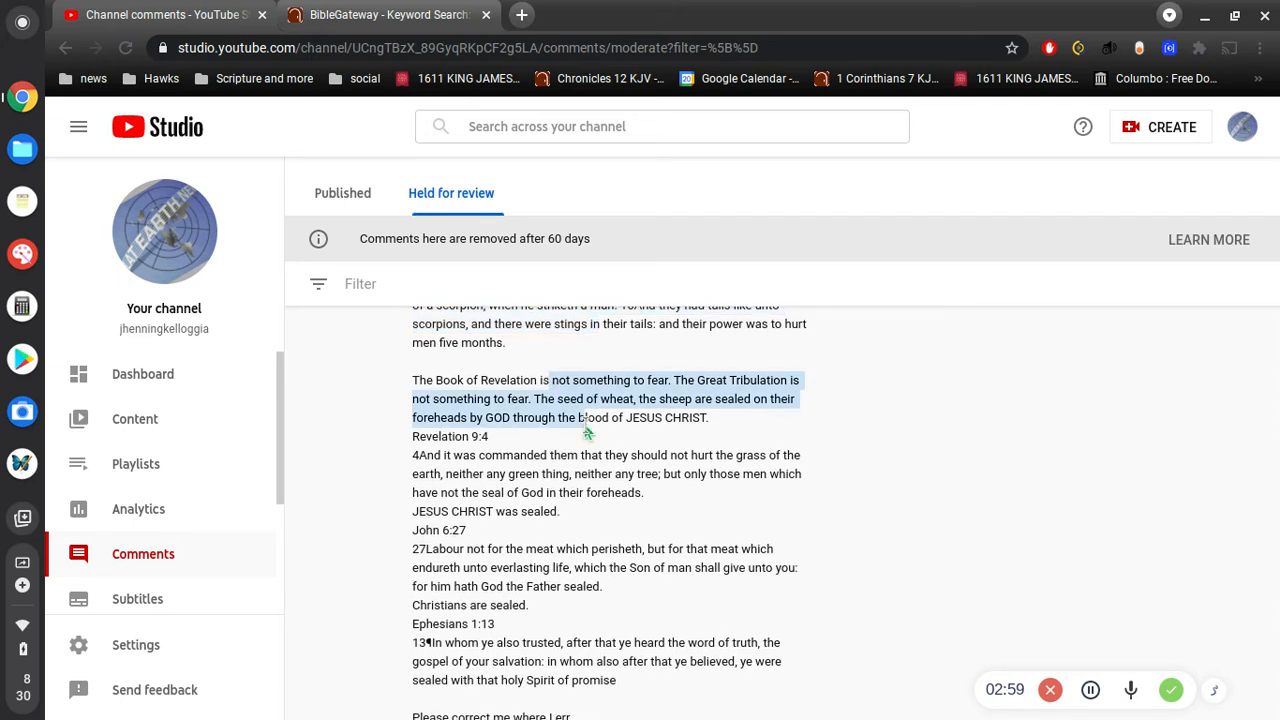
scroll(down, 3)
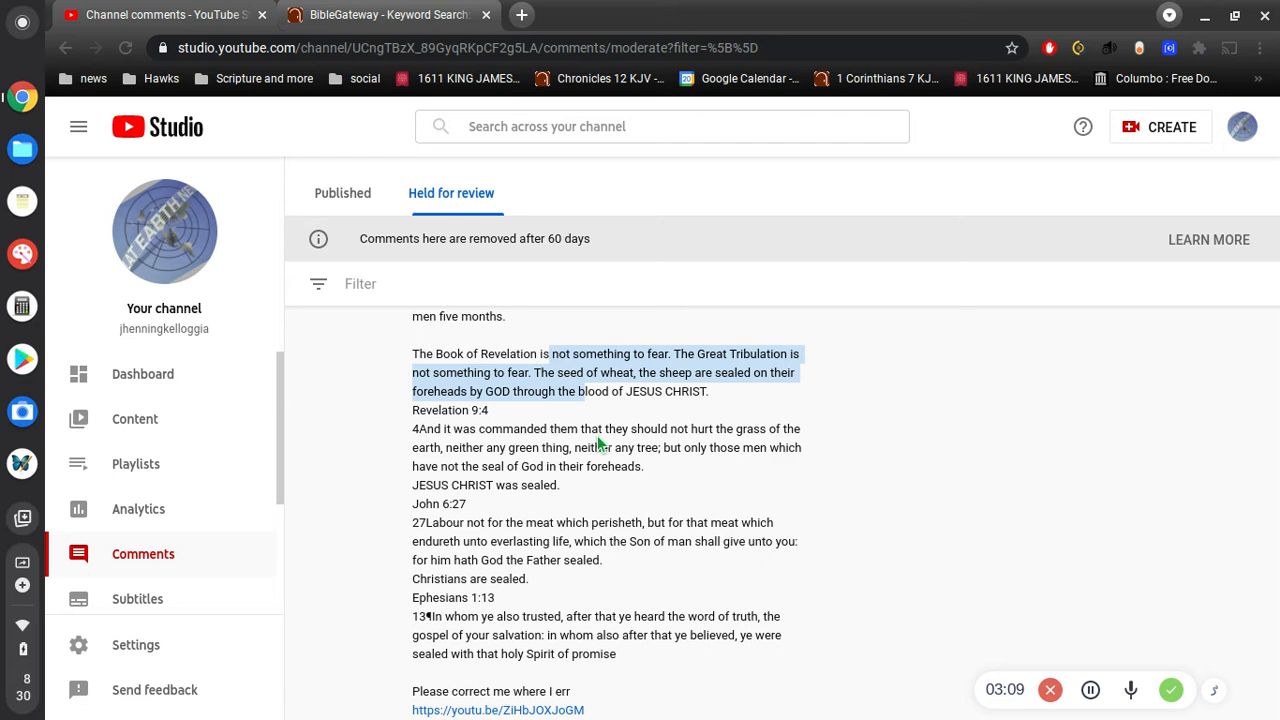
mouse_move(616, 408)
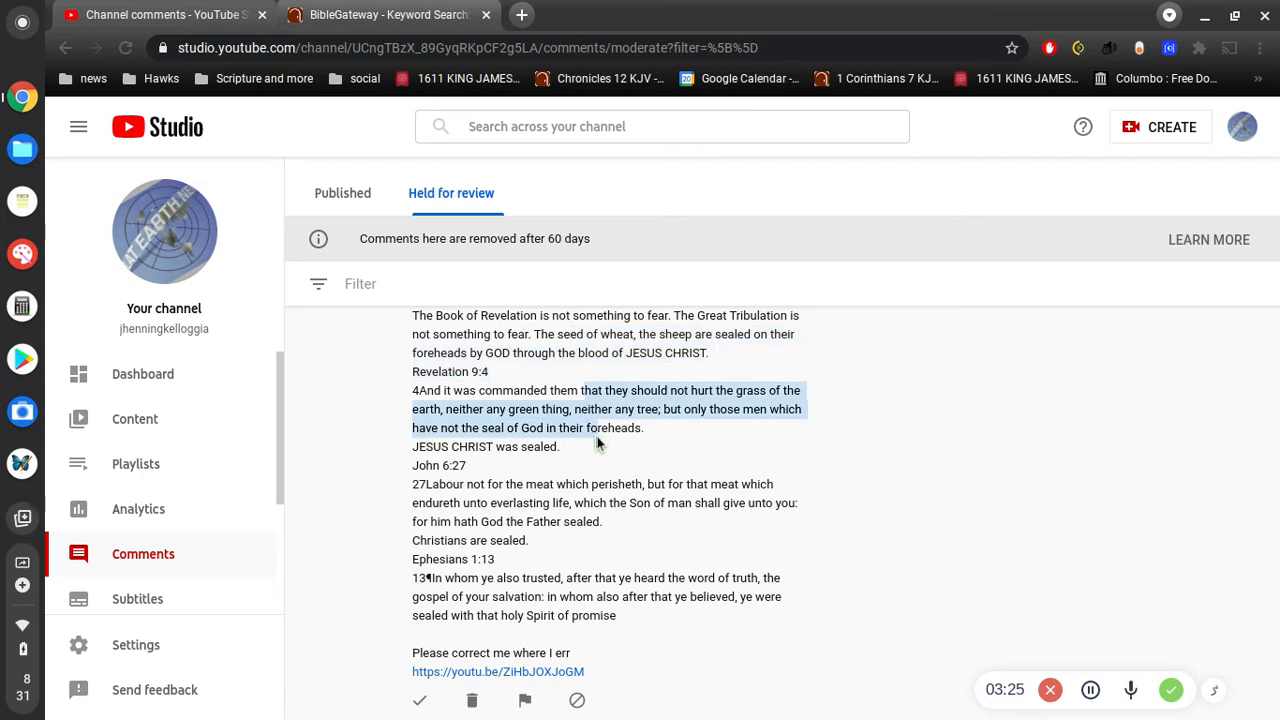
scroll(down, 3)
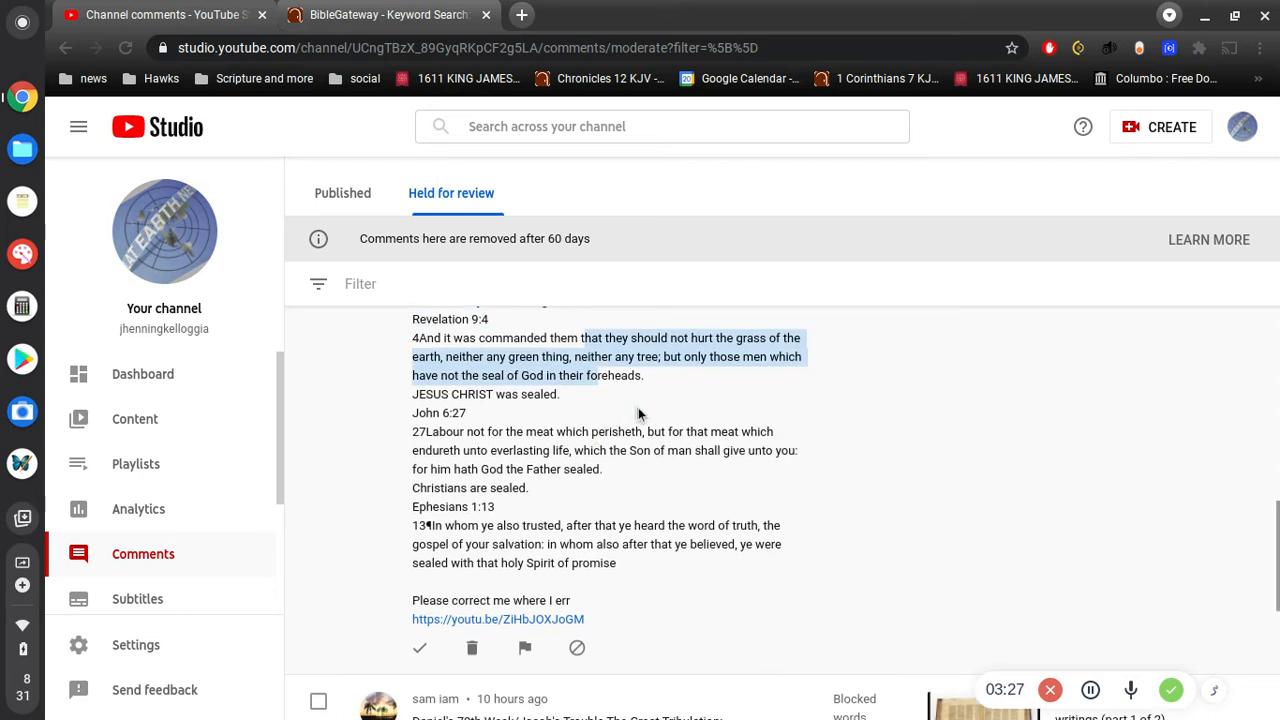
mouse_move(702, 372)
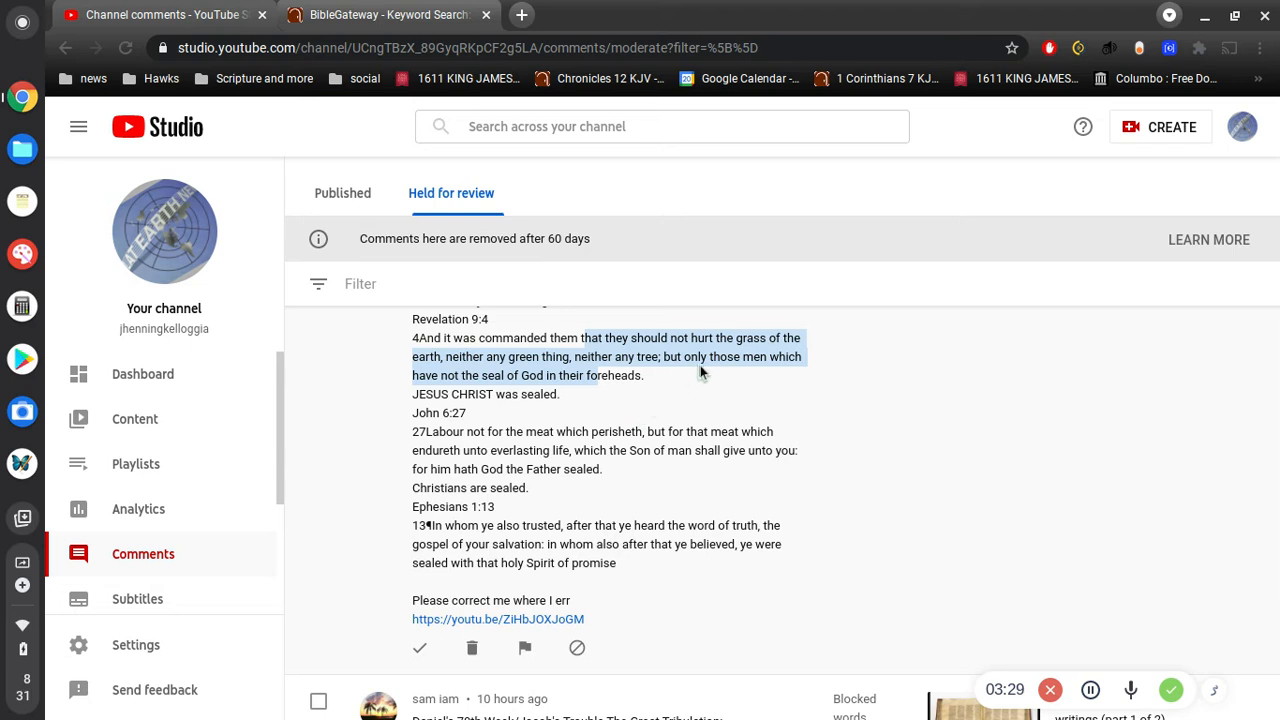
mouse_move(662, 400)
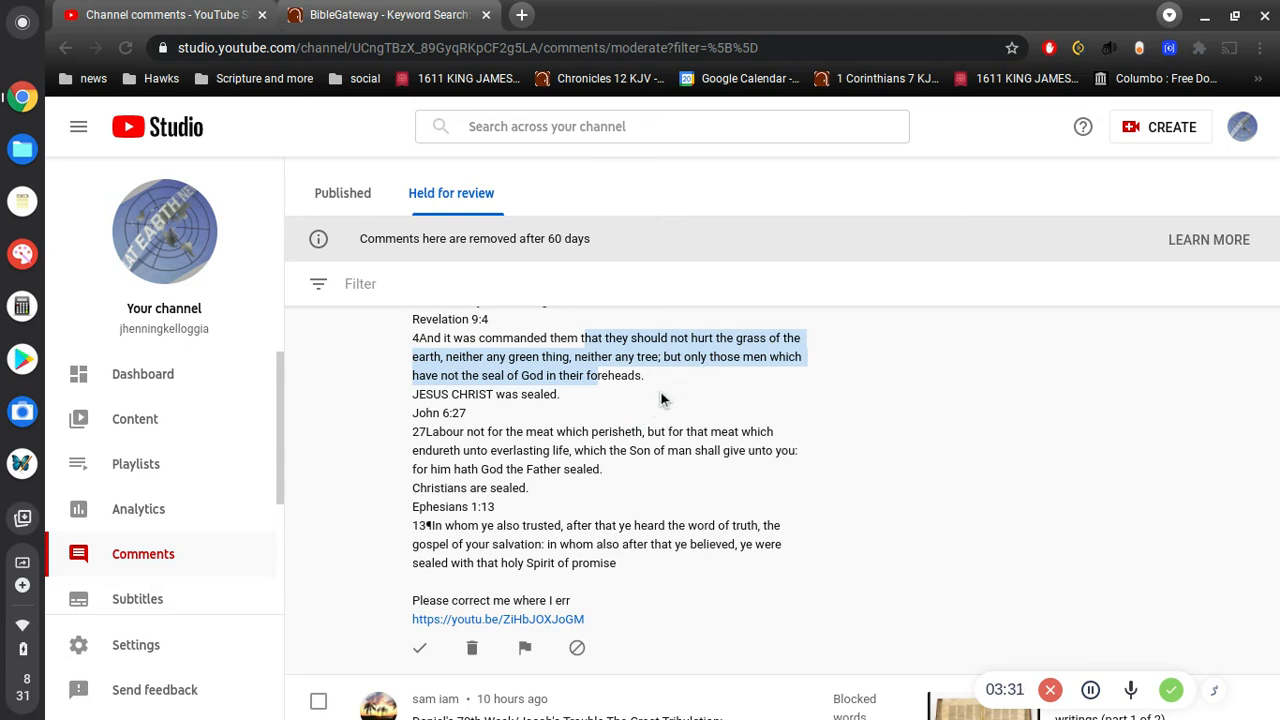
mouse_move(592, 404)
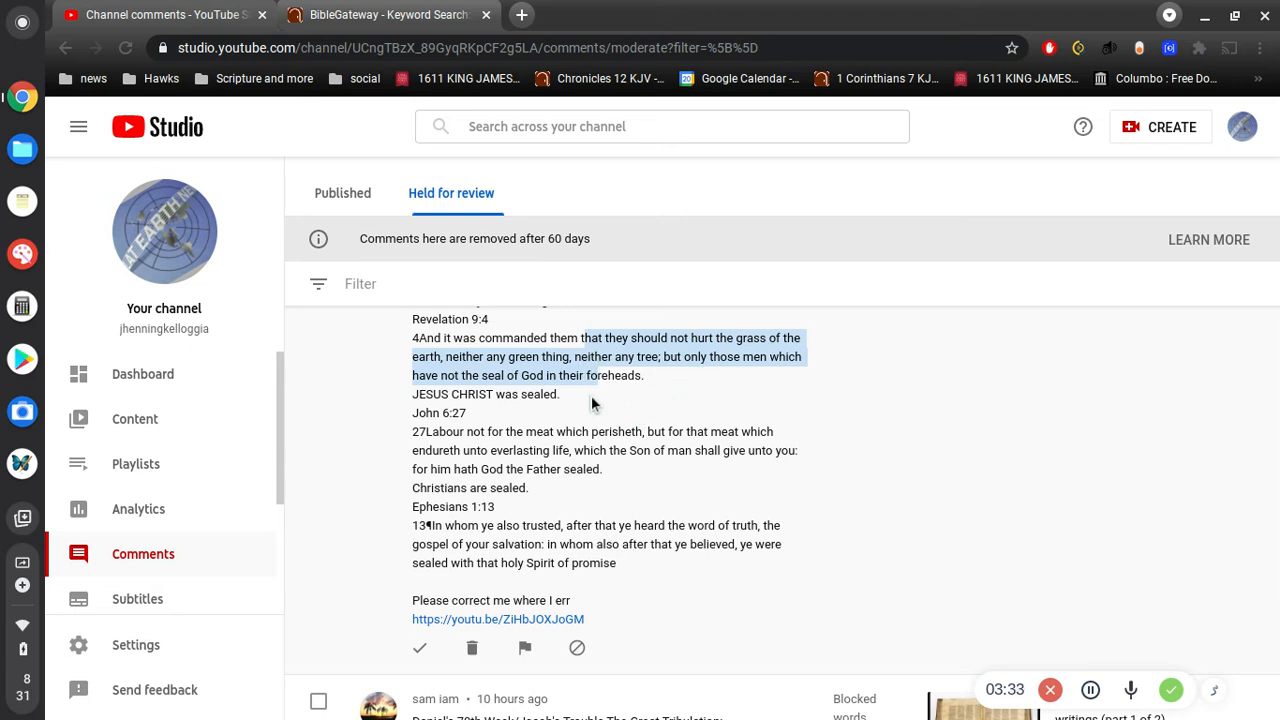
scroll(down, 3)
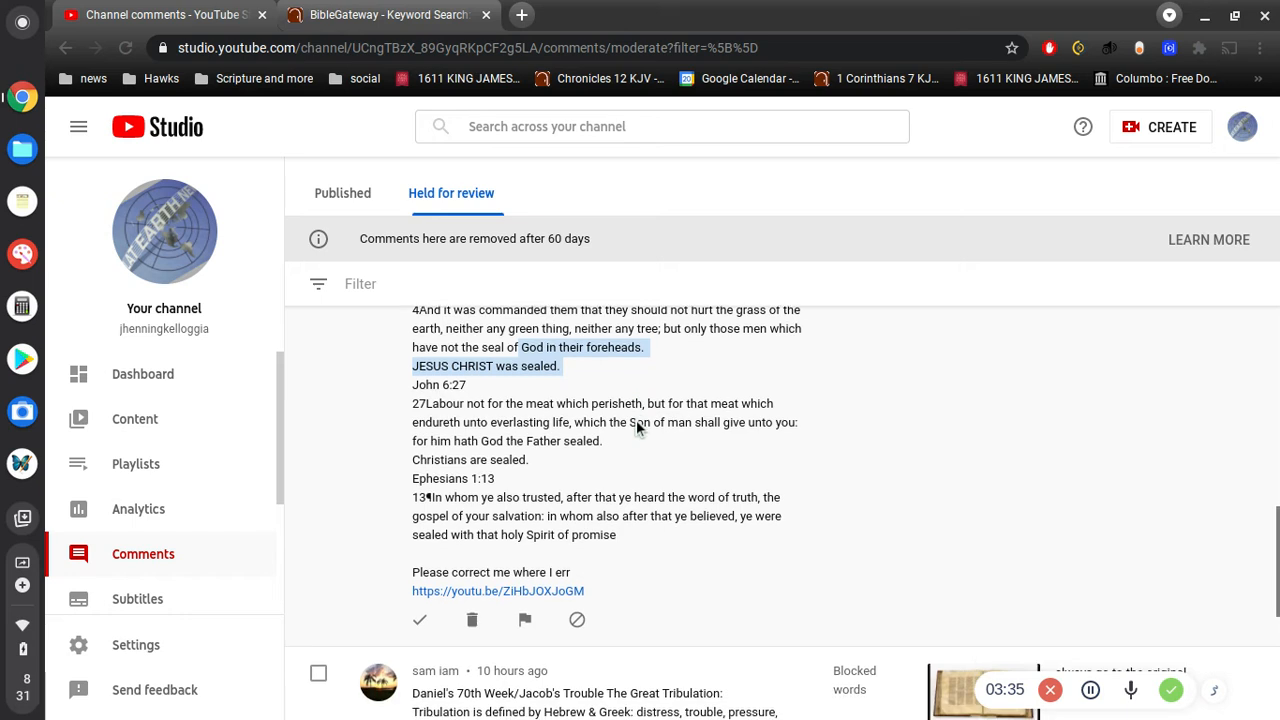
mouse_move(528, 390)
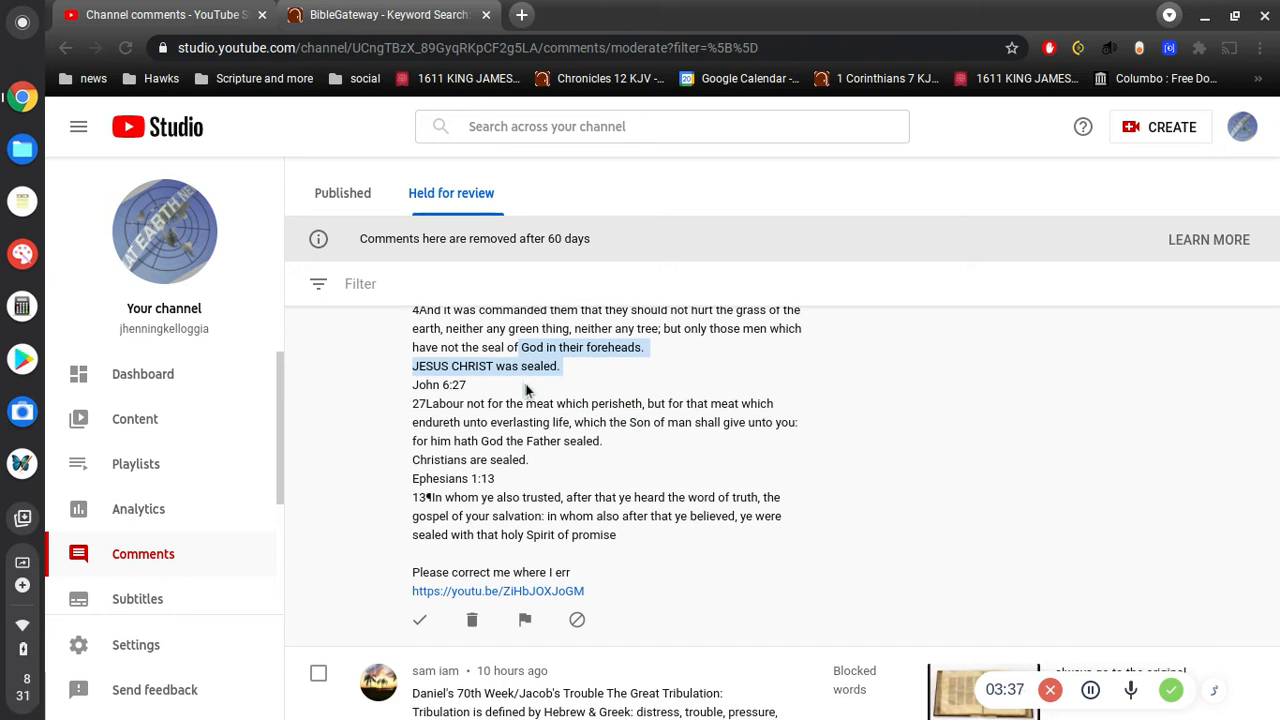
mouse_move(584, 462)
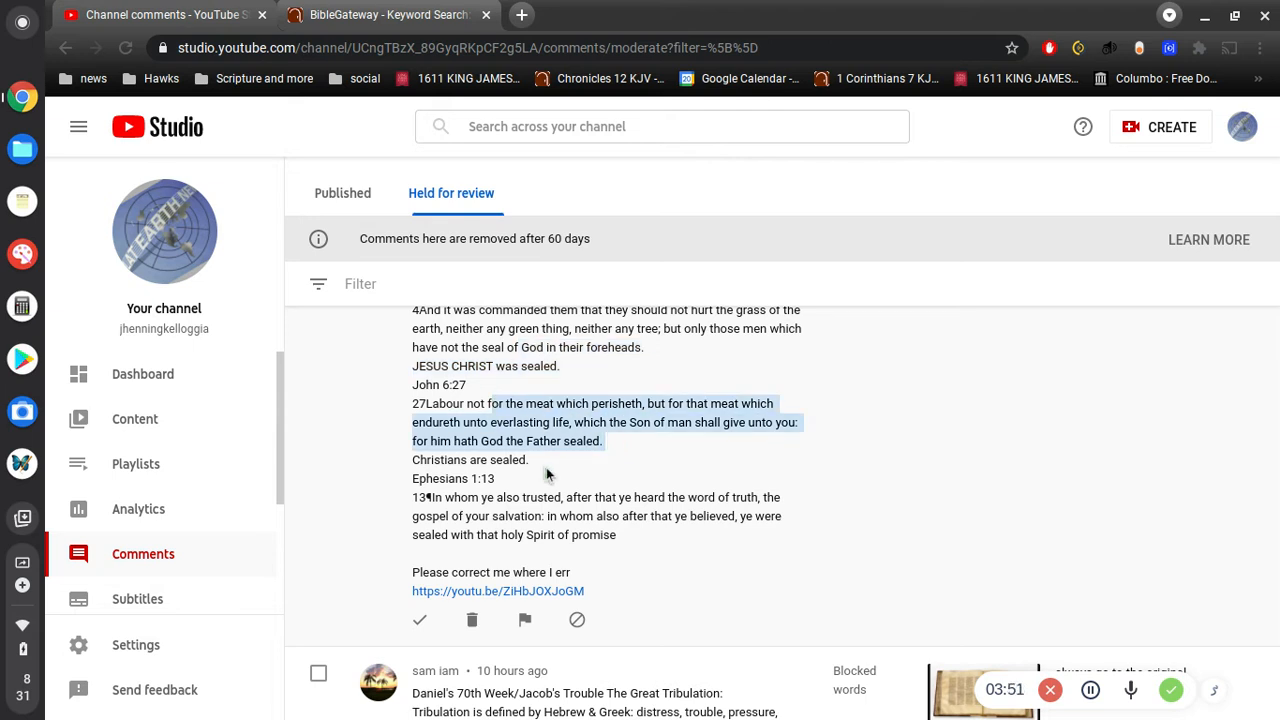
scroll(down, 3)
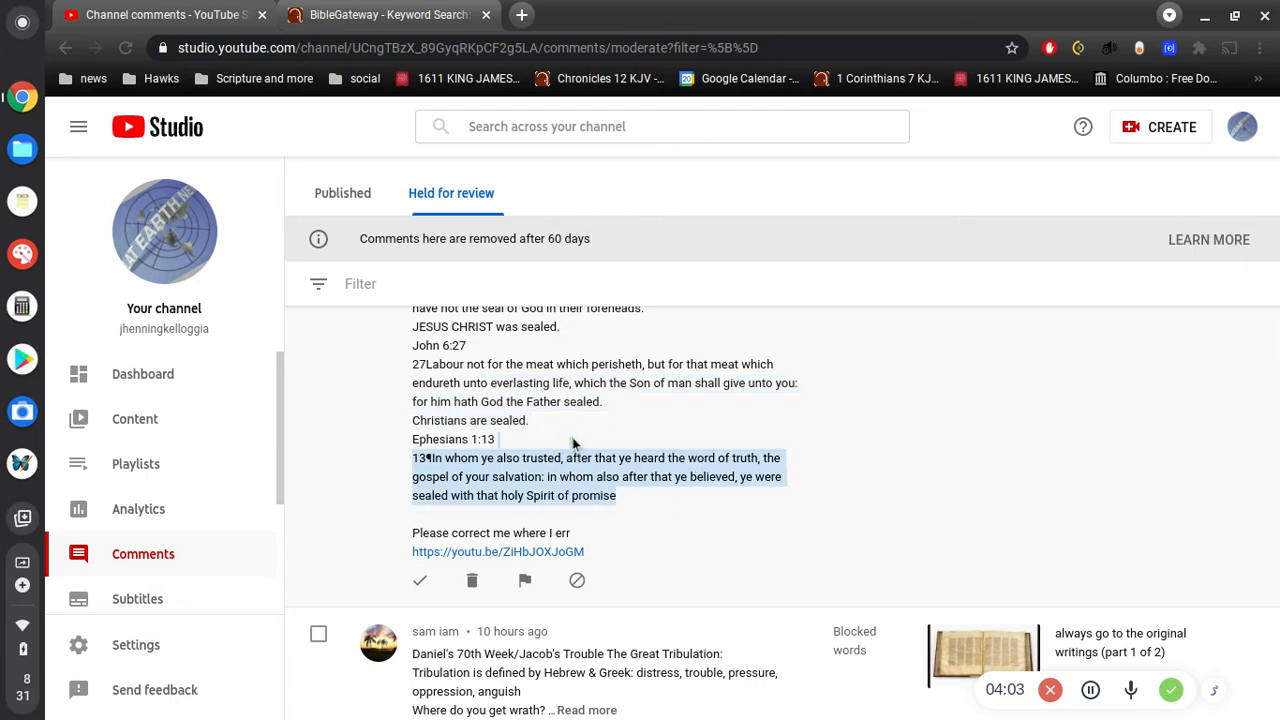
mouse_move(712, 456)
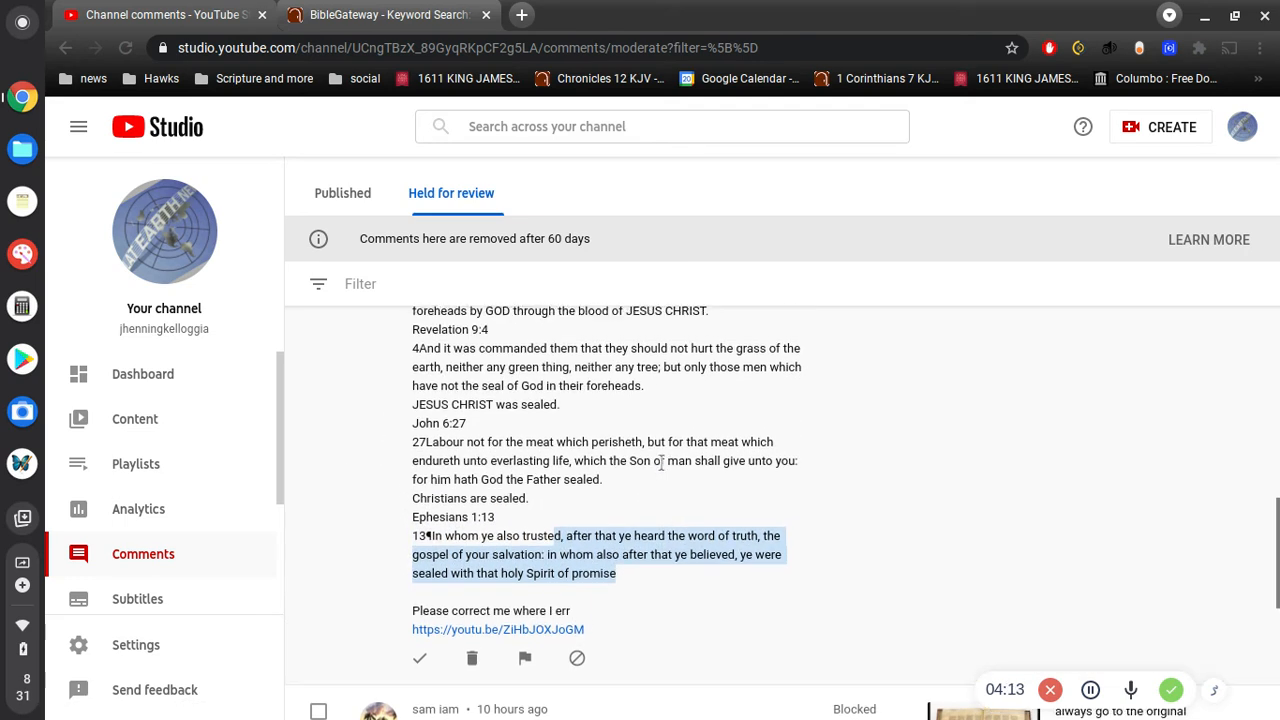
scroll(down, 3)
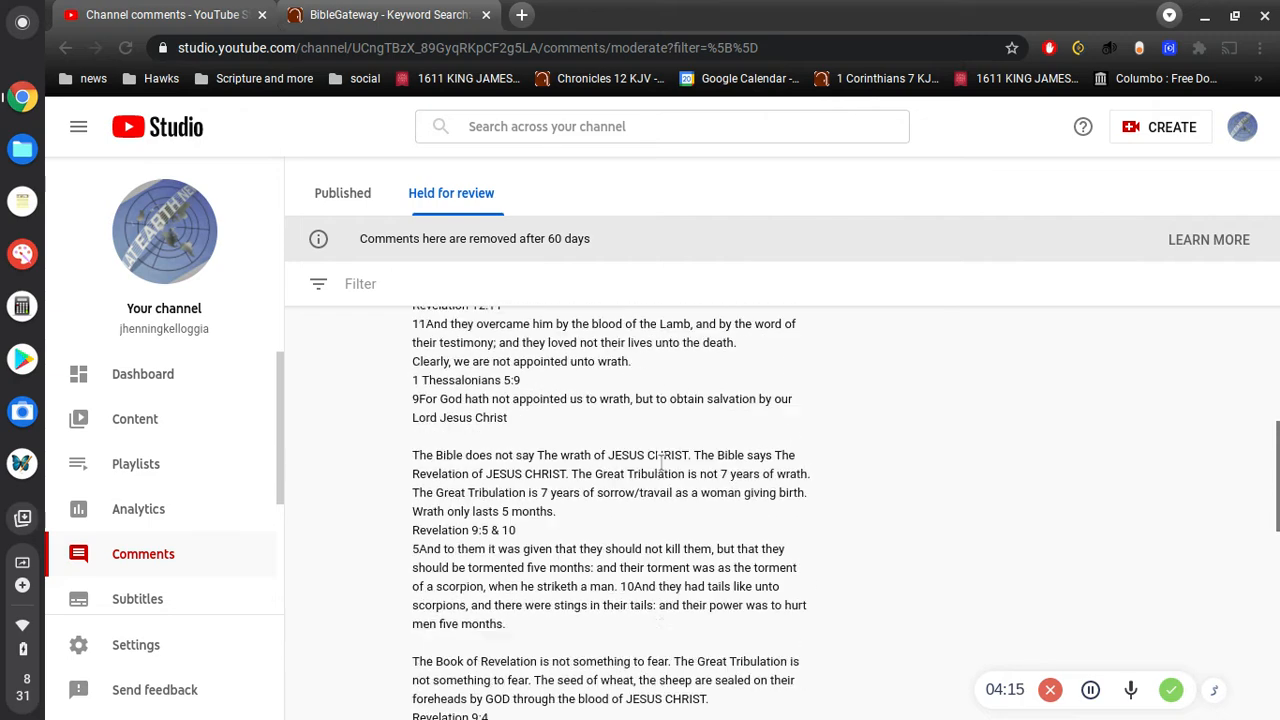
scroll(down, 3)
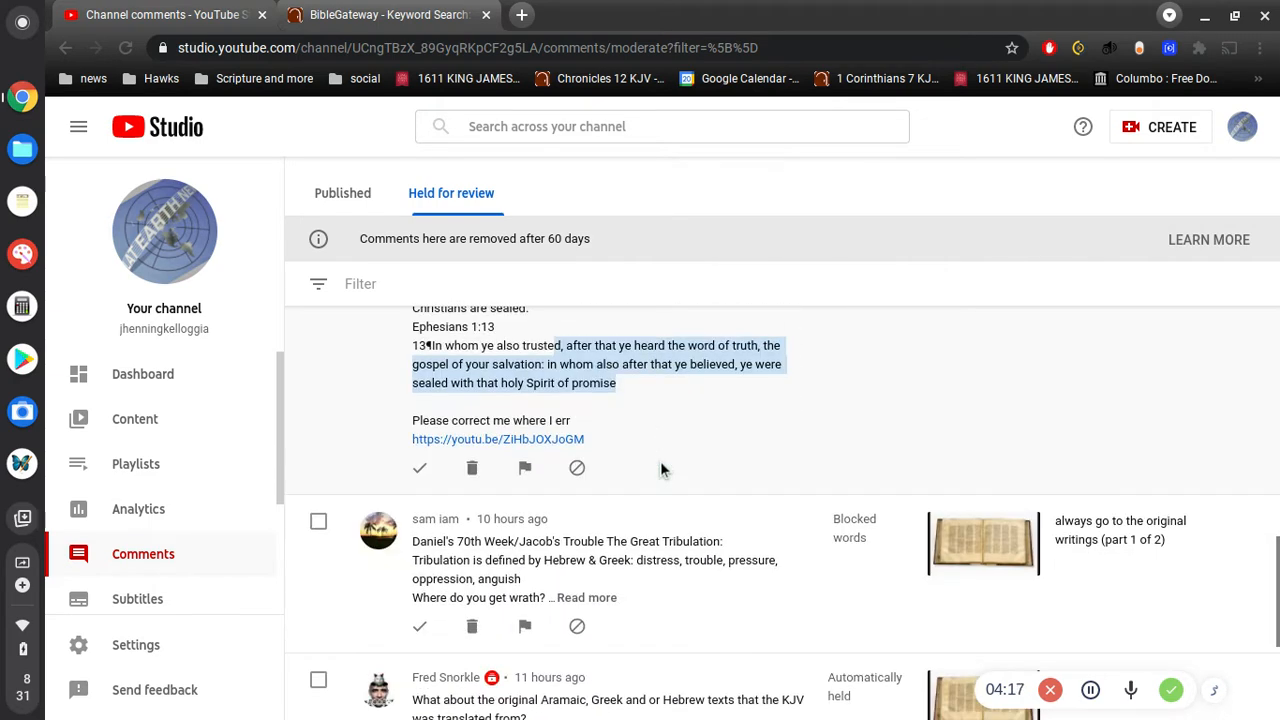
scroll(down, 3)
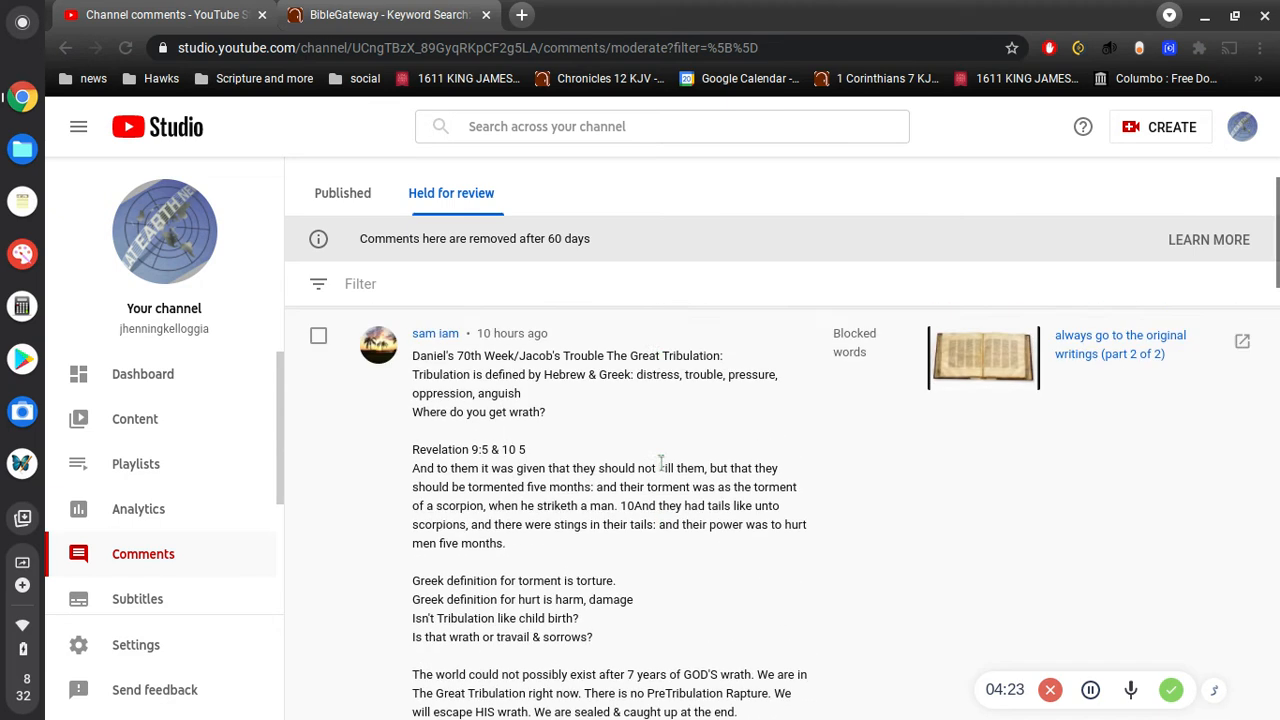
scroll(down, 3)
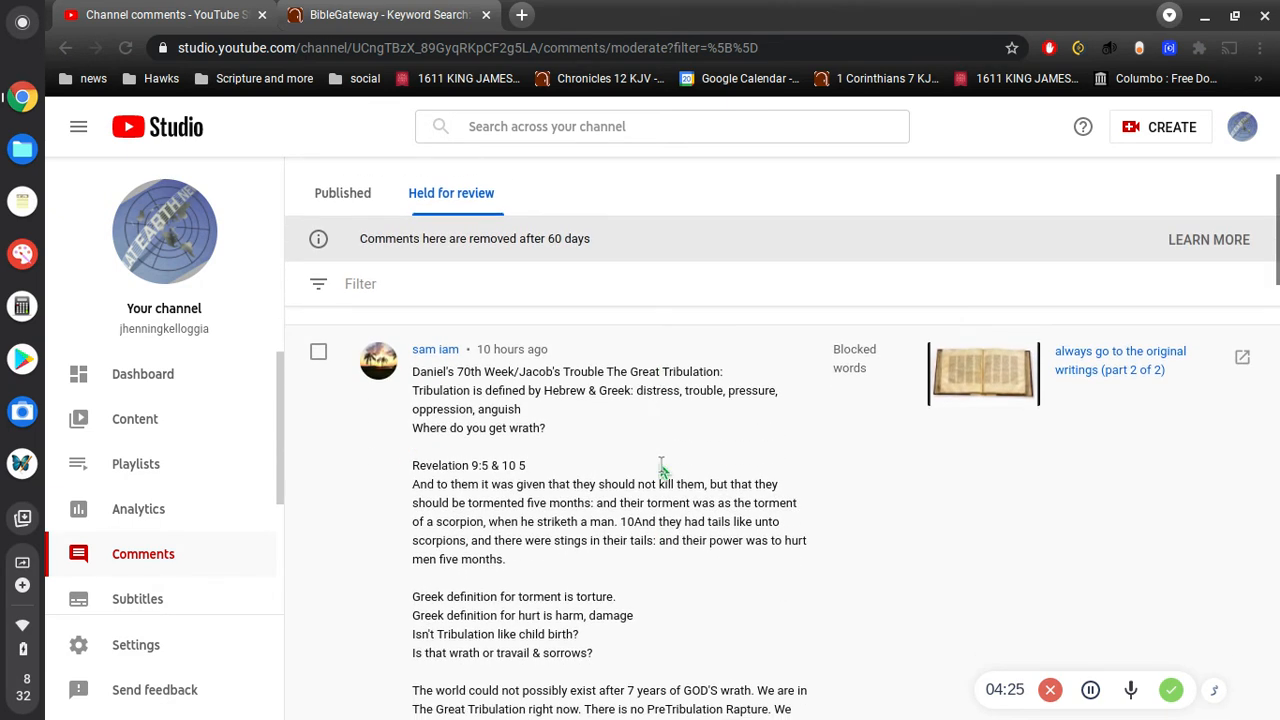
scroll(down, 3)
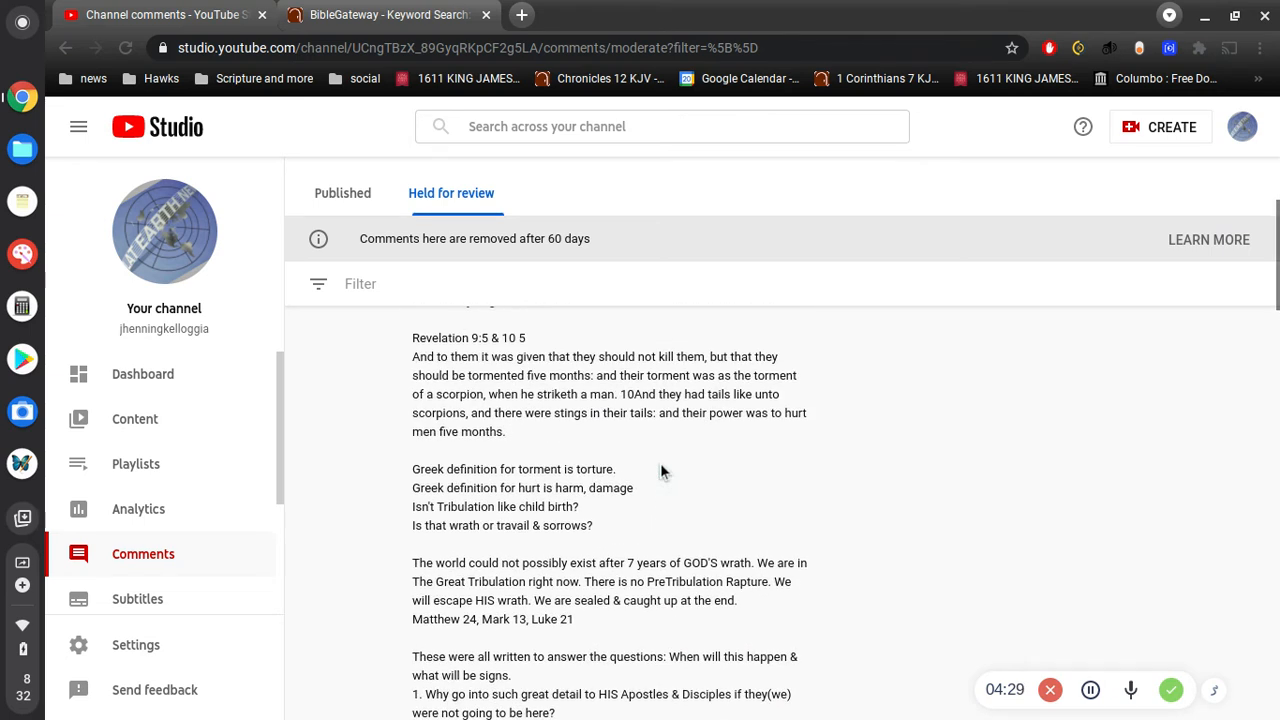
scroll(down, 3)
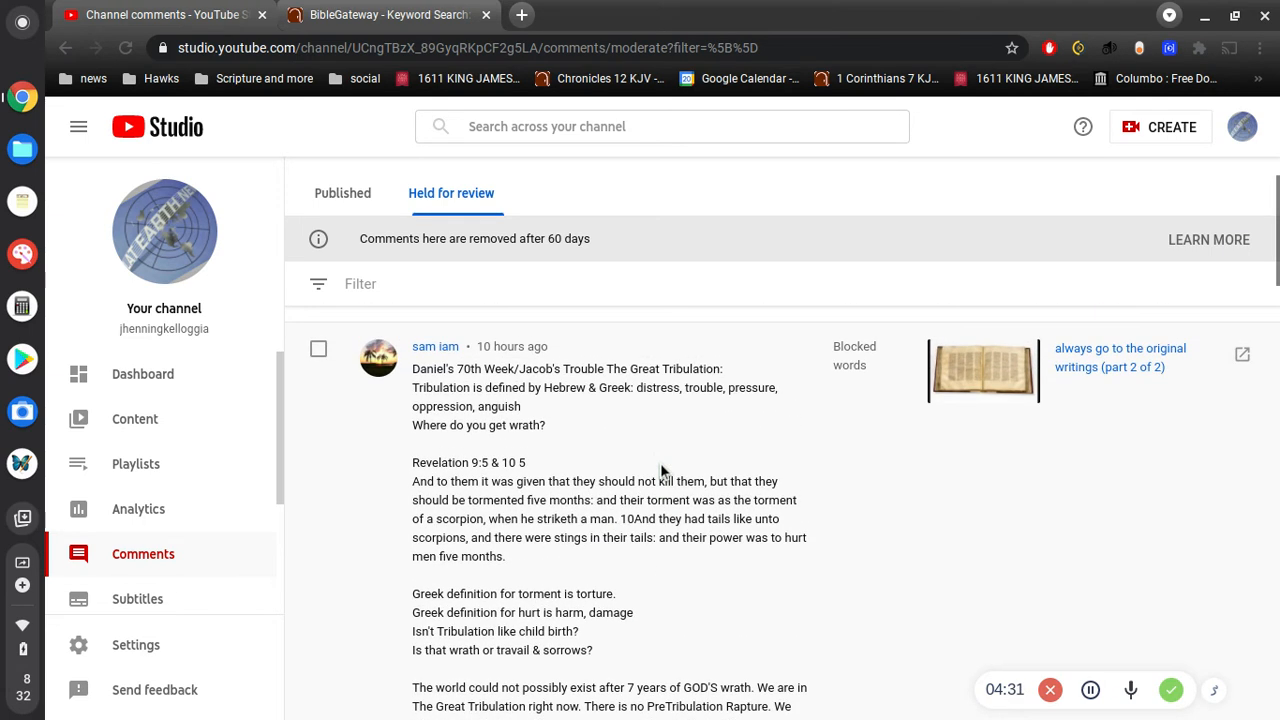
scroll(down, 3)
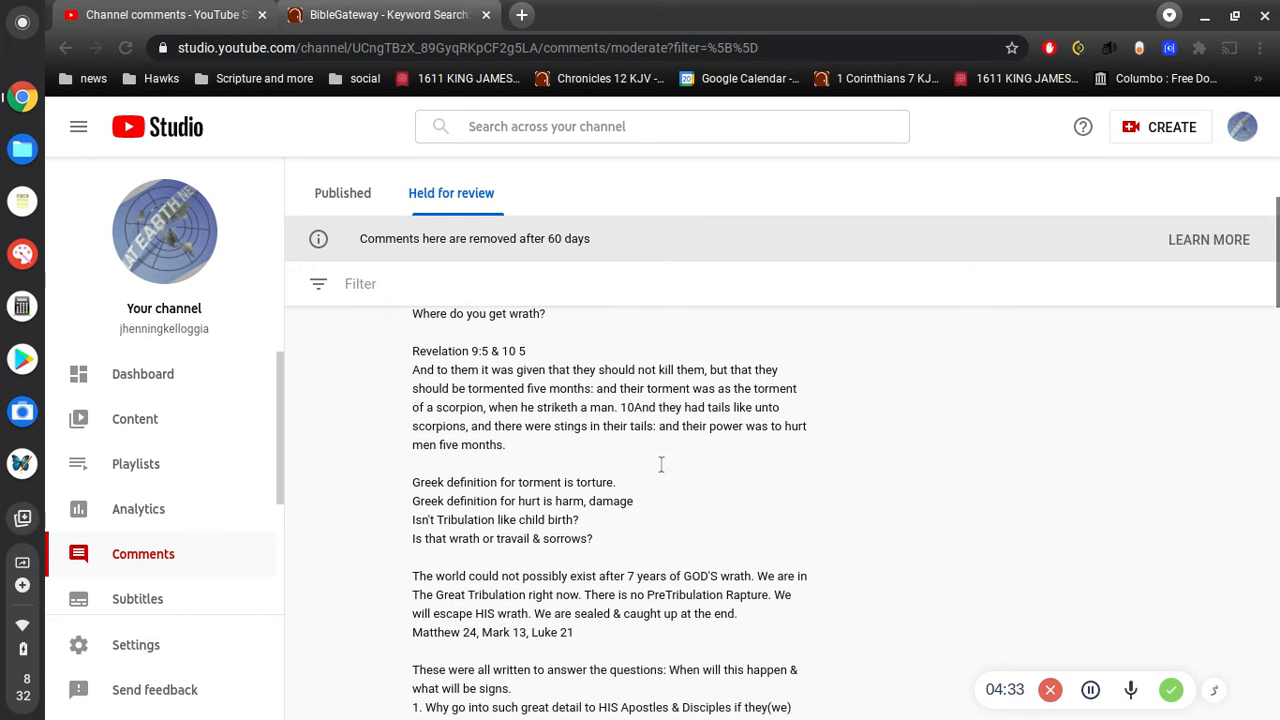
scroll(down, 3)
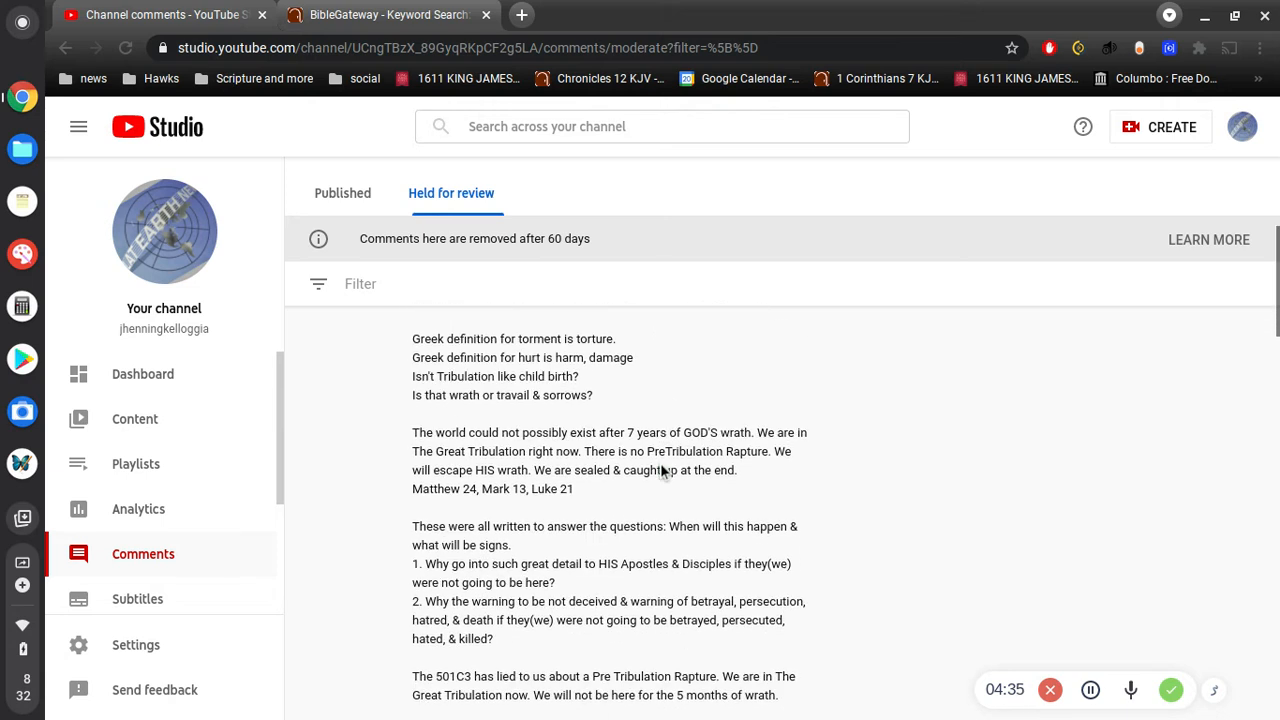
scroll(down, 3)
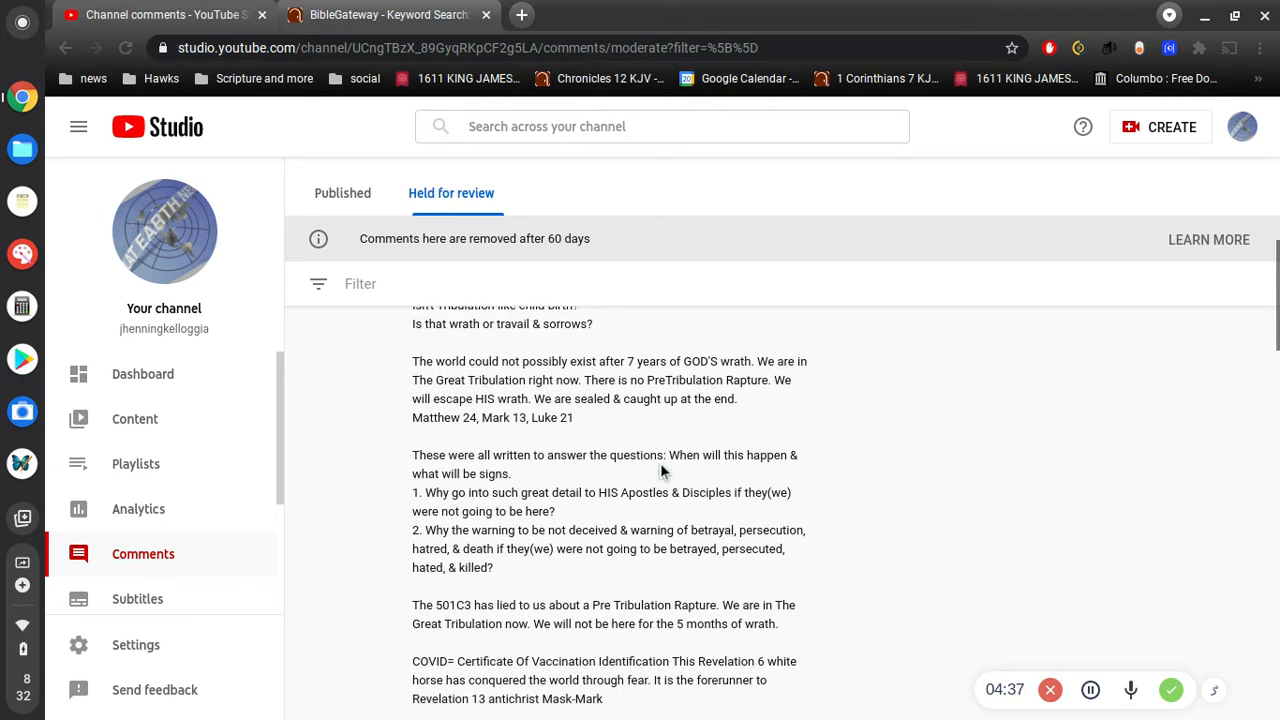
scroll(down, 3)
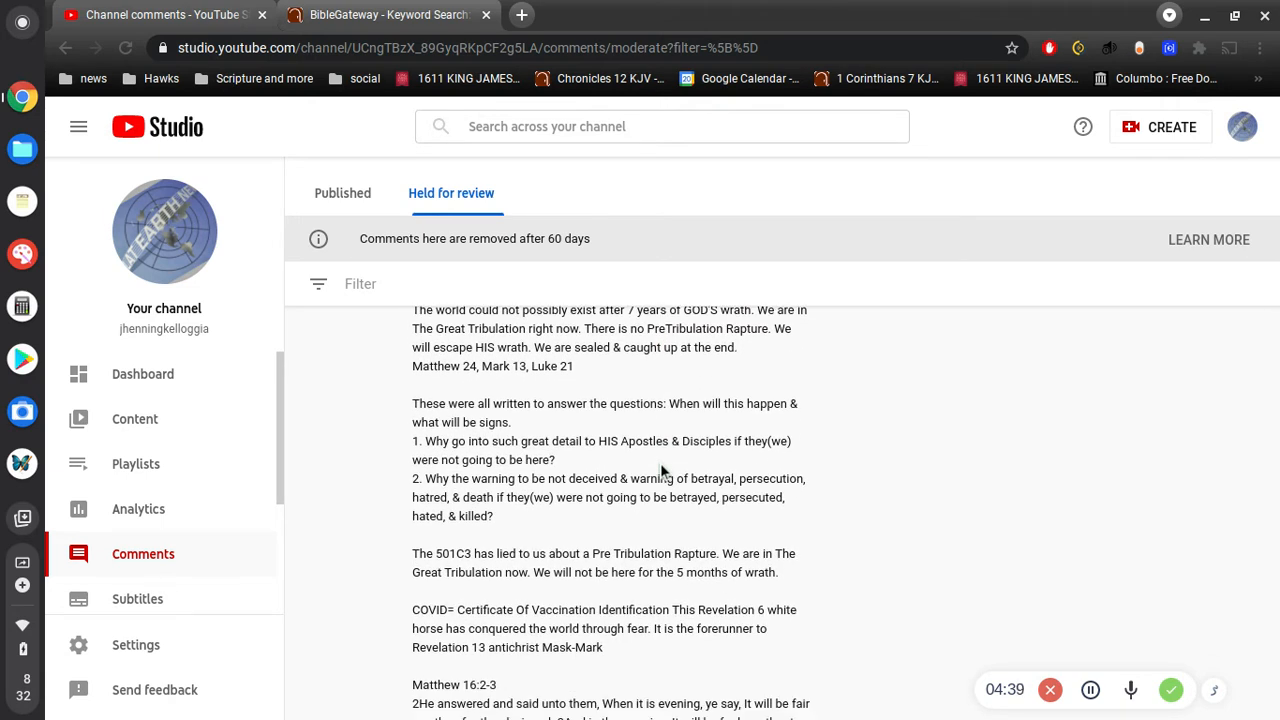
scroll(down, 3)
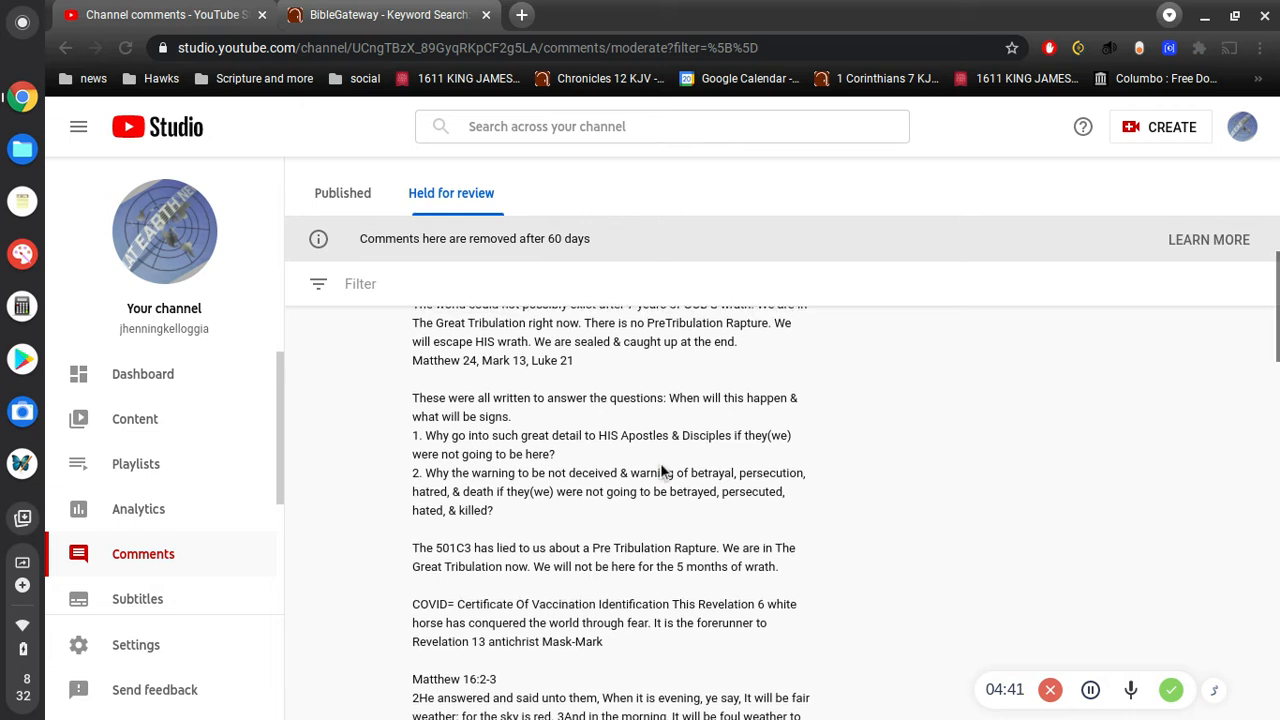
scroll(down, 3)
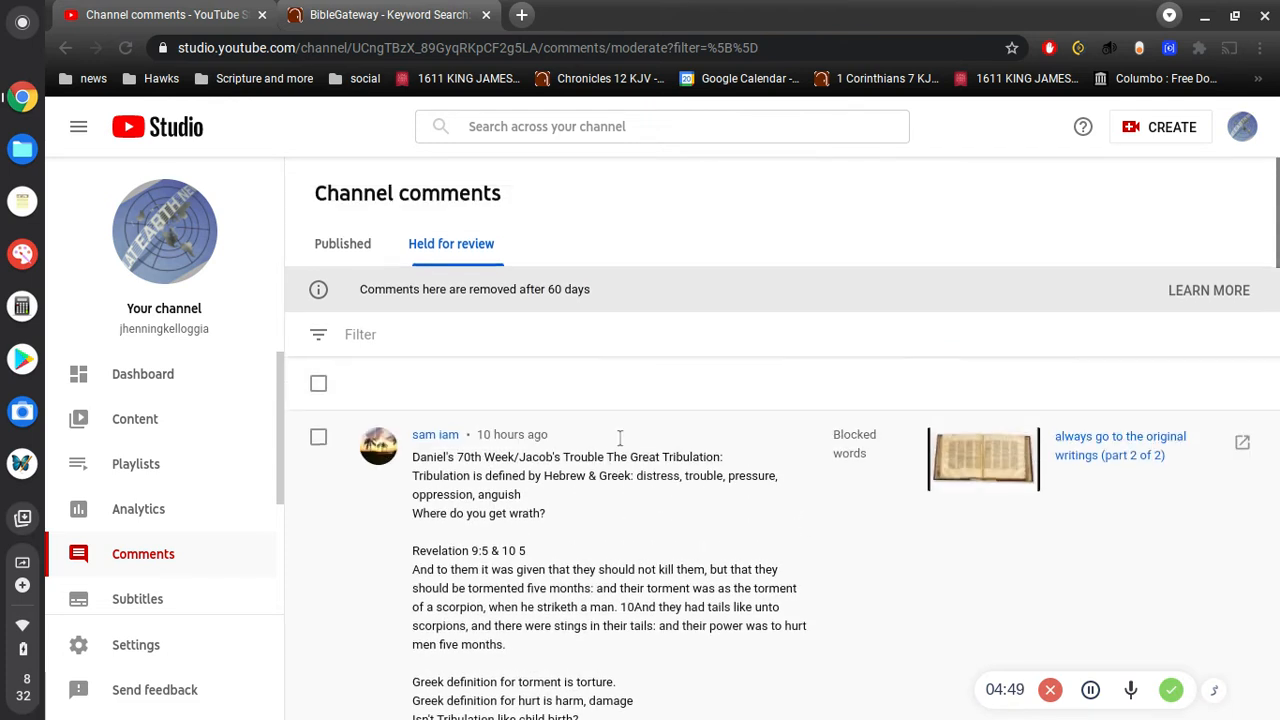
scroll(down, 3)
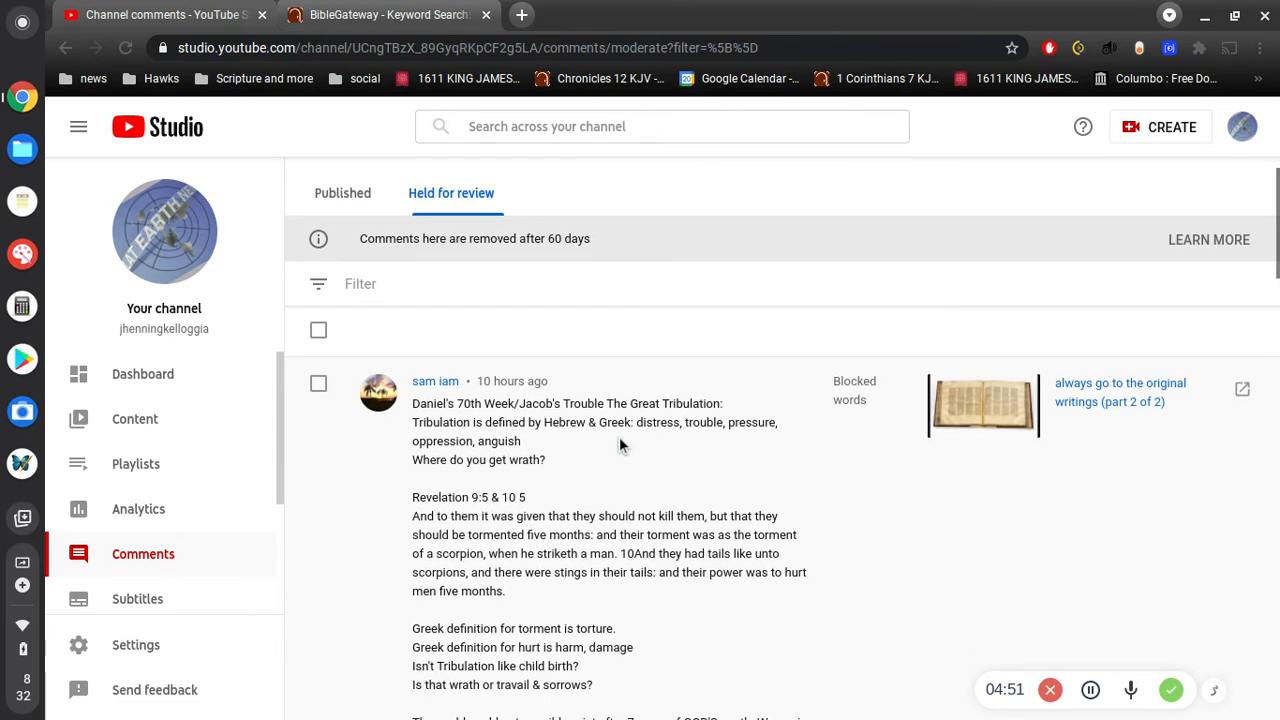
scroll(down, 3)
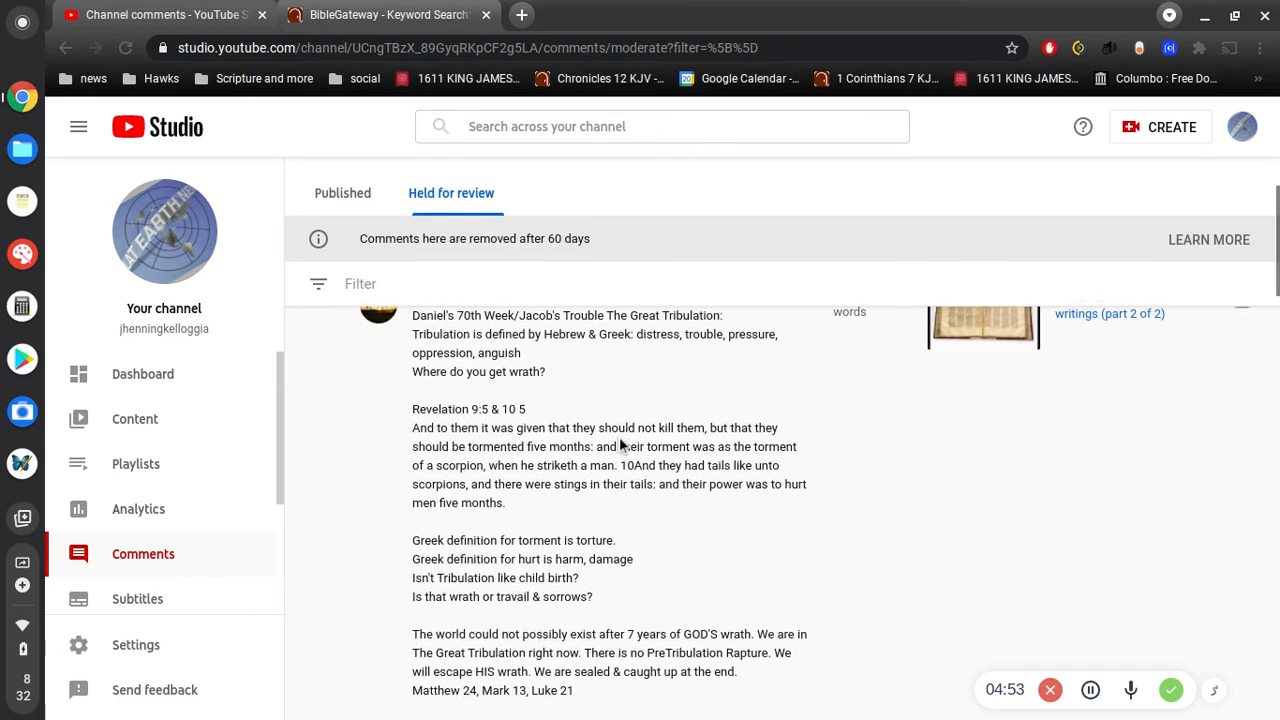
scroll(down, 3)
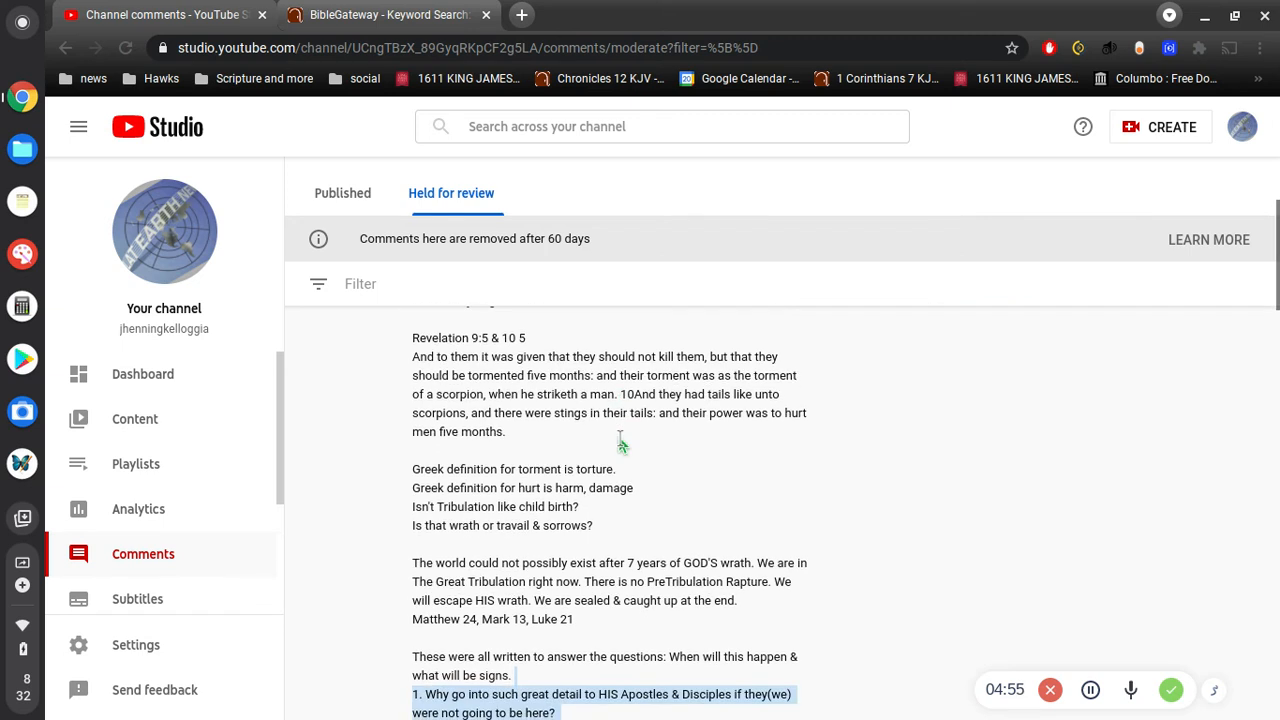
scroll(down, 3)
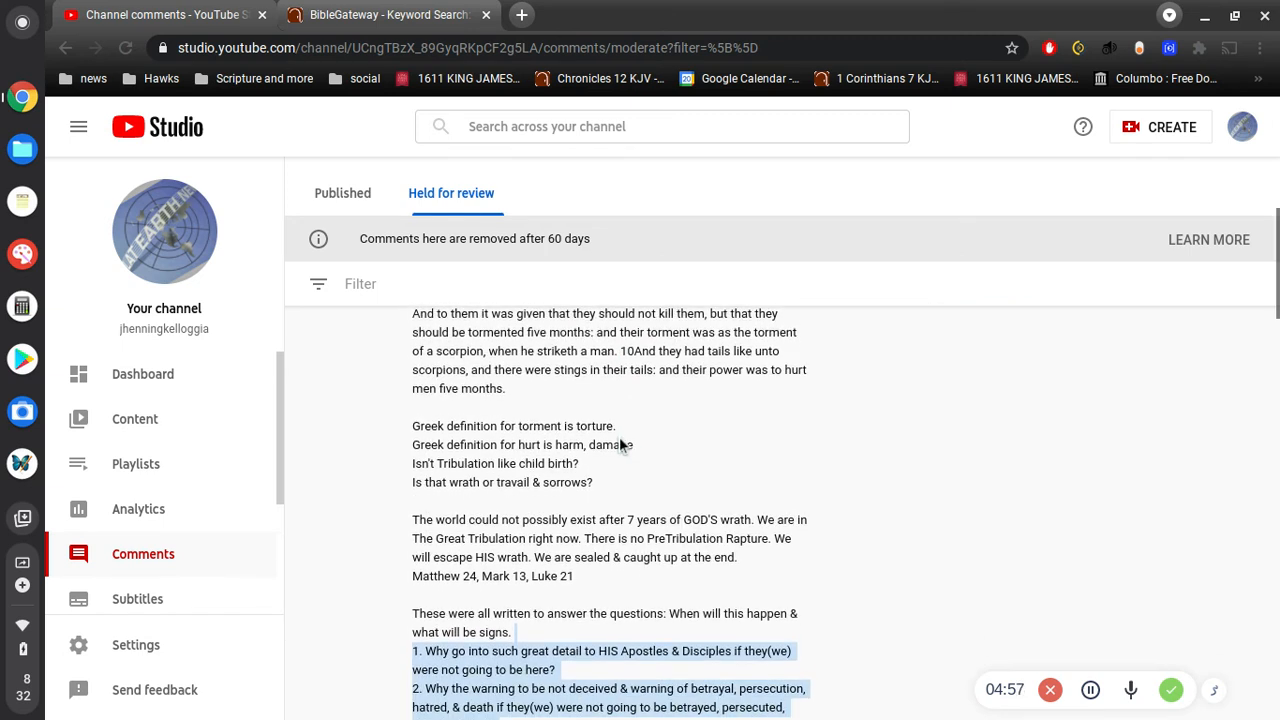
scroll(down, 3)
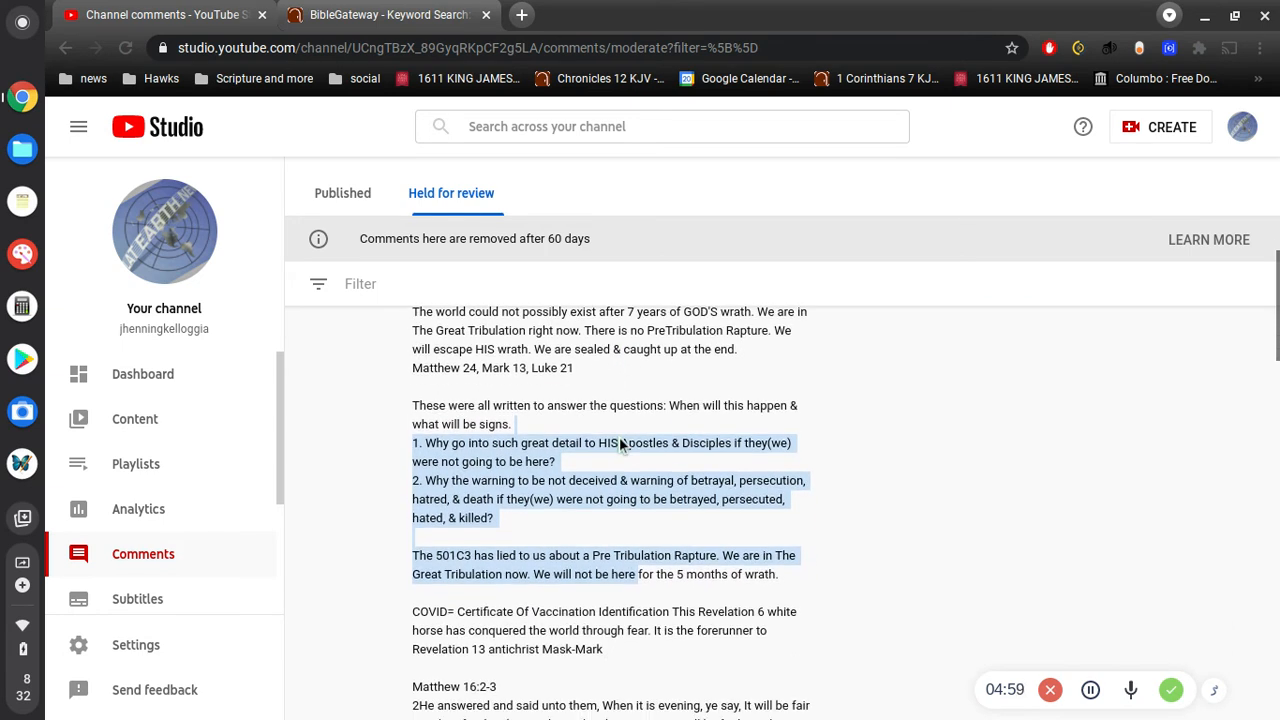
scroll(down, 3)
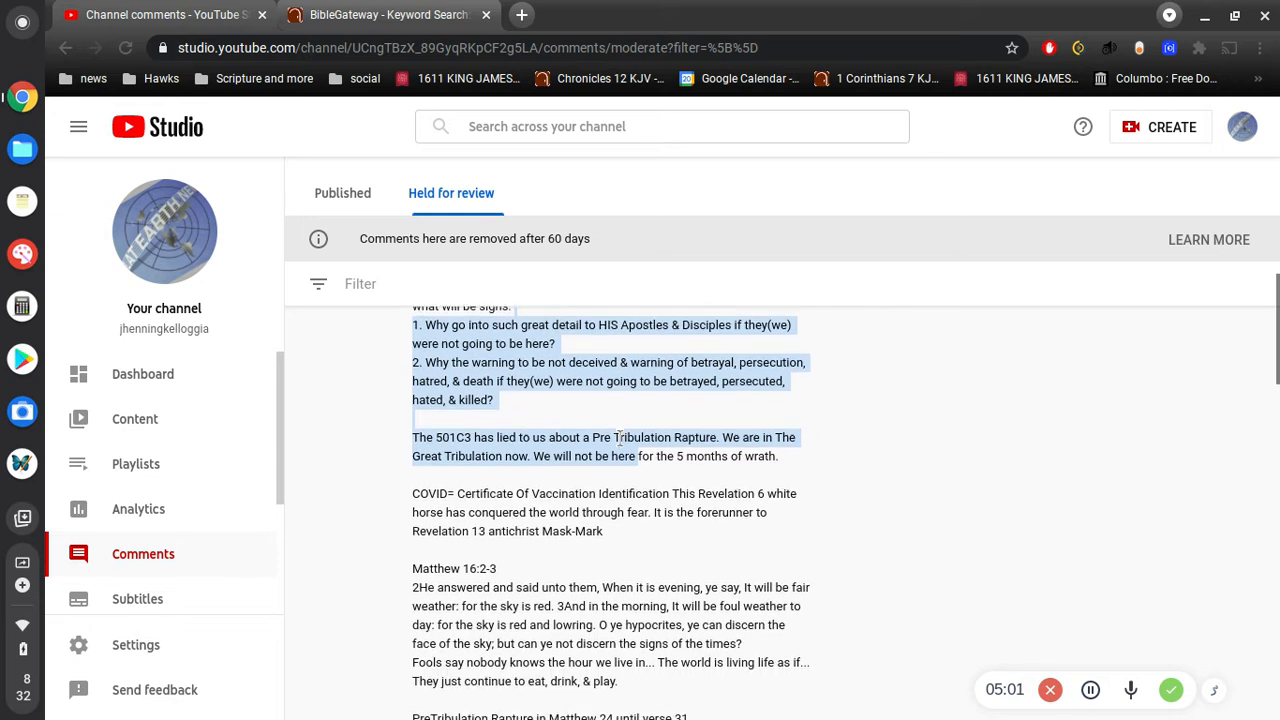
scroll(down, 3)
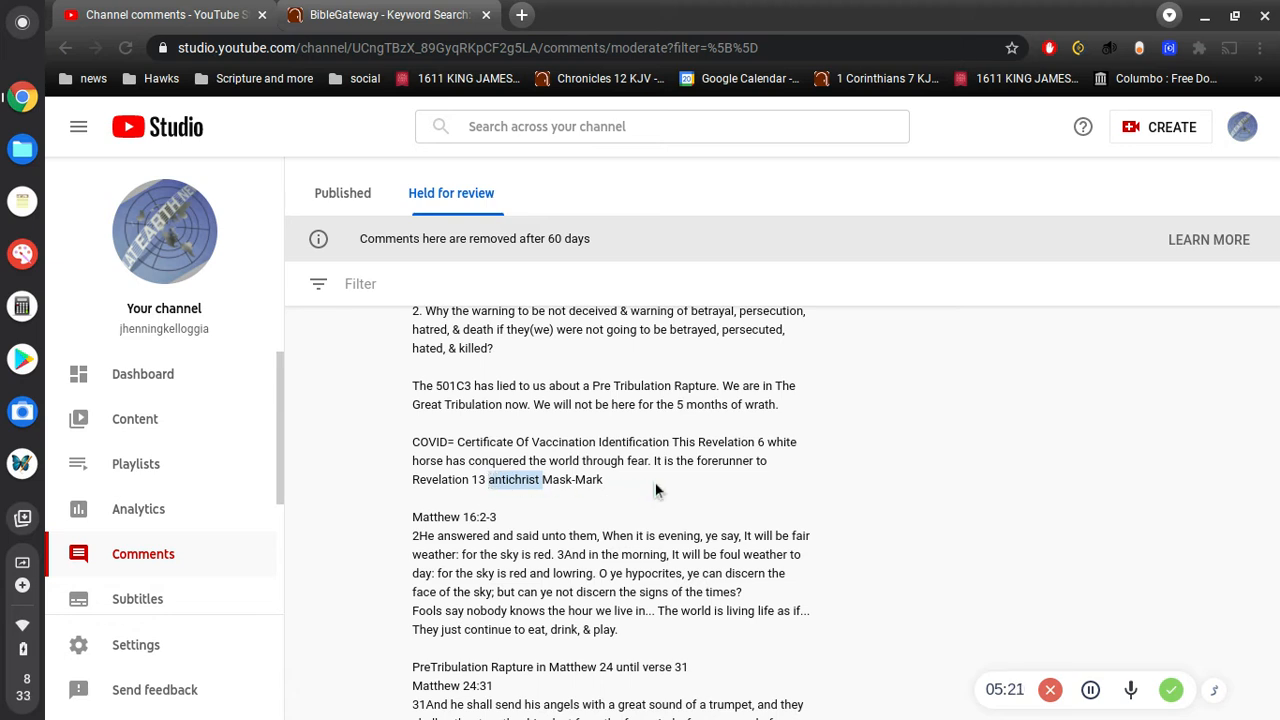
mouse_move(684, 500)
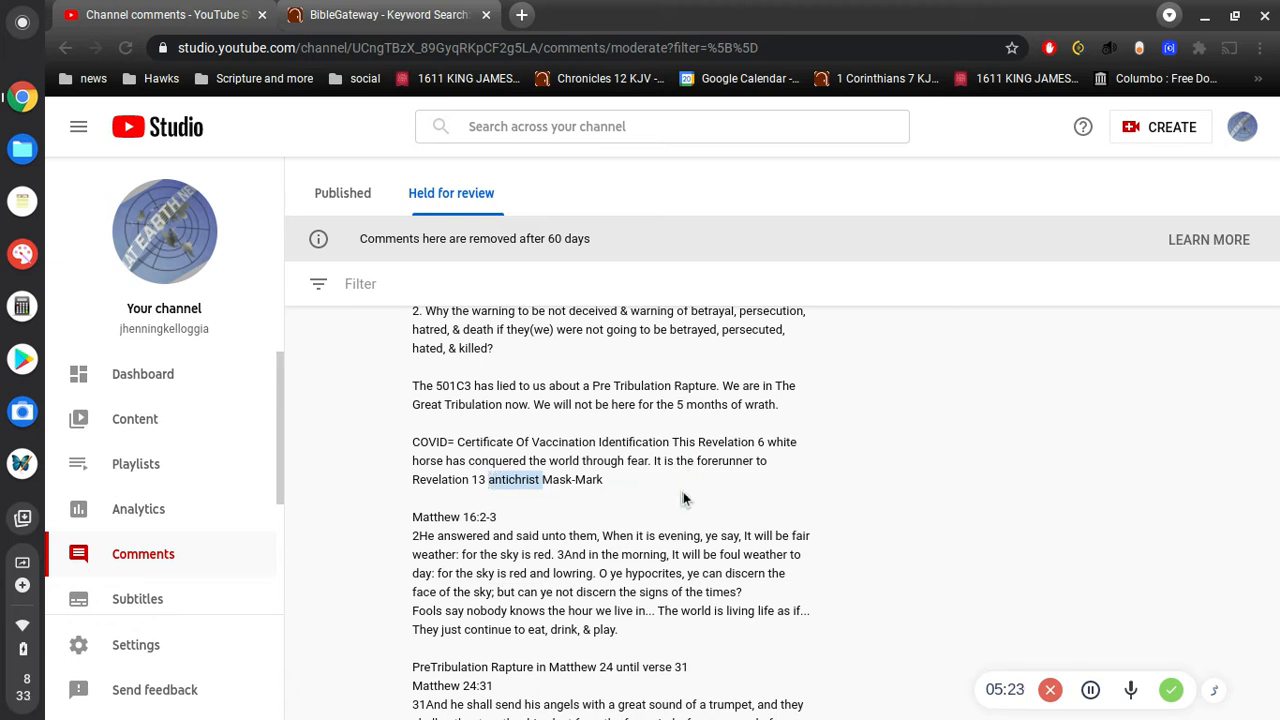
mouse_move(672, 504)
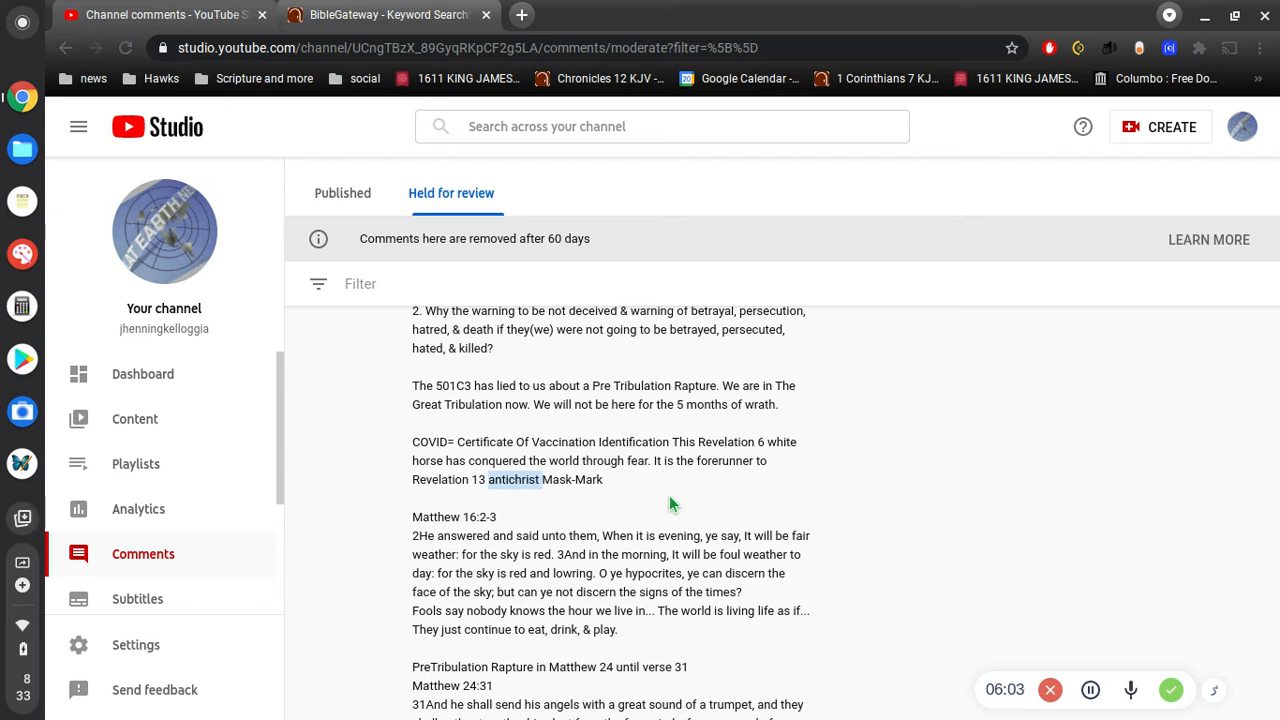
On BibleGateway bring up Revelation 6 in the KJV and highlight verse 2 about the white horse
click(388, 16)
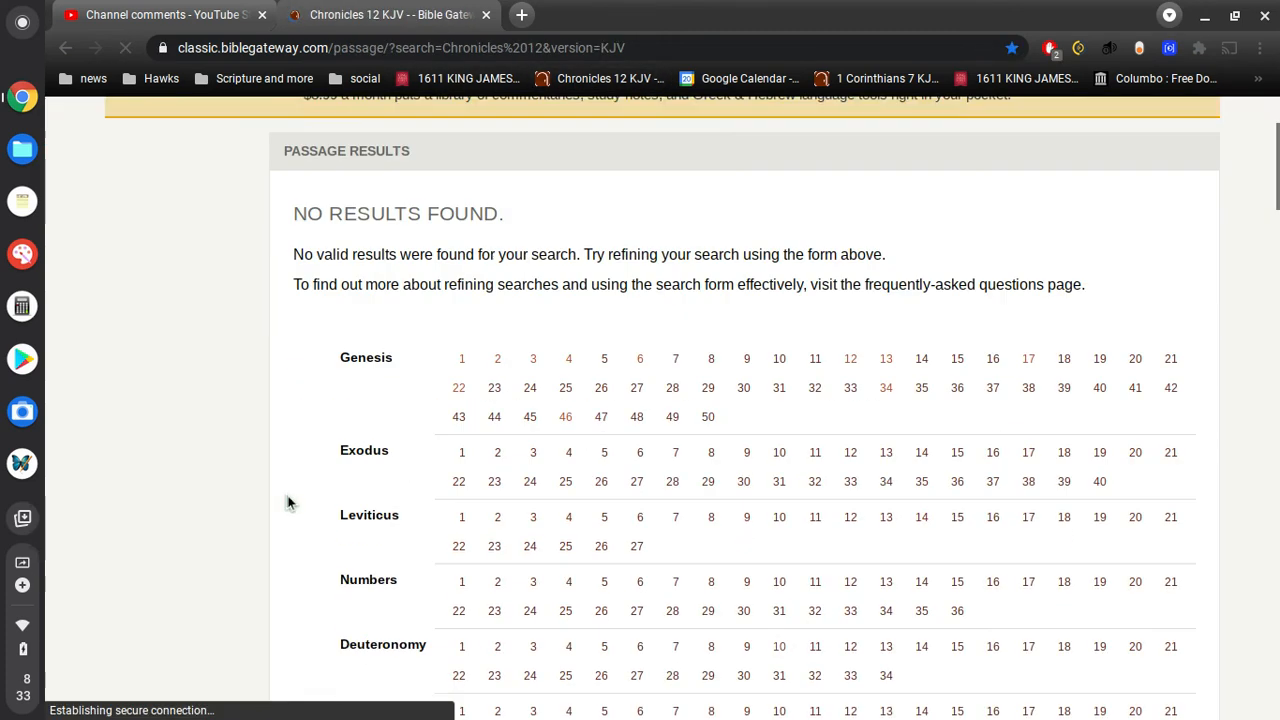
scroll(down, 3)
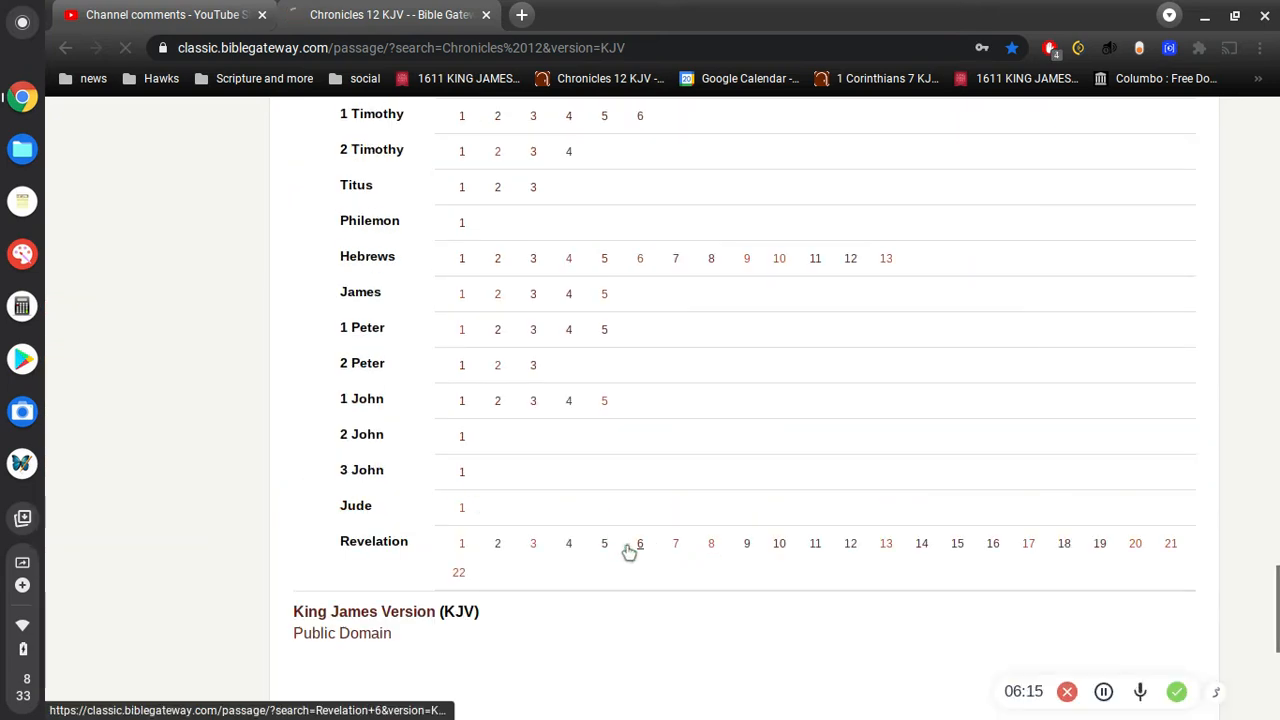
click(640, 544)
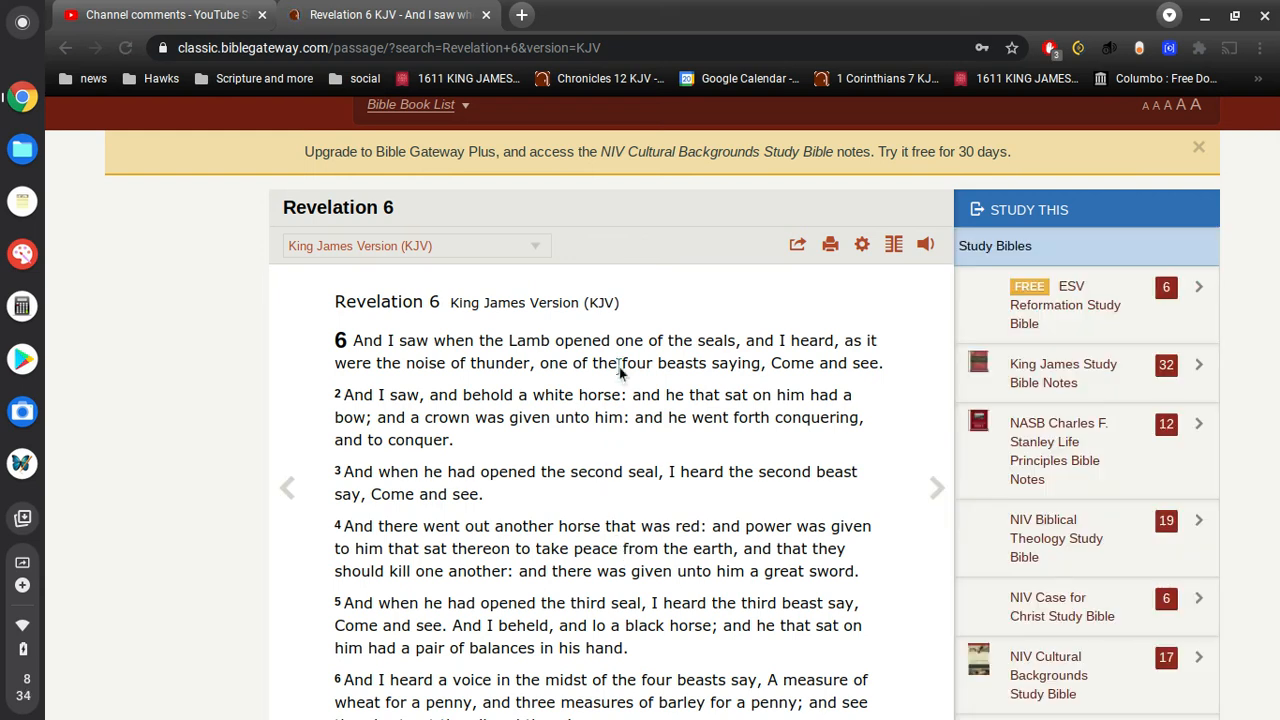
mouse_move(644, 496)
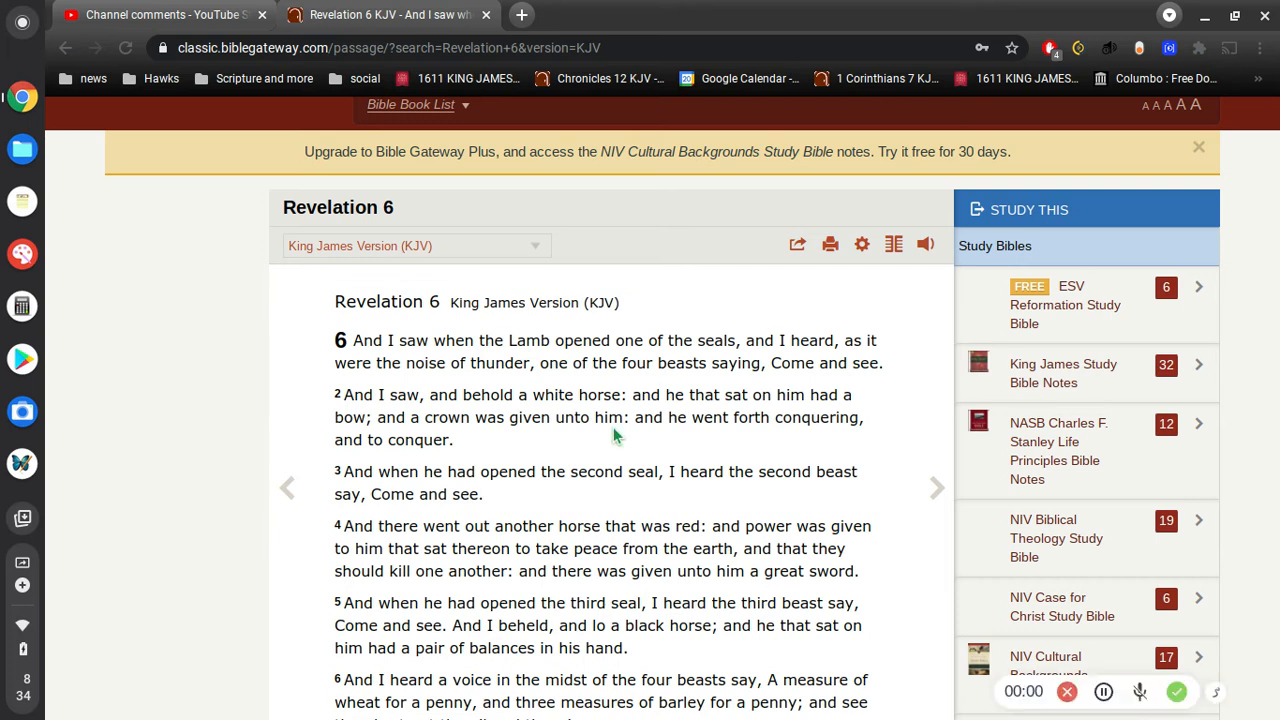
mouse_move(604, 442)
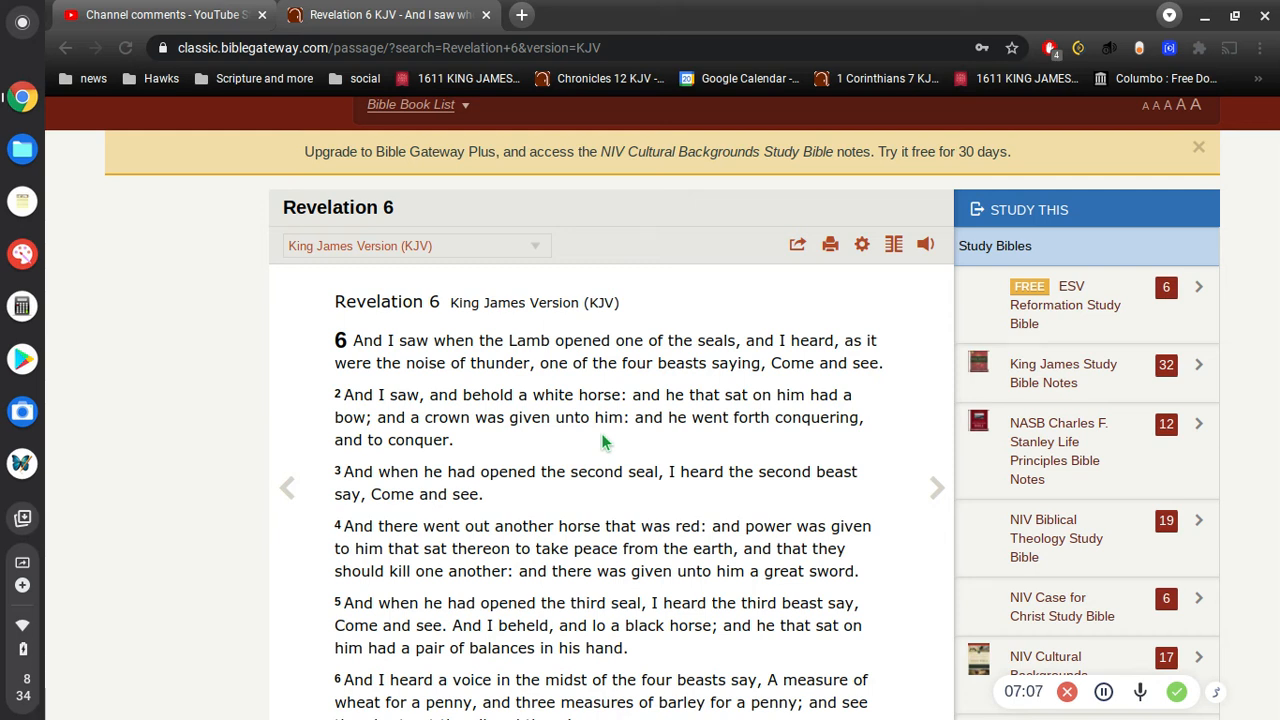
mouse_move(602, 424)
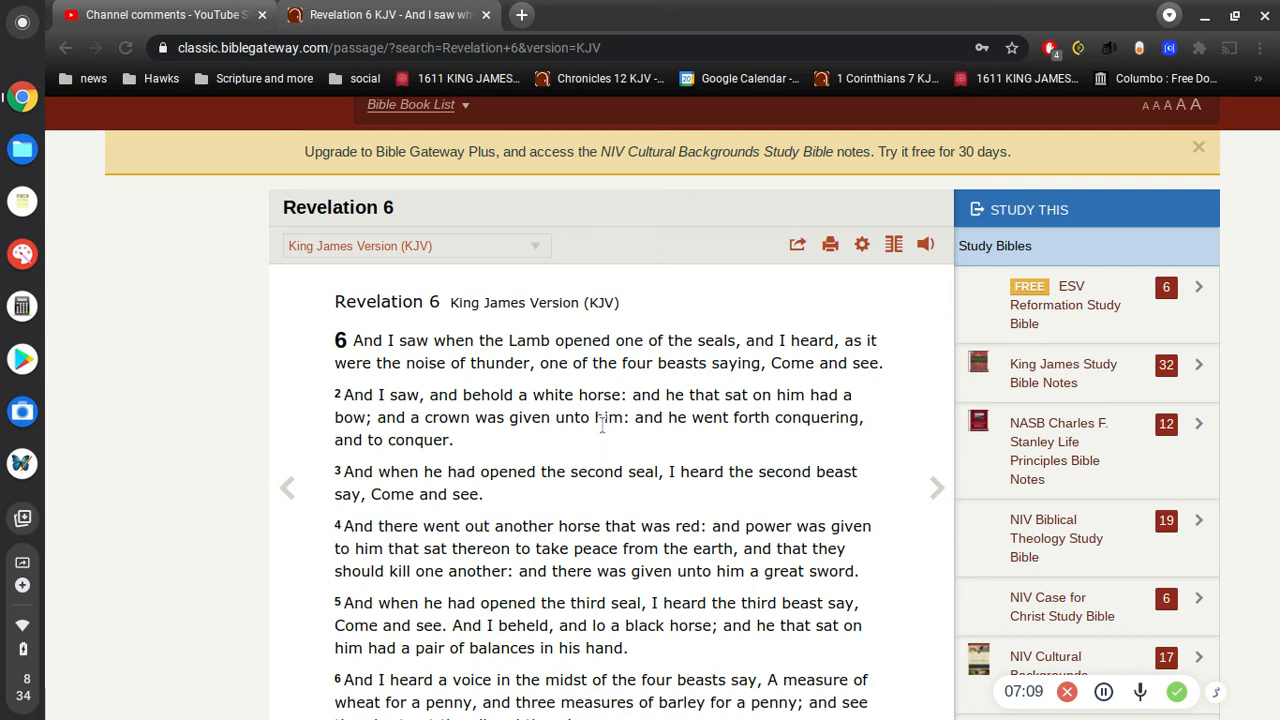
mouse_move(592, 440)
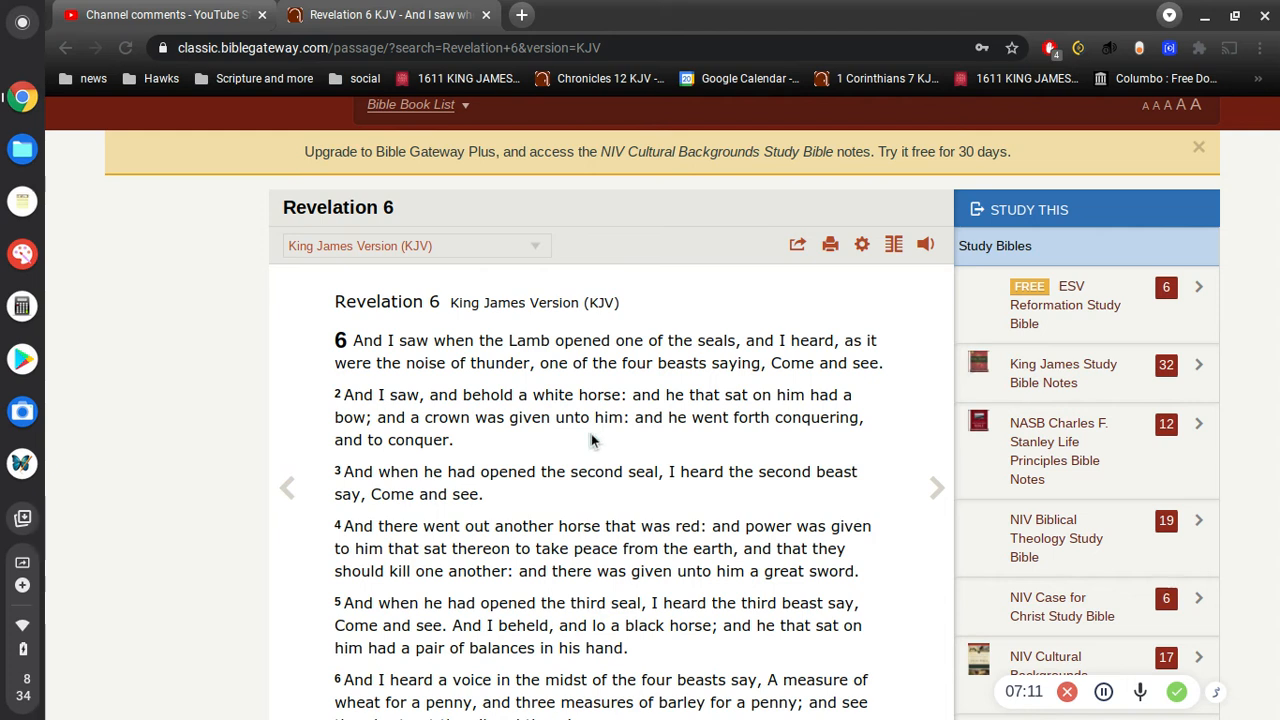
drag(536, 394, 452, 440)
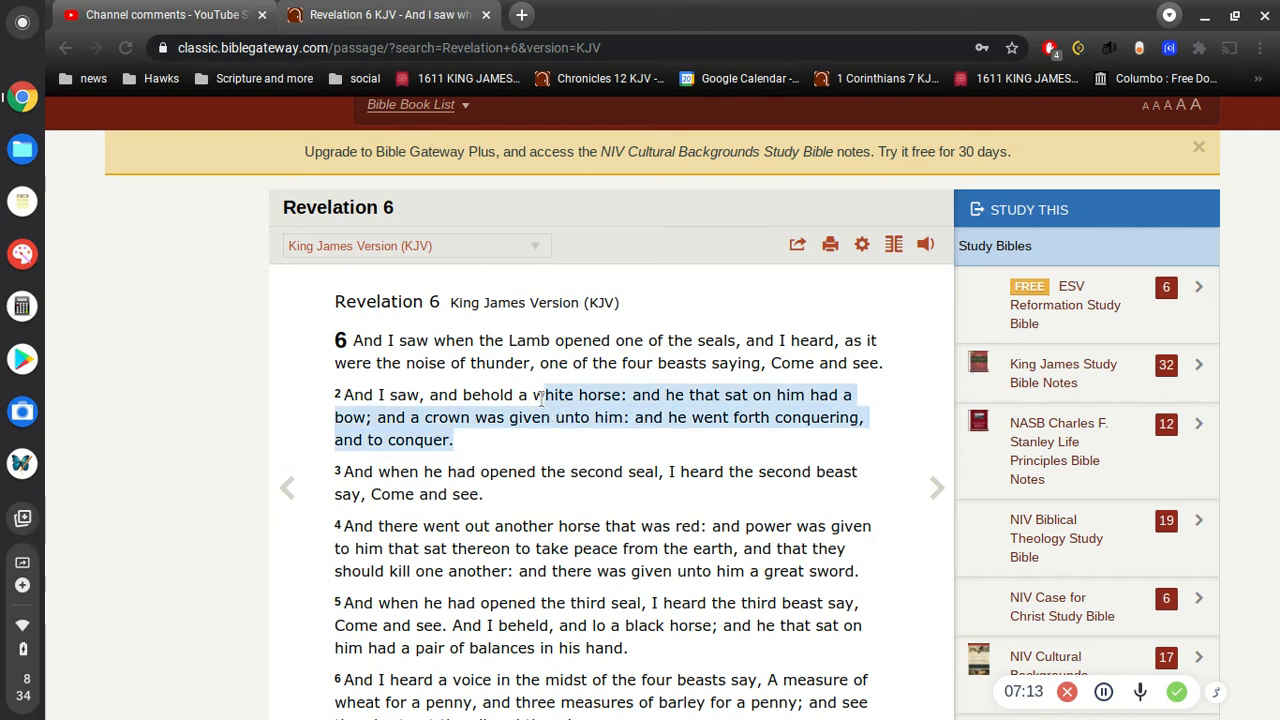
click(736, 436)
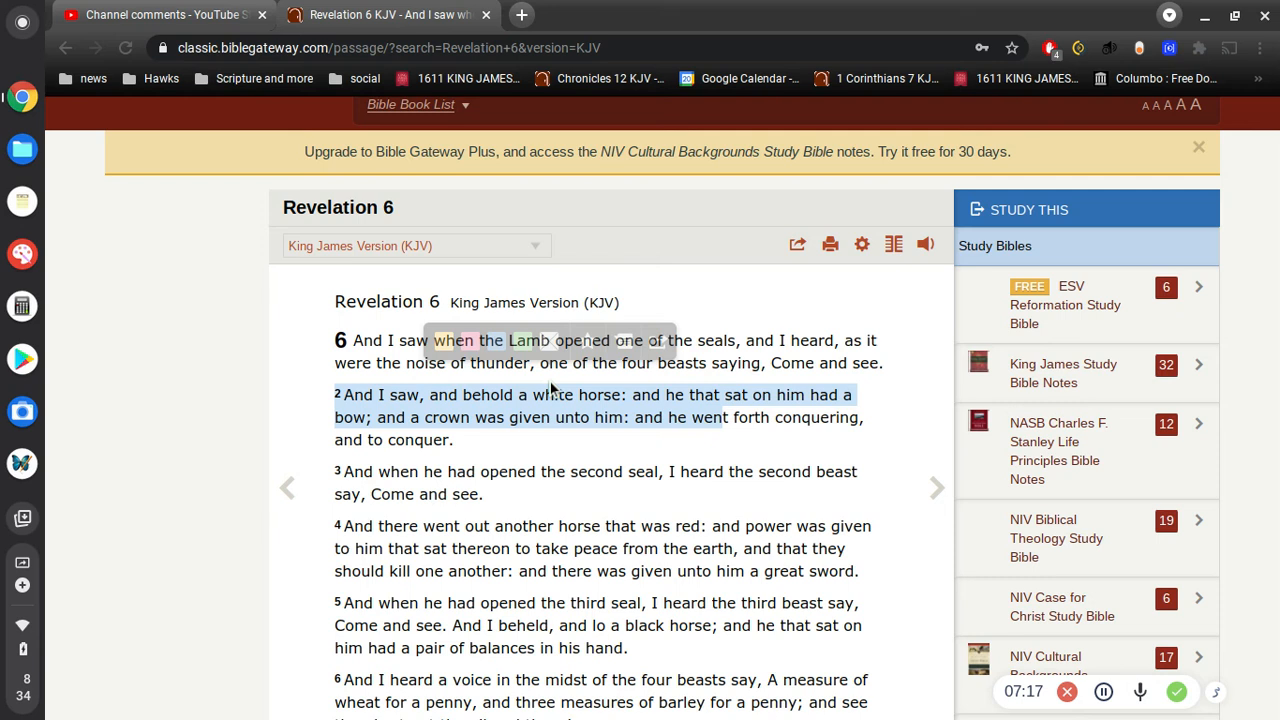
mouse_move(552, 412)
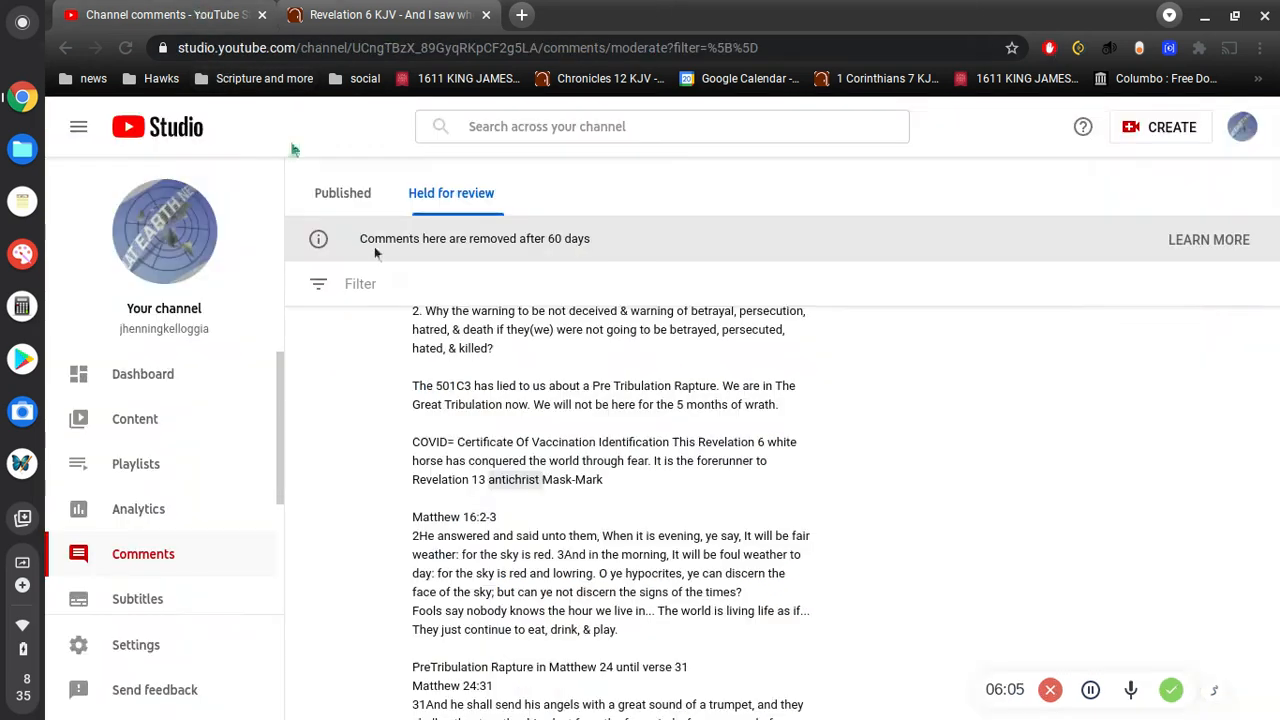
scroll(down, 3)
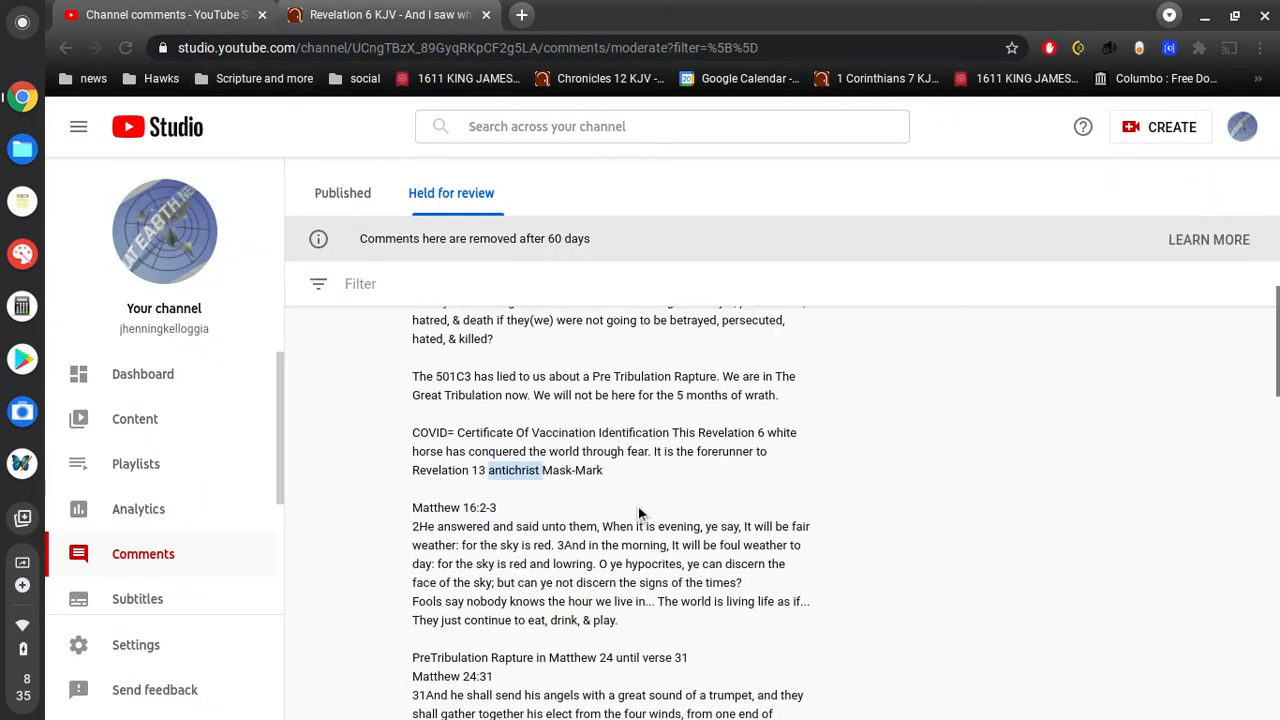
scroll(down, 3)
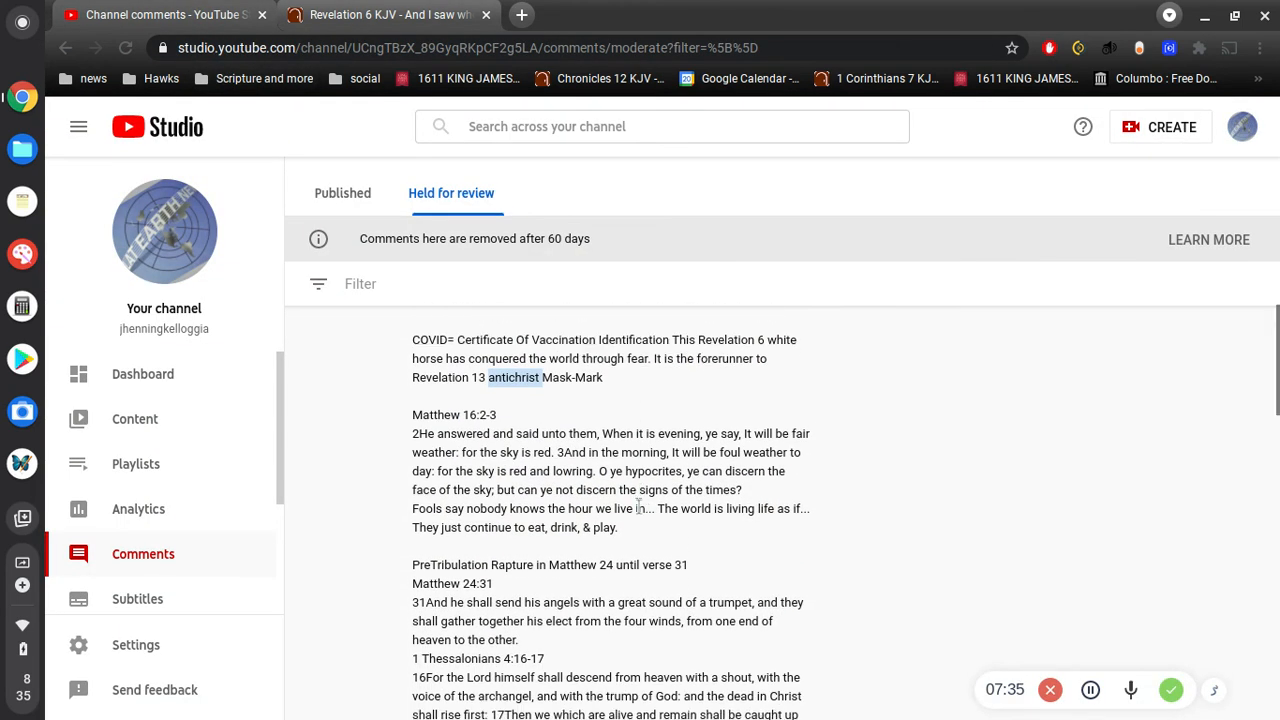
scroll(down, 3)
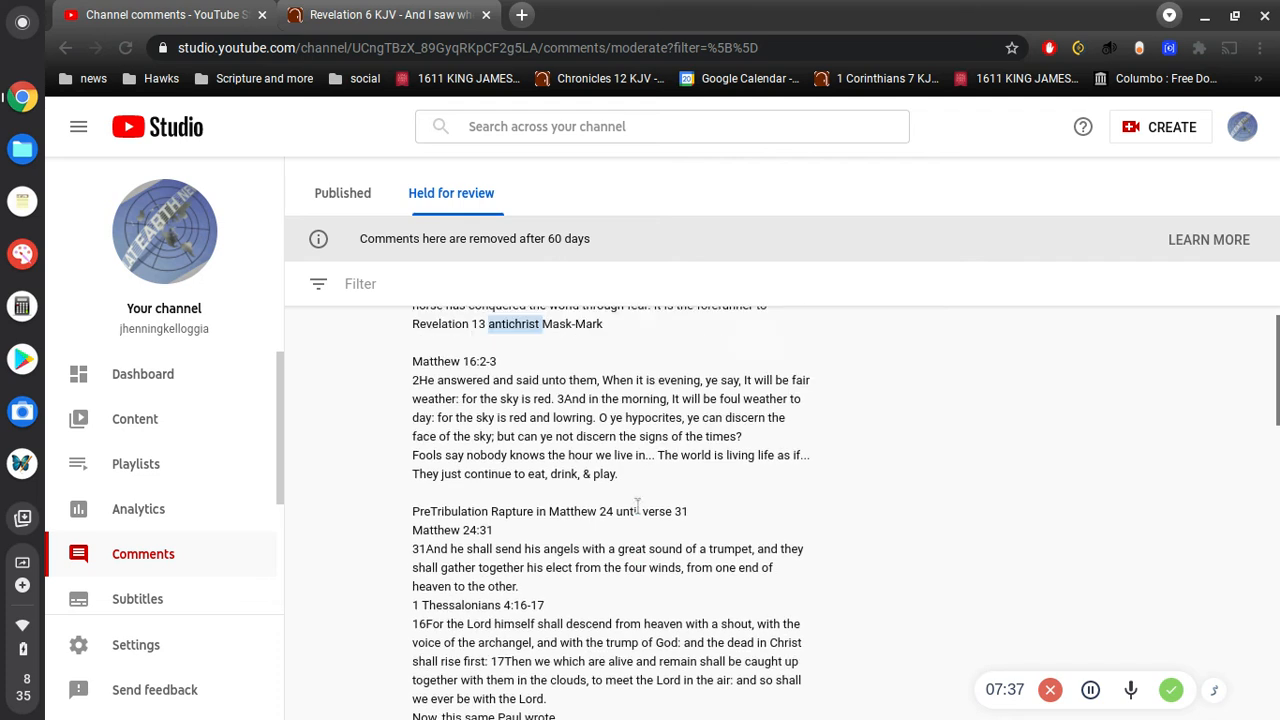
scroll(down, 3)
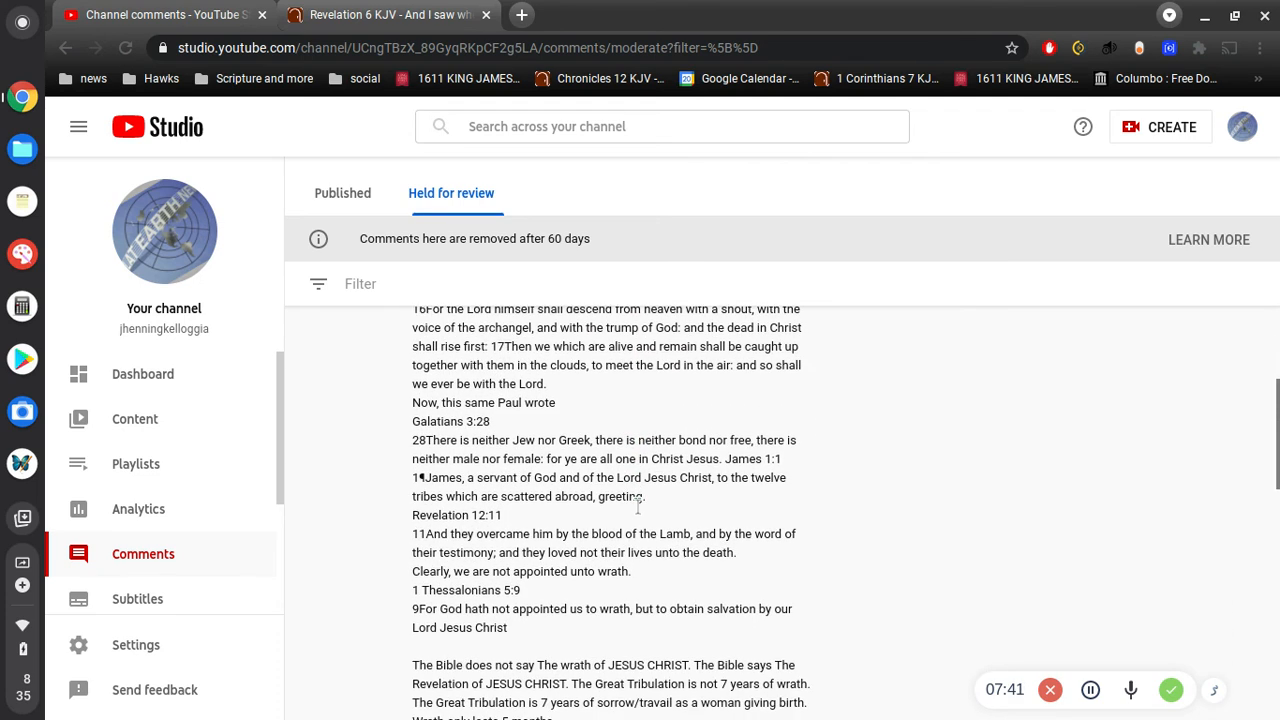
scroll(down, 3)
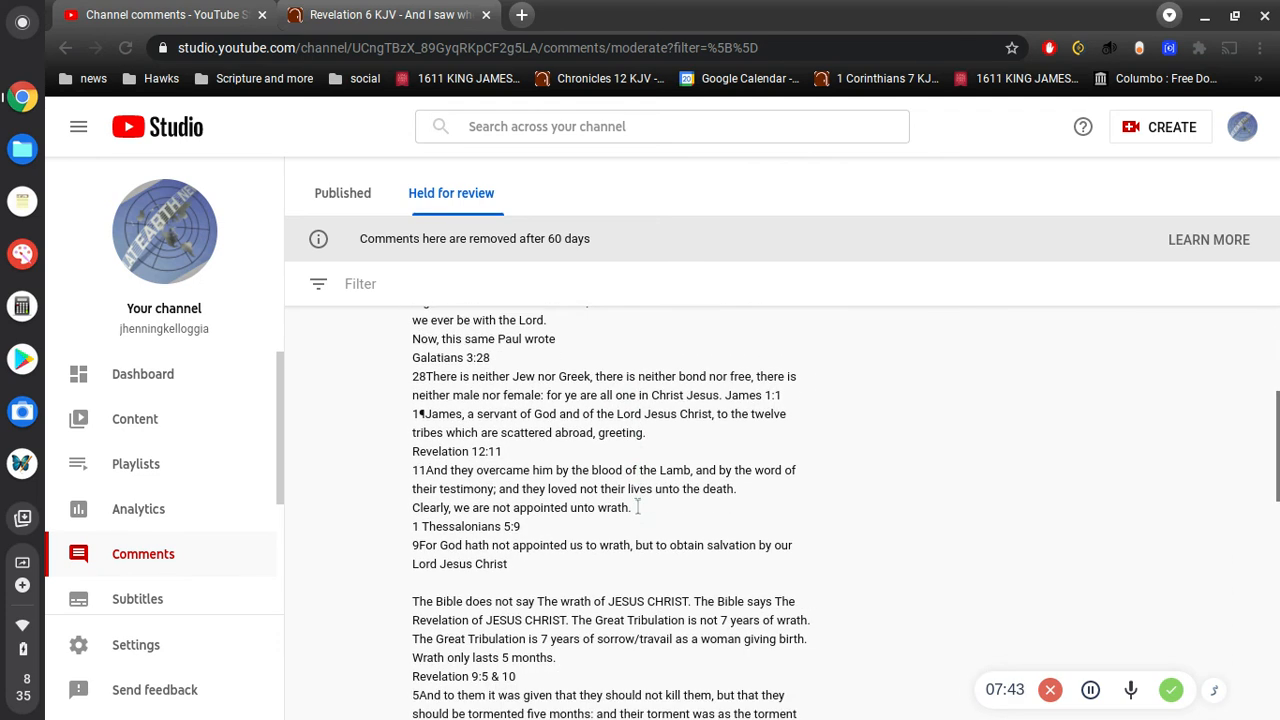
scroll(down, 3)
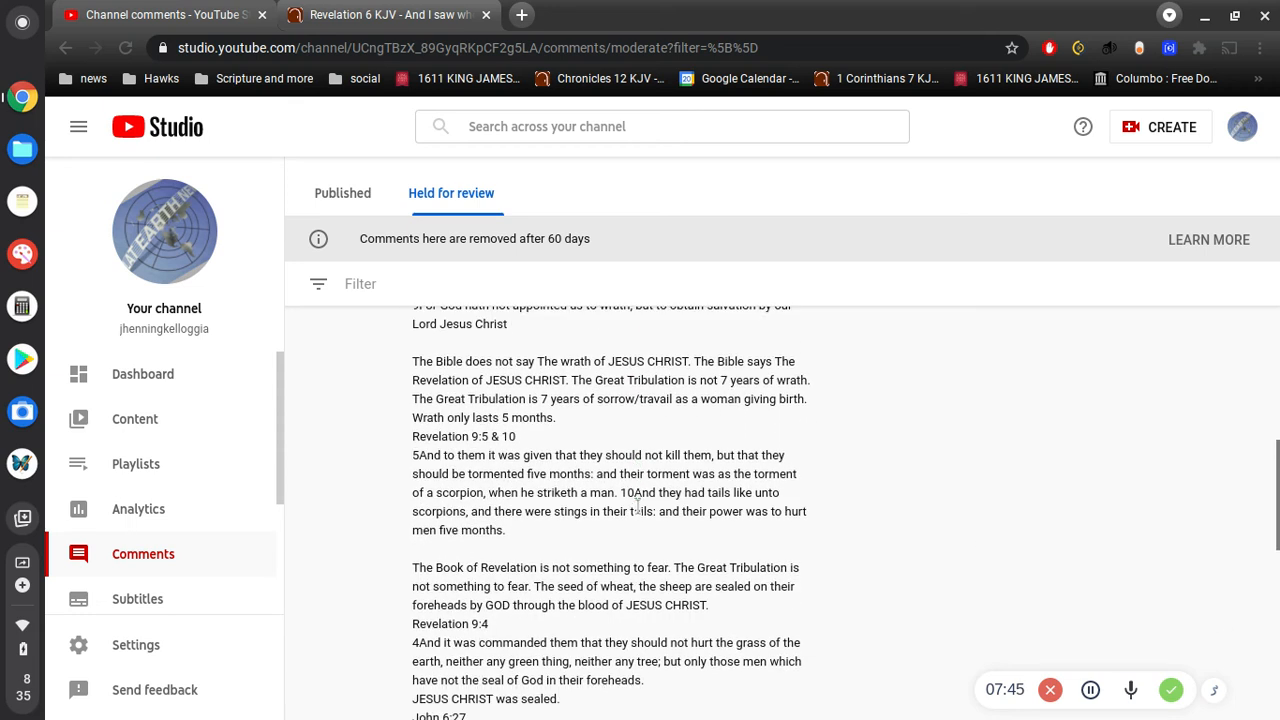
scroll(down, 3)
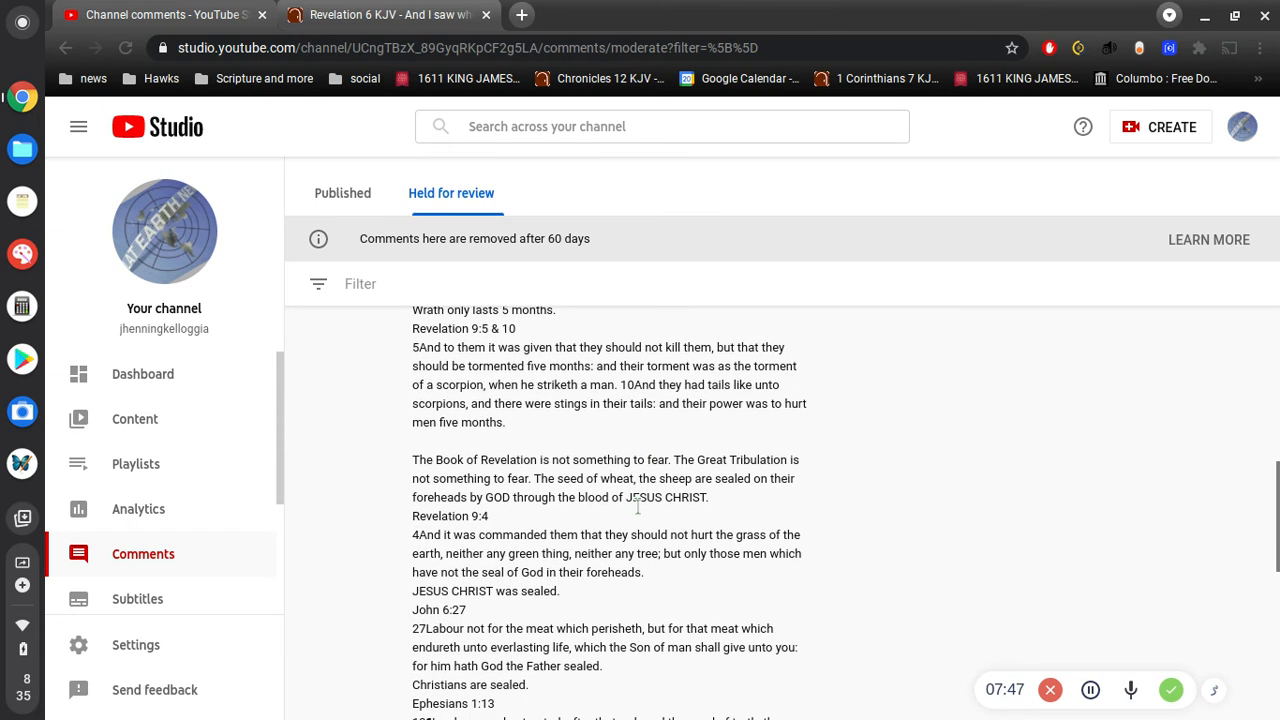
mouse_move(644, 520)
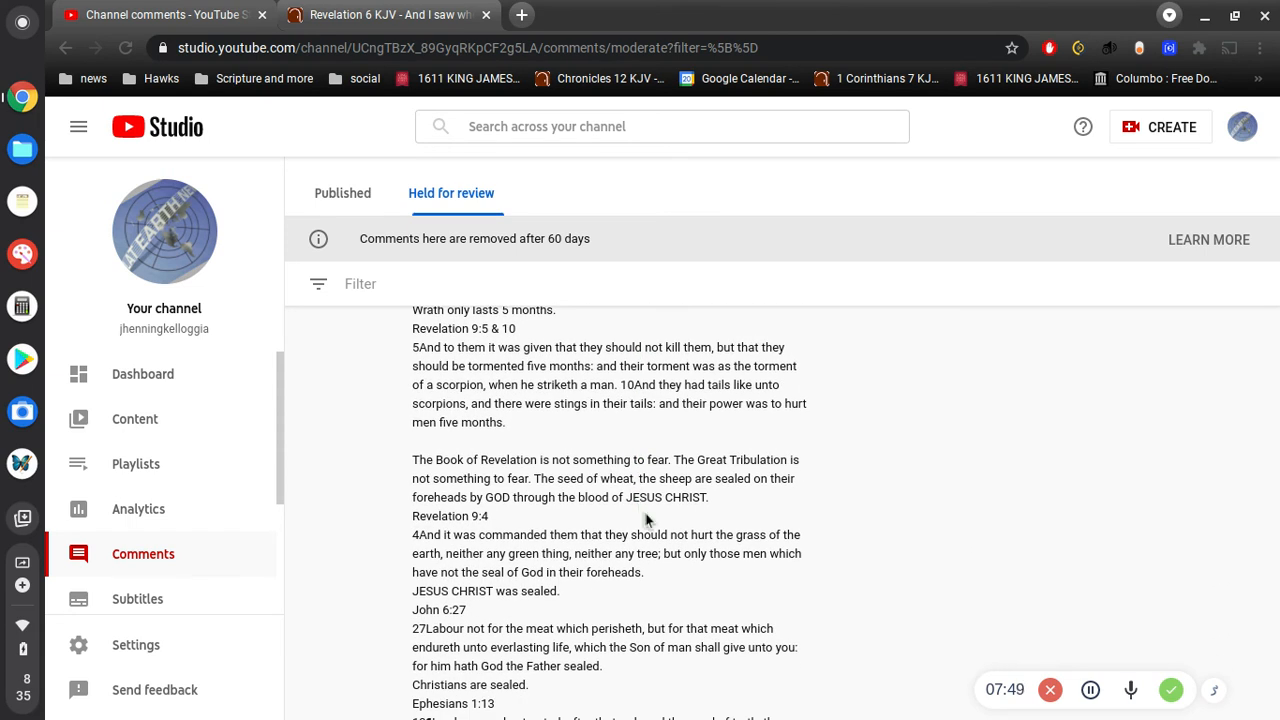
drag(640, 458, 488, 516)
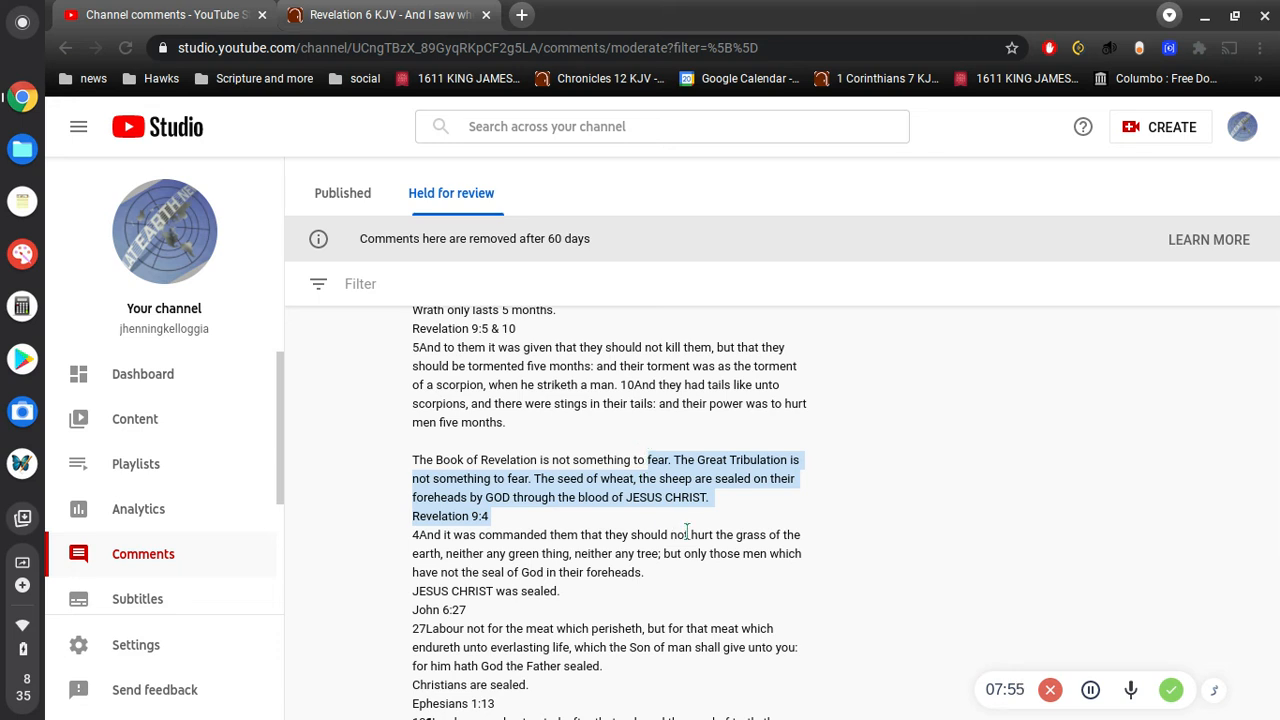
scroll(down, 3)
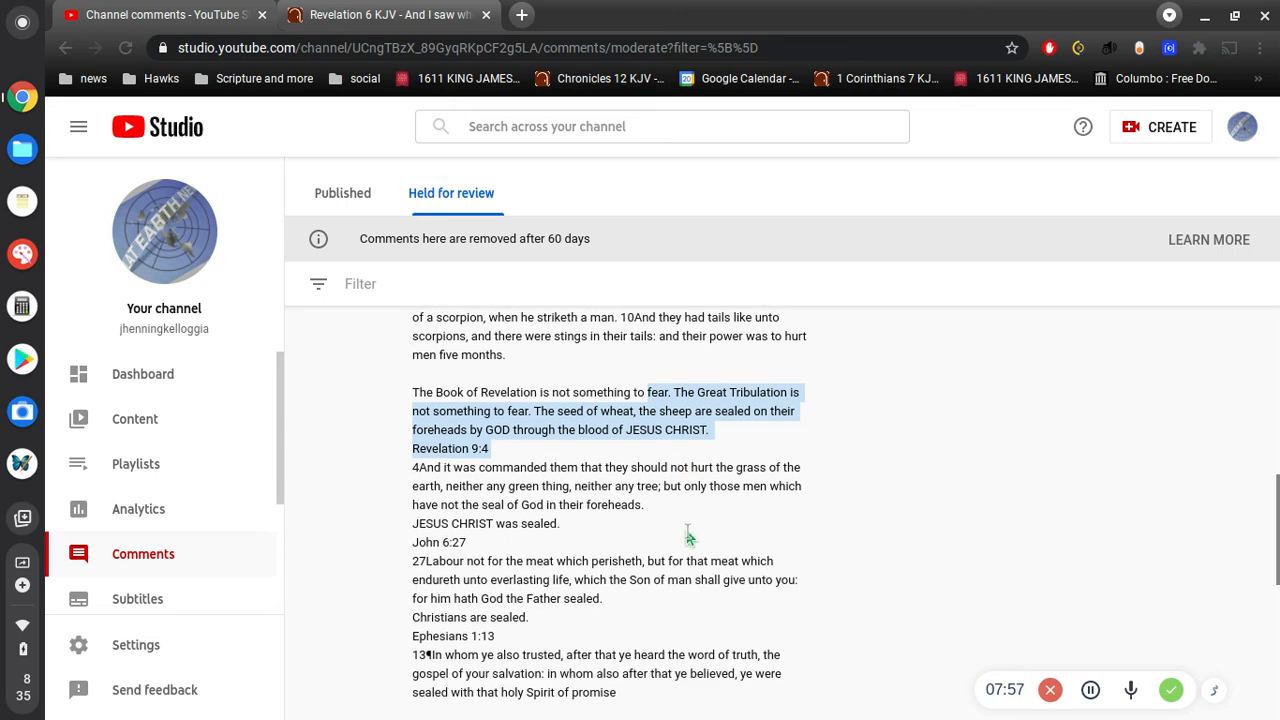
scroll(down, 3)
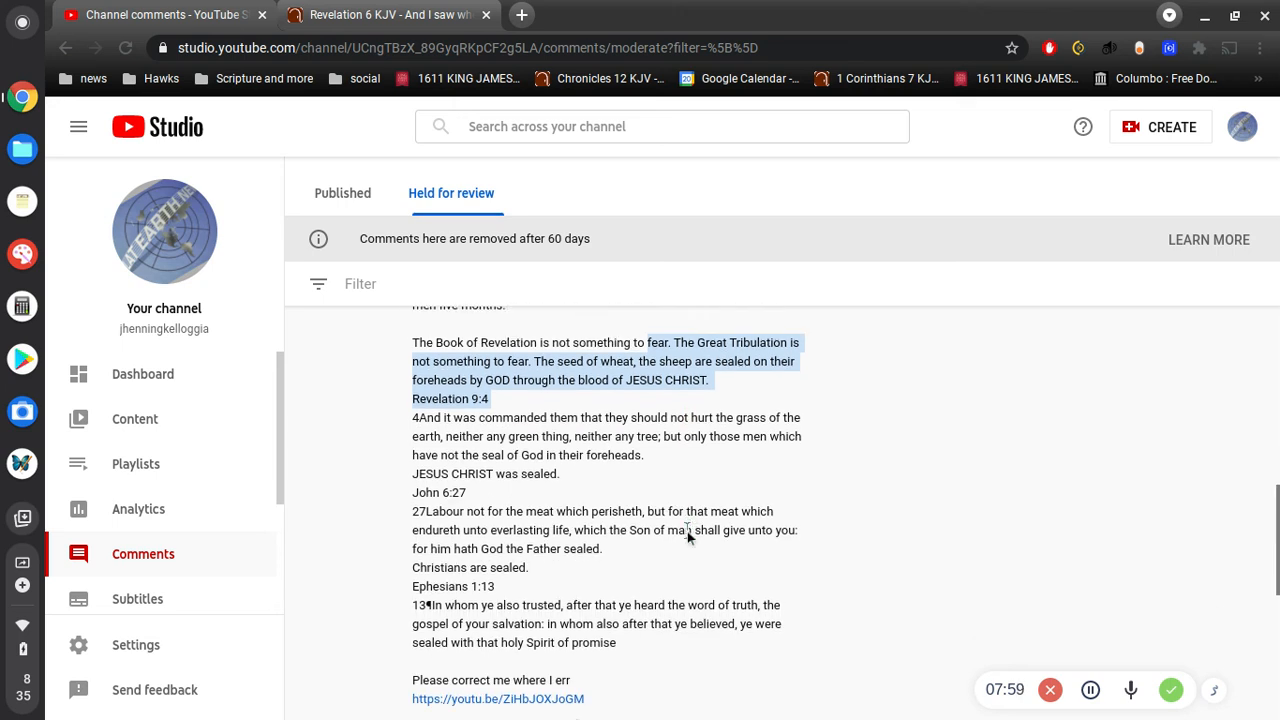
scroll(down, 3)
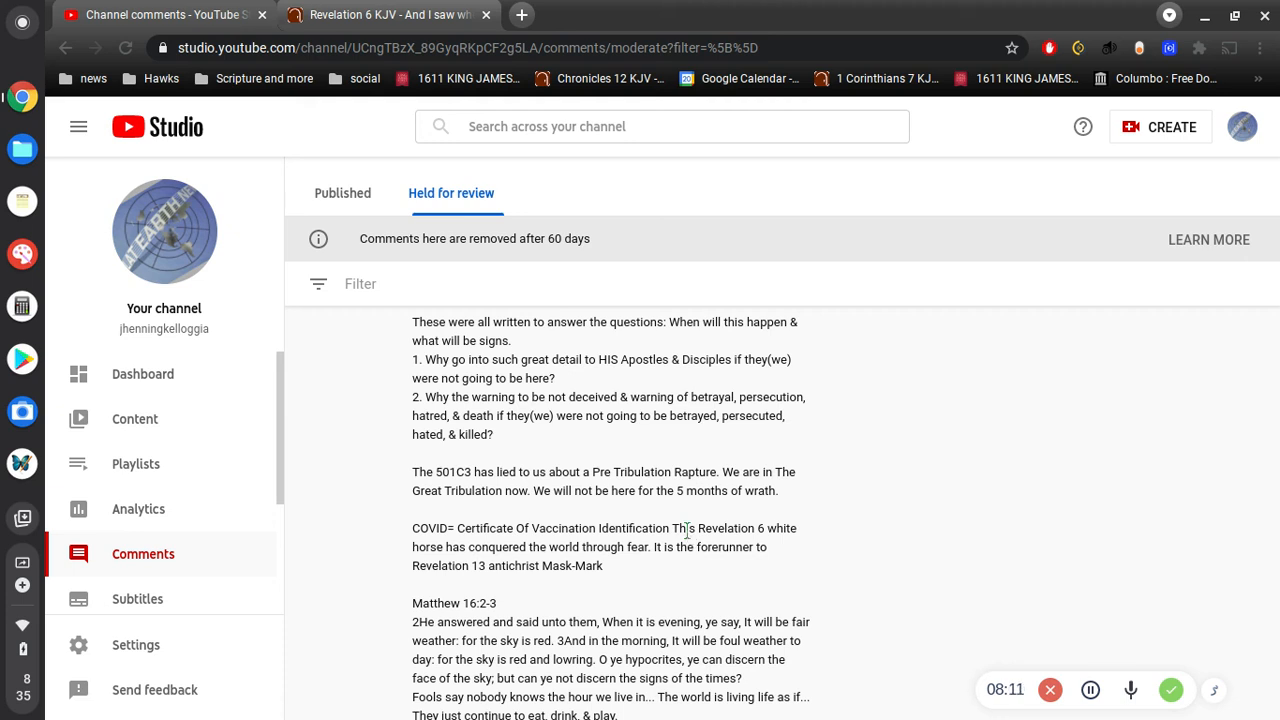
Replace the Revelation 6 search with a KJV keyword search starting 'day short'
click(390, 14)
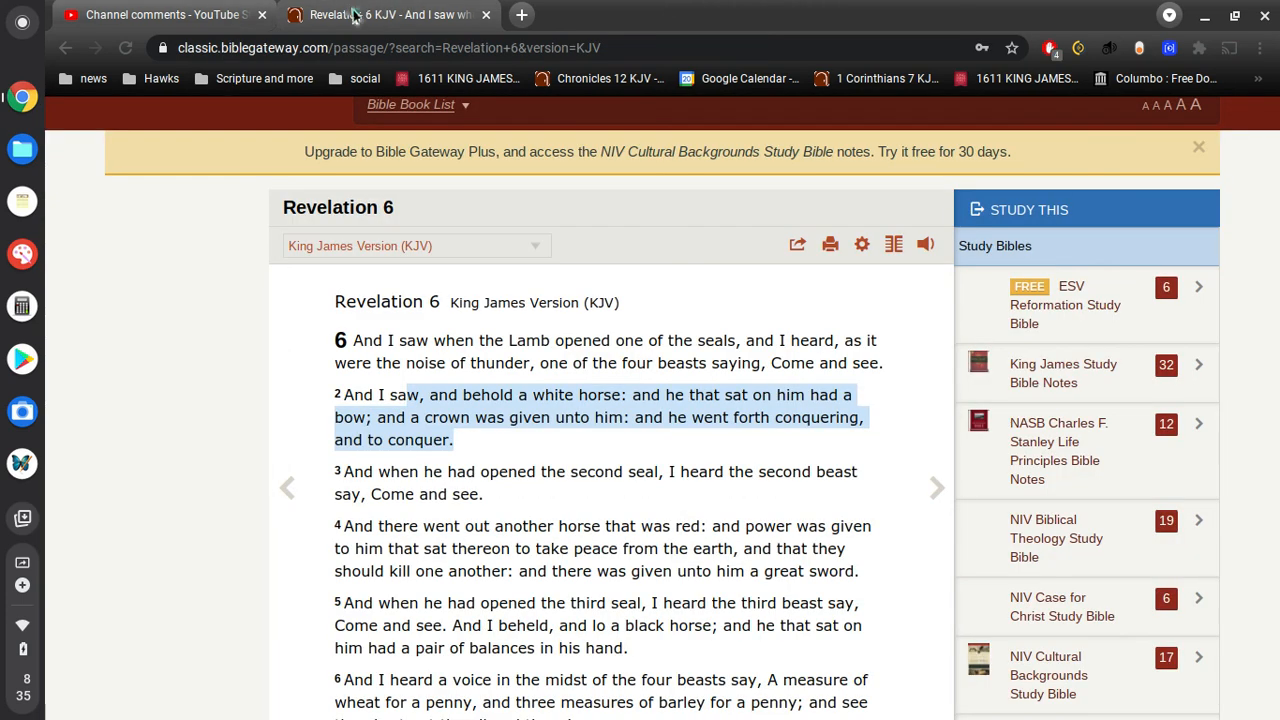
click(160, 14)
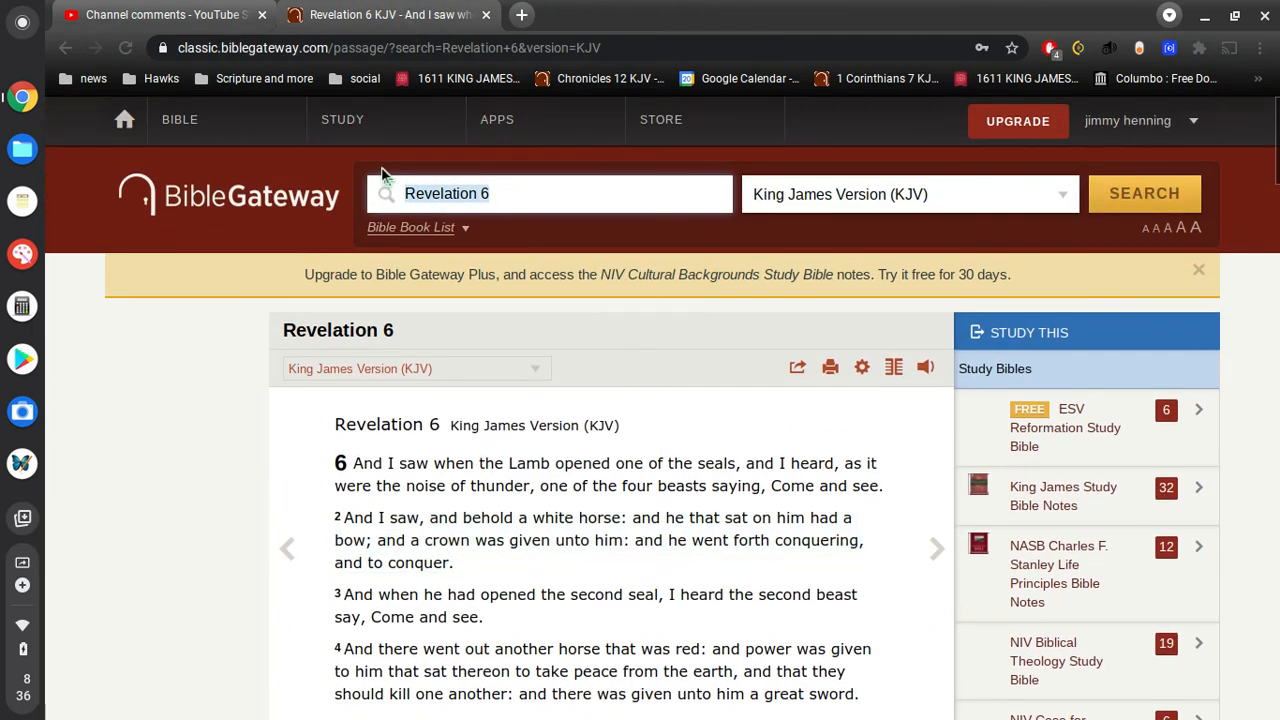
text(day short f)
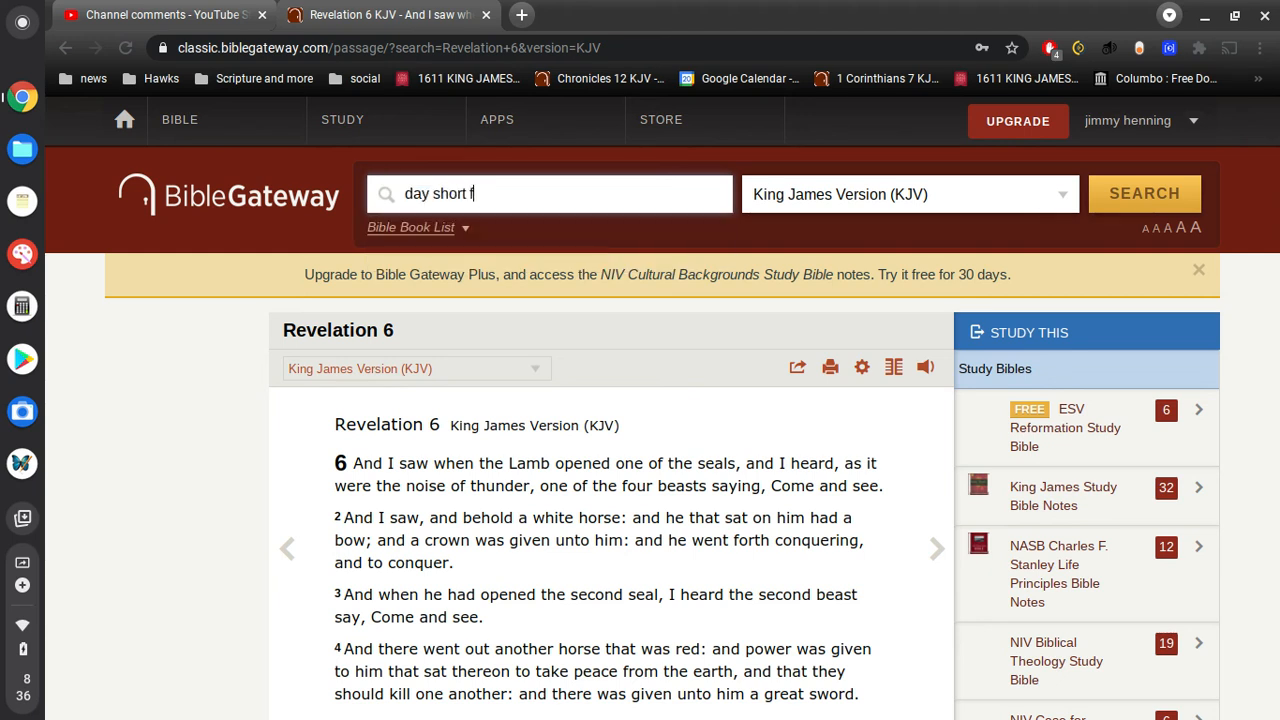
click(1144, 192)
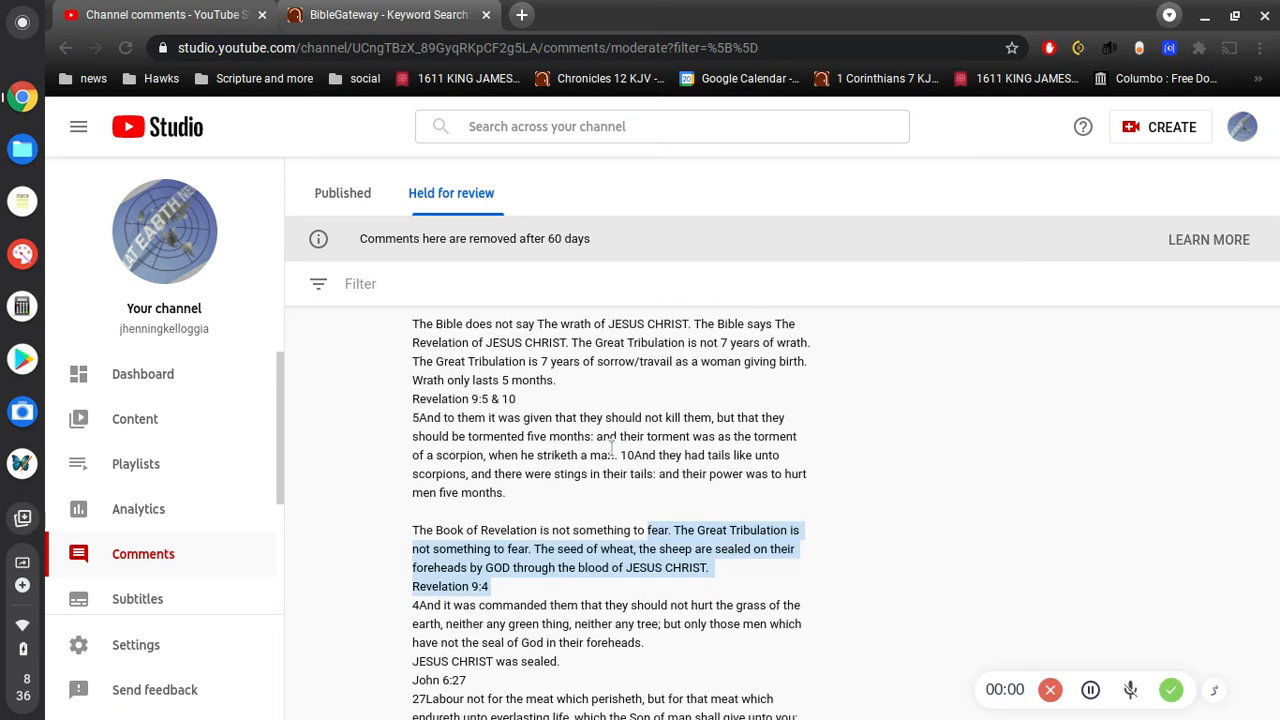
scroll(down, 3)
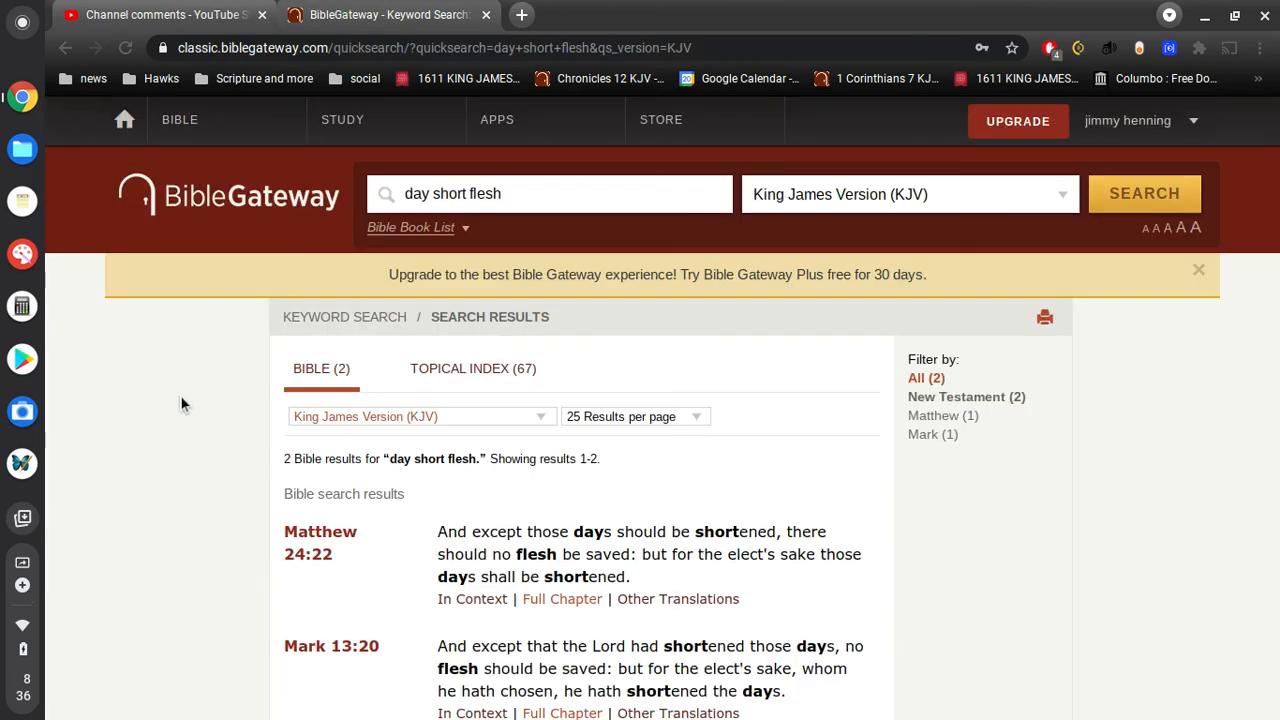
scroll(down, 3)
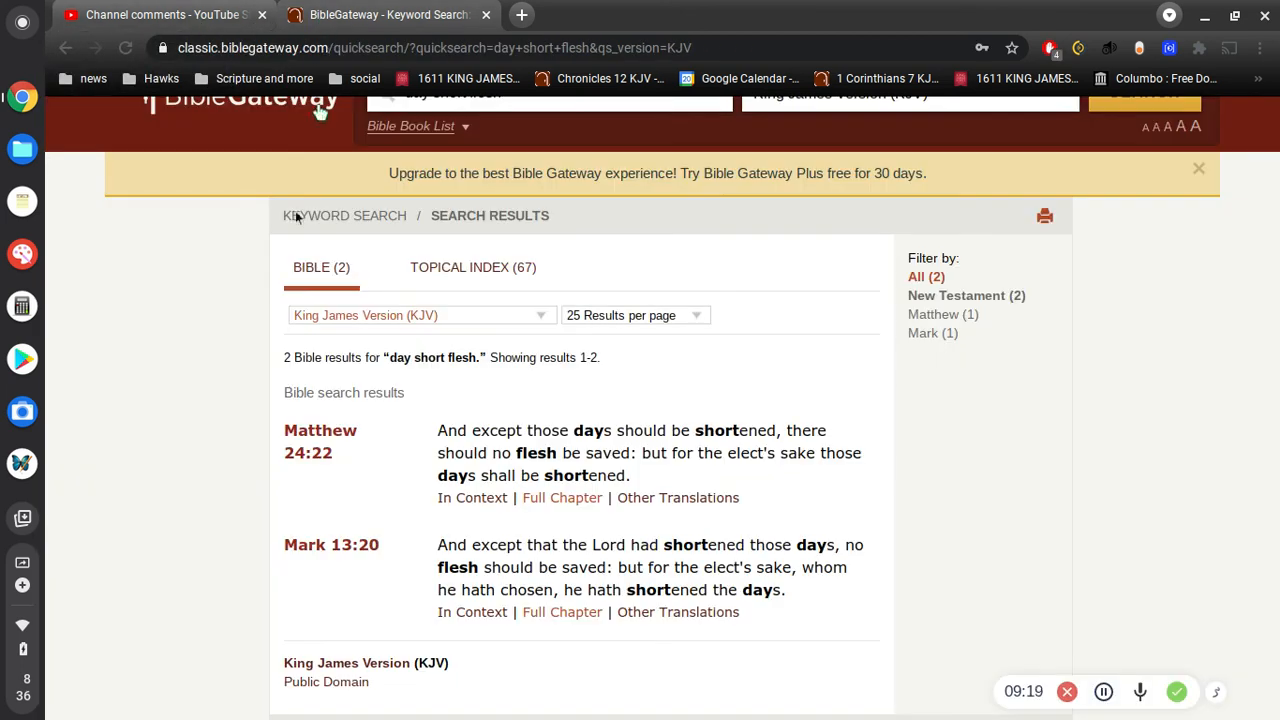
mouse_move(196, 460)
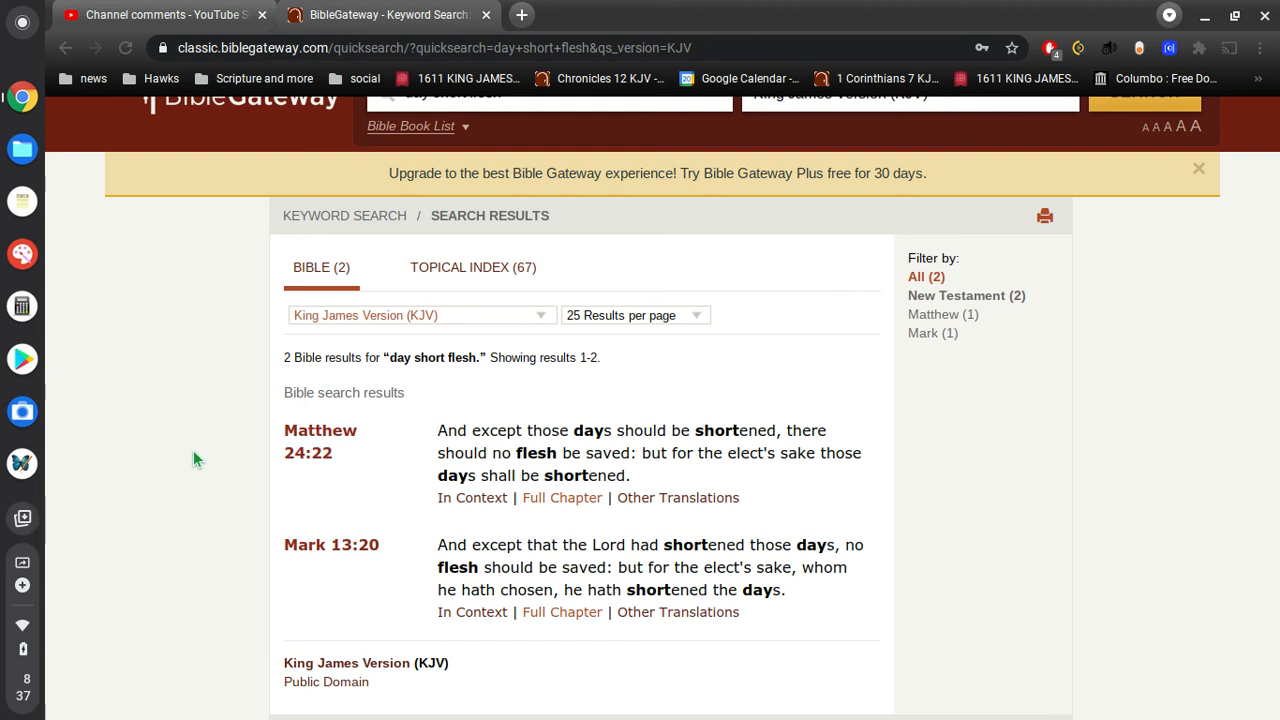
scroll(up, 3)
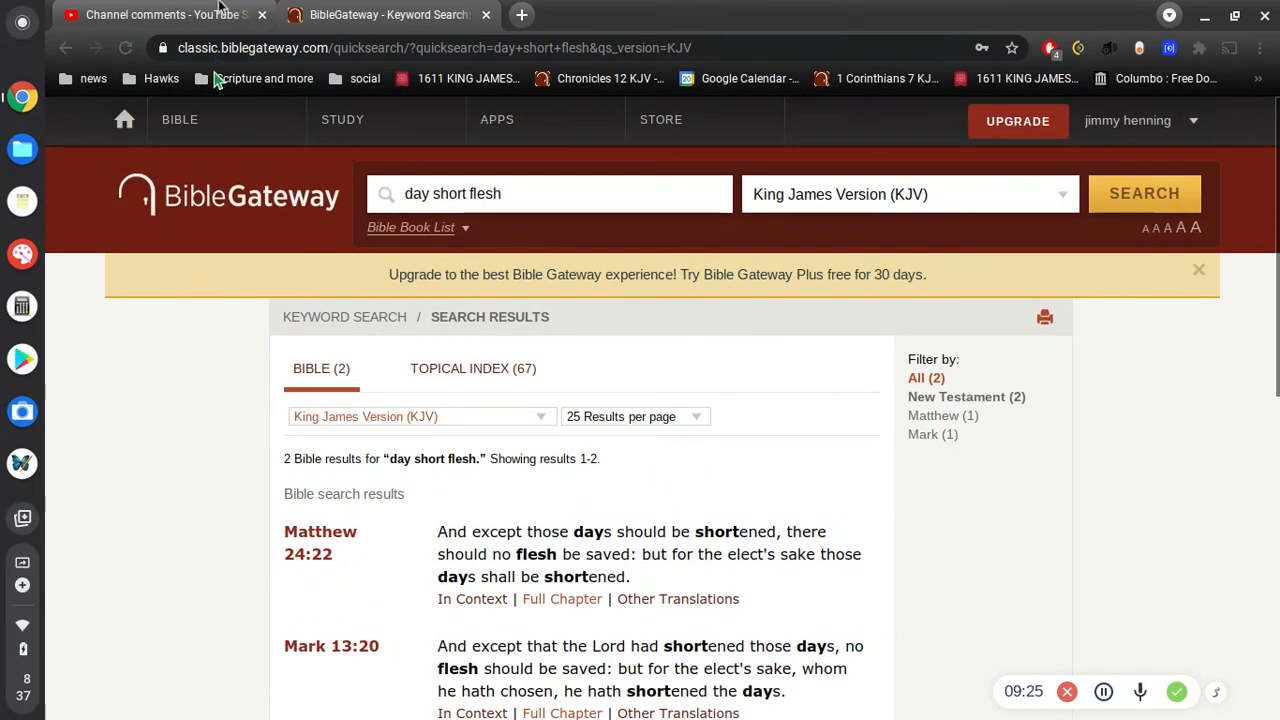
click(156, 14)
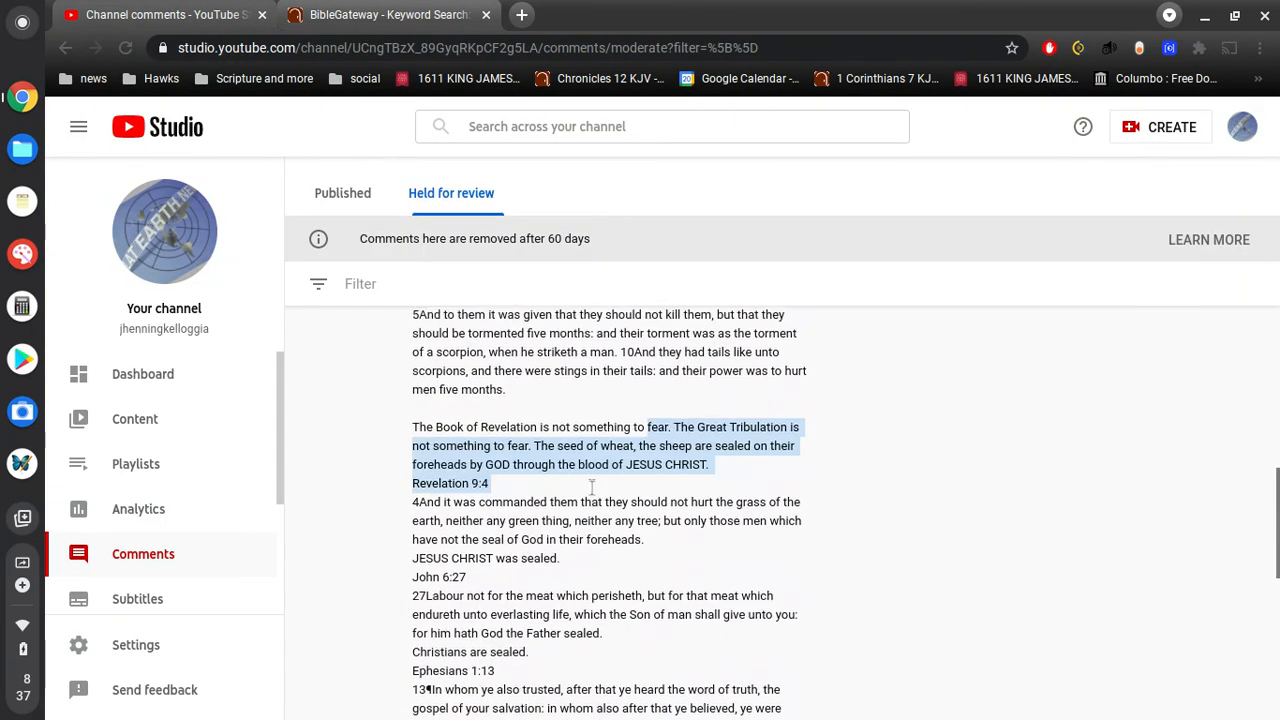
Approve the held 'You are stupid' comment so it leaves the review list
scroll(down, 3)
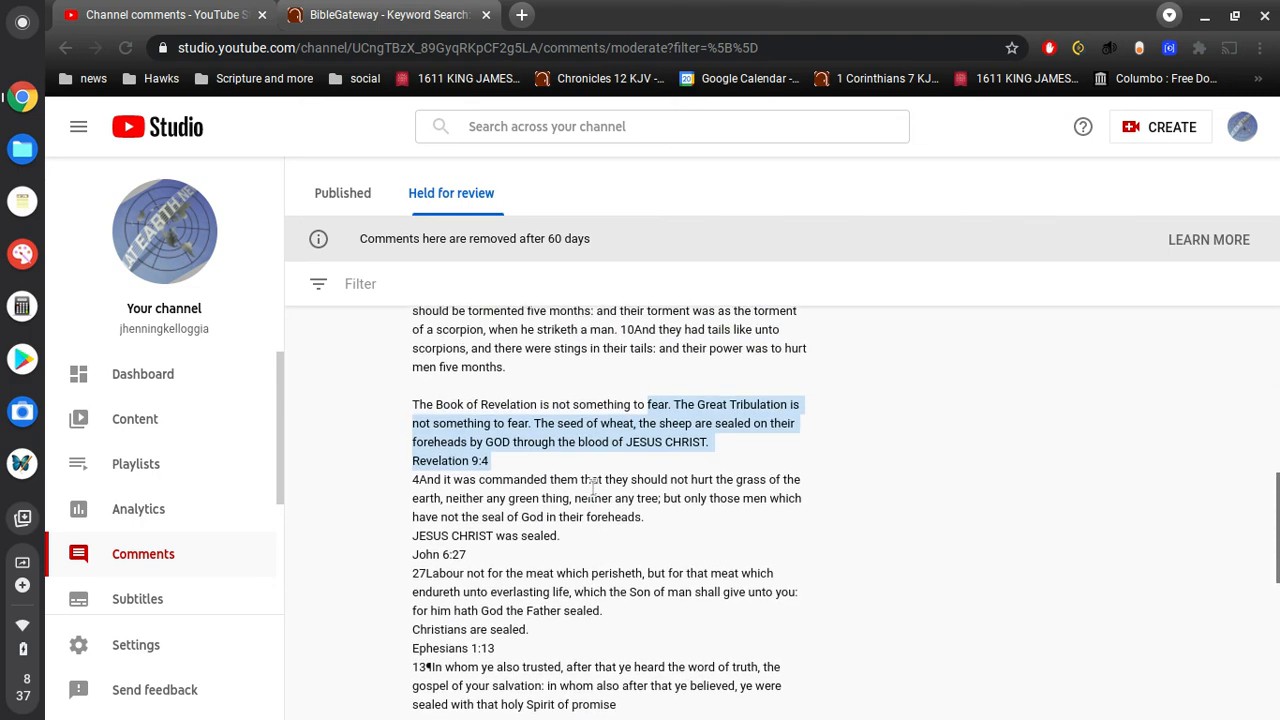
scroll(down, 3)
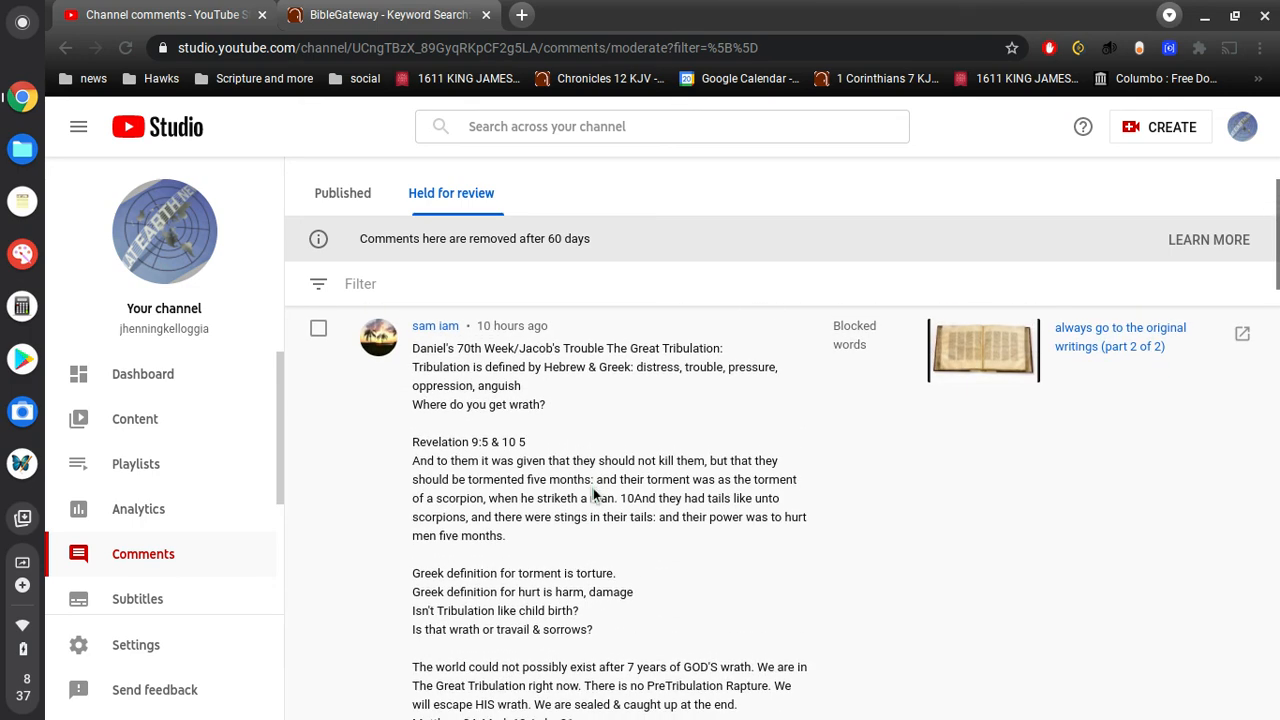
scroll(down, 3)
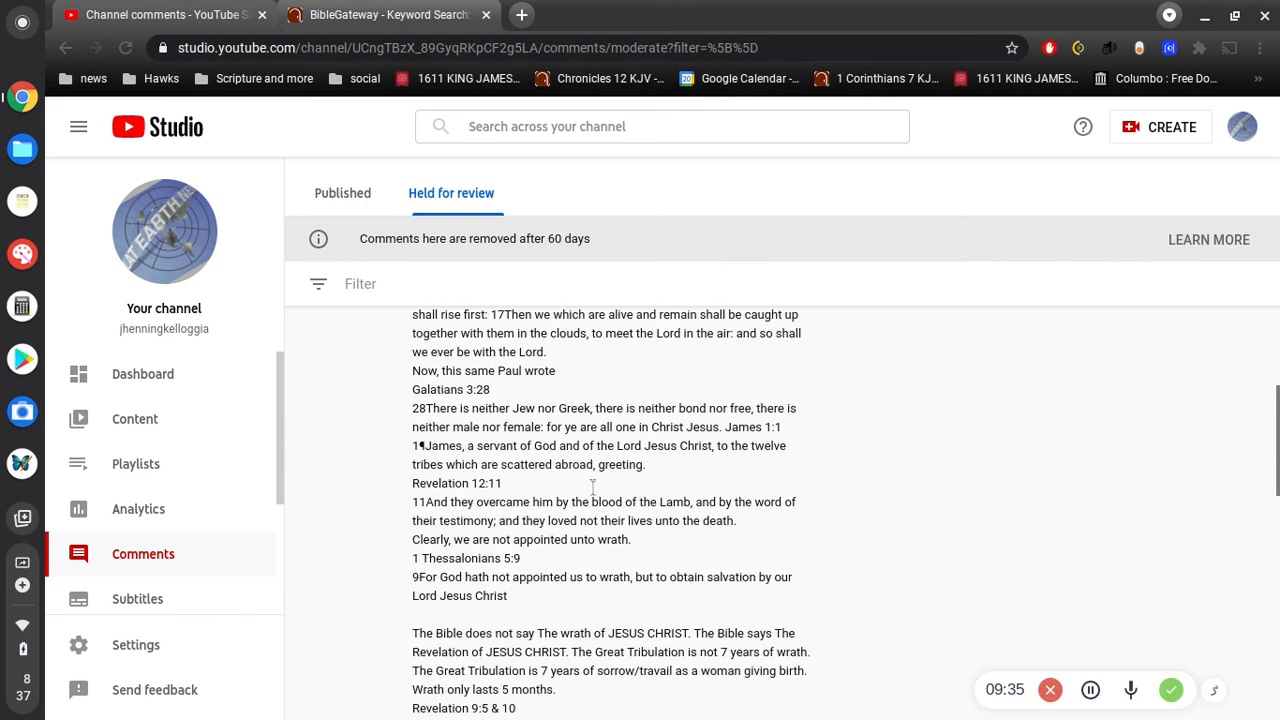
scroll(down, 3)
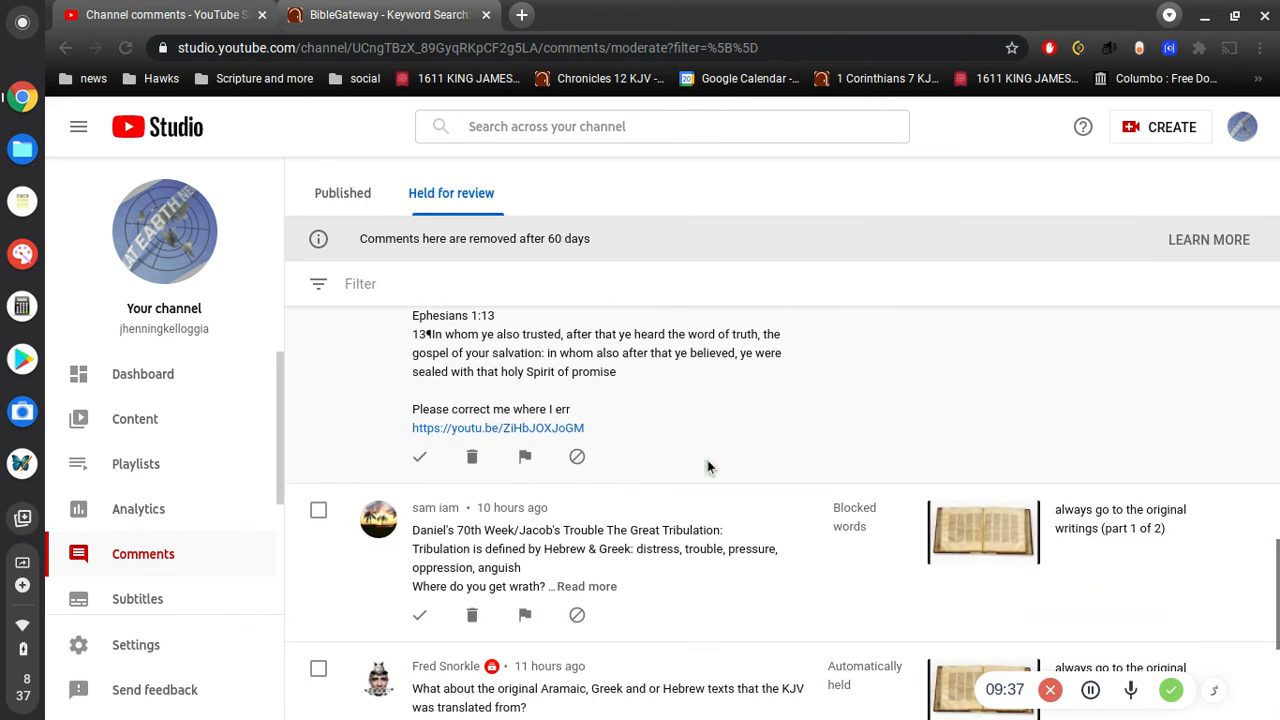
scroll(down, 3)
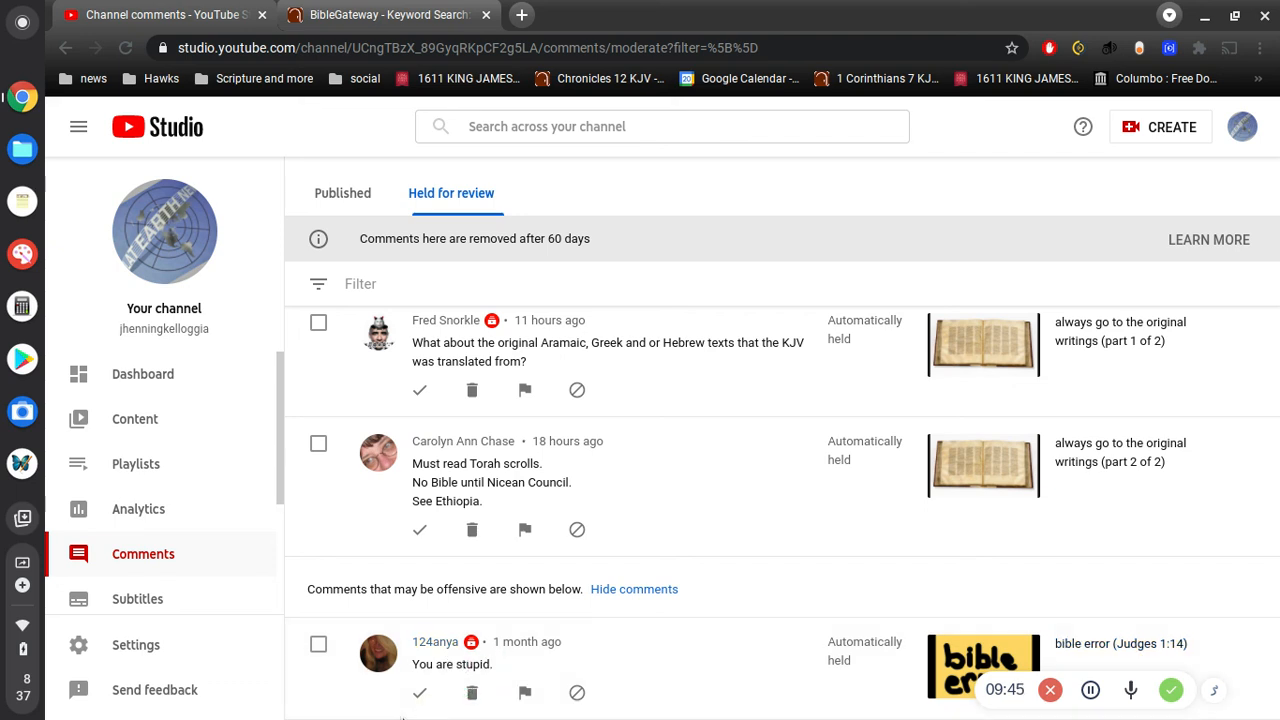
mouse_move(420, 692)
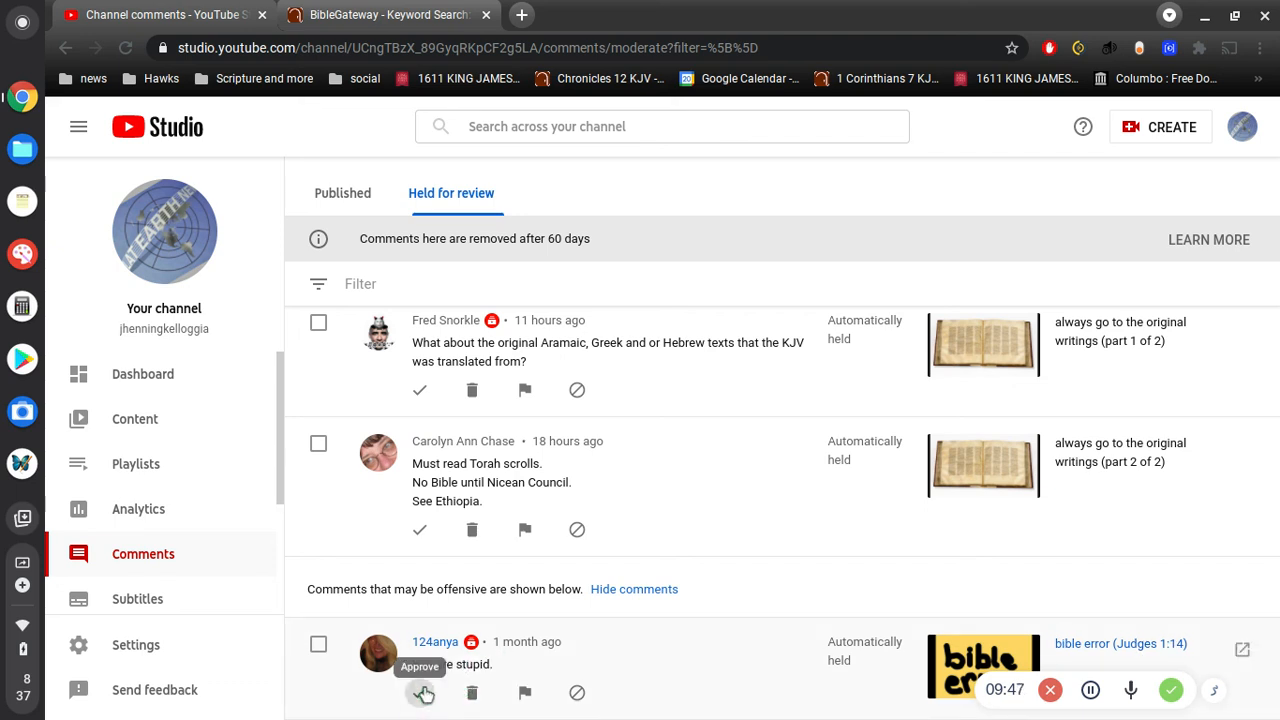
click(420, 692)
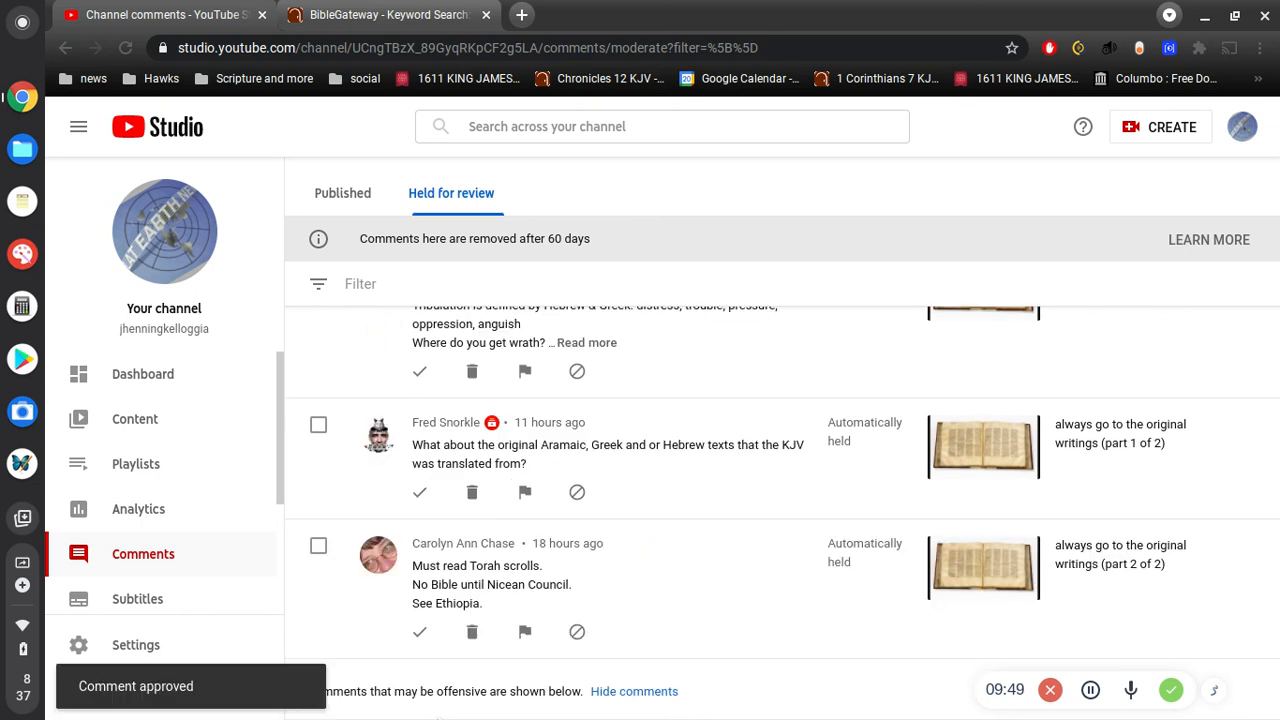
mouse_move(896, 384)
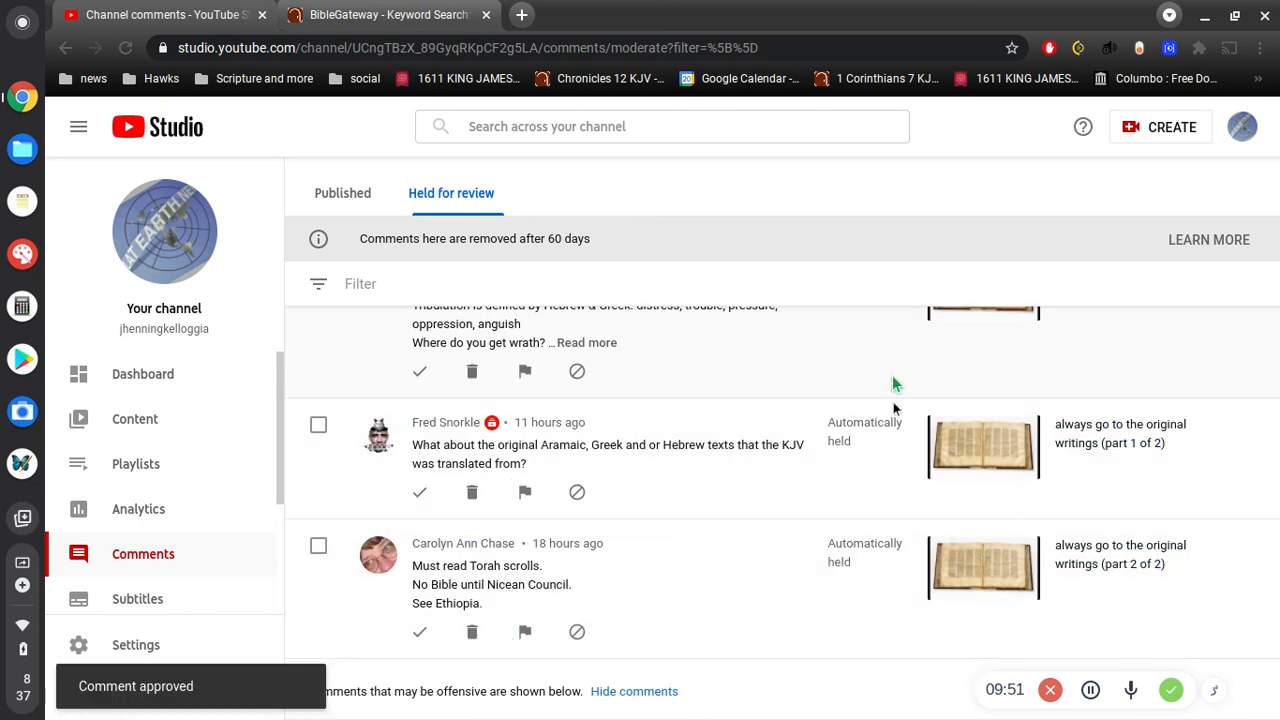